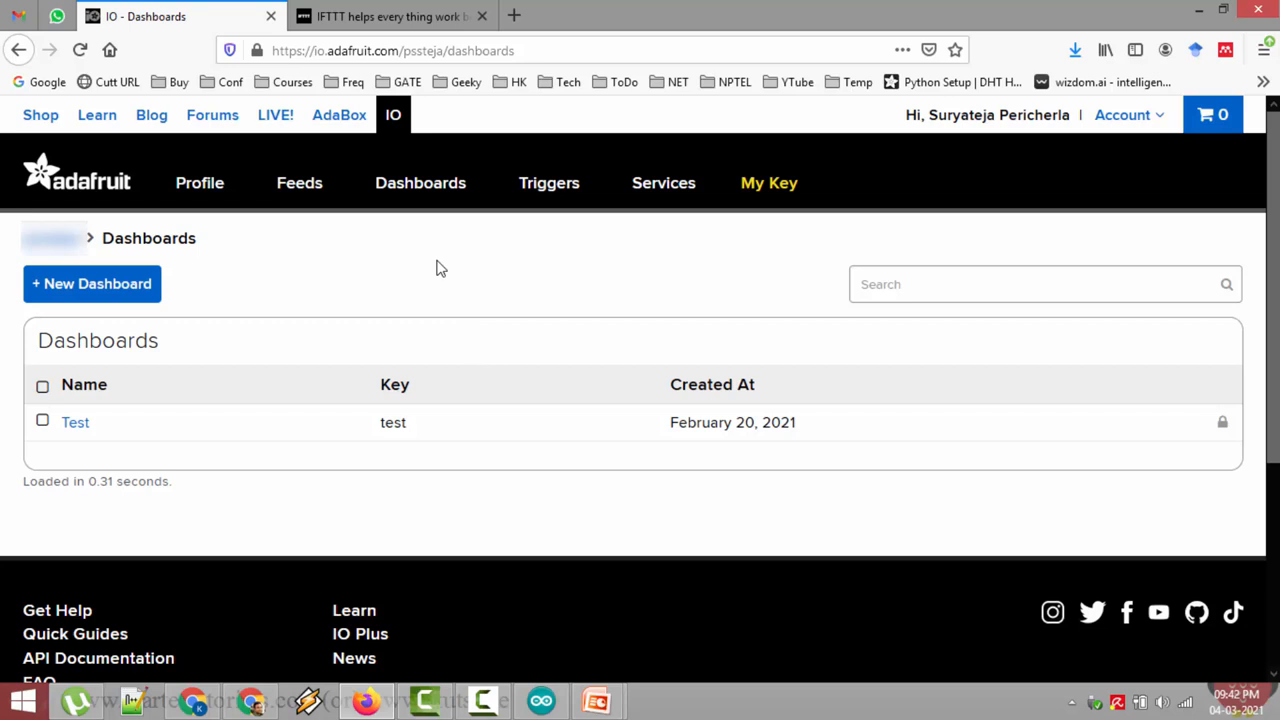
# - Create a new Adafruit IO dashboard named Test1
pyautogui.doubleClick(320, 50)
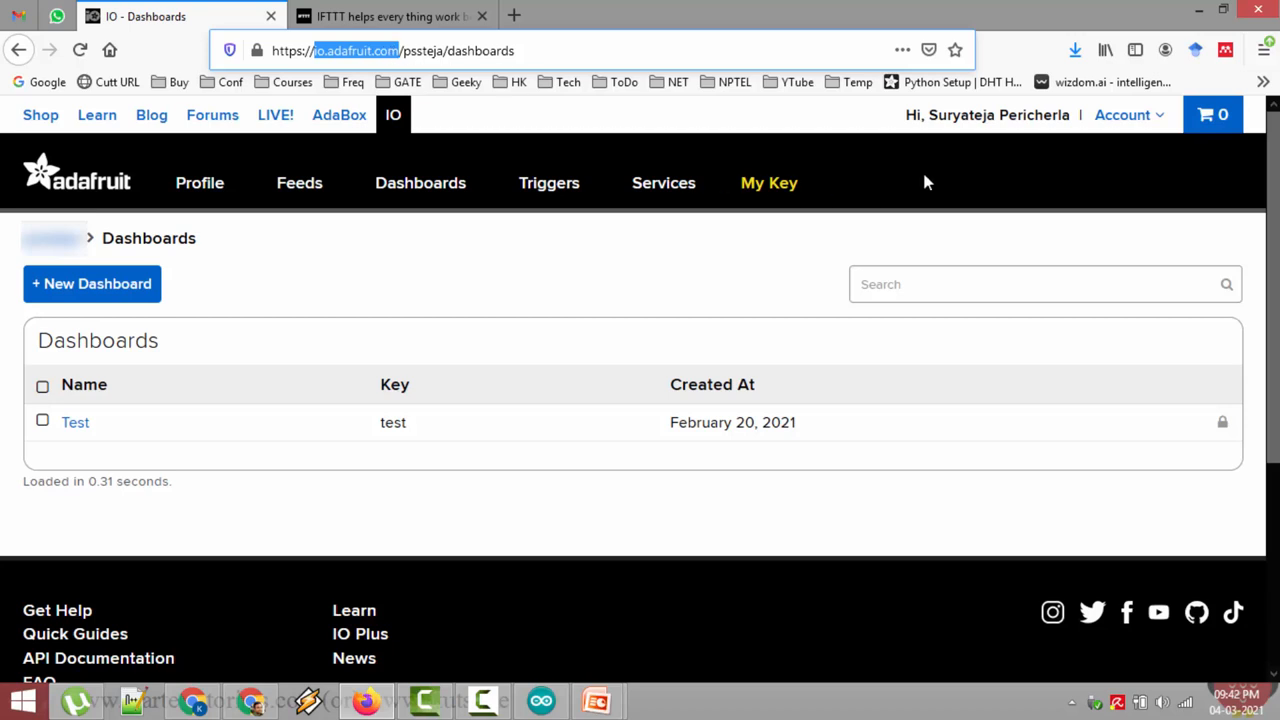
pyautogui.moveTo(1040, 152)
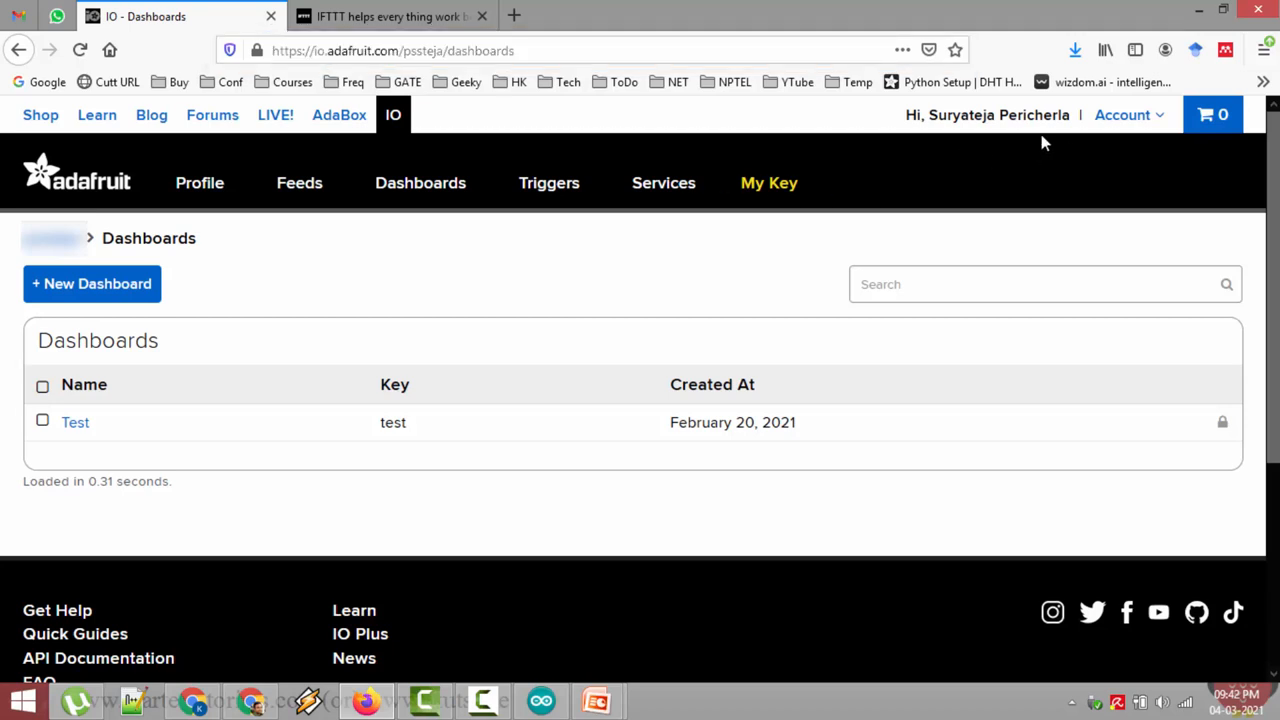
pyautogui.moveTo(1010, 140)
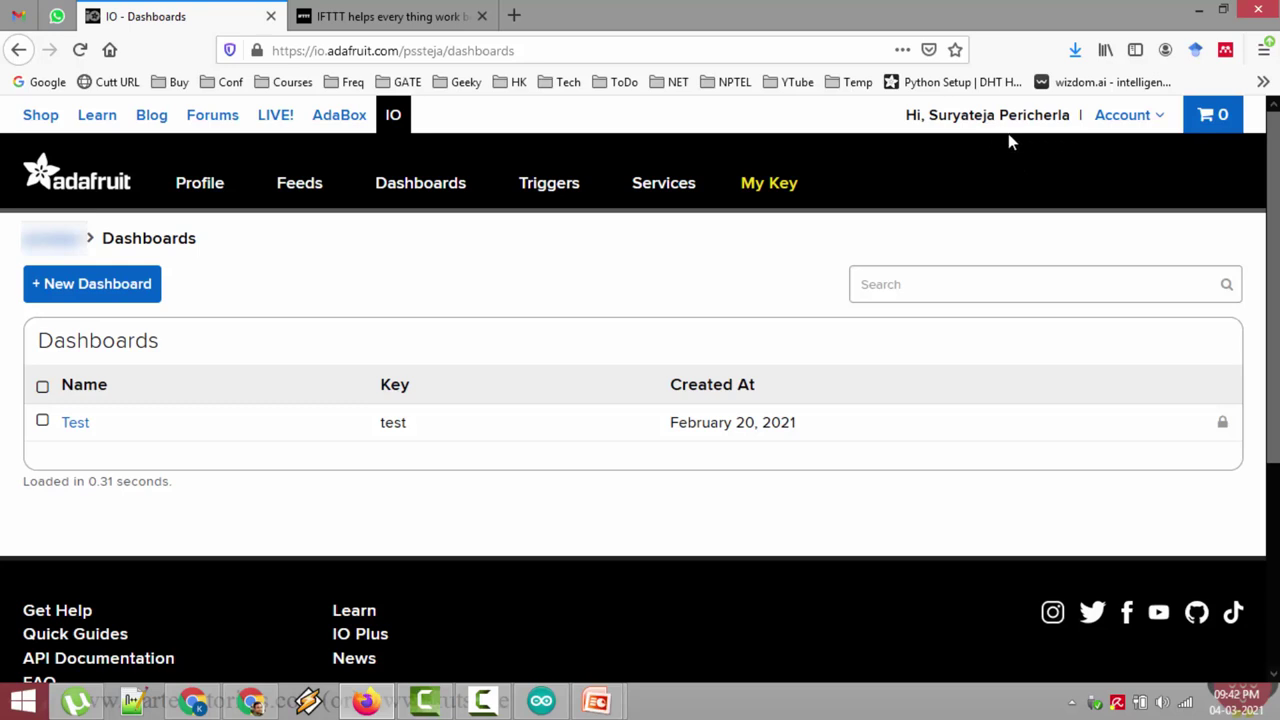
pyautogui.moveTo(1048, 142)
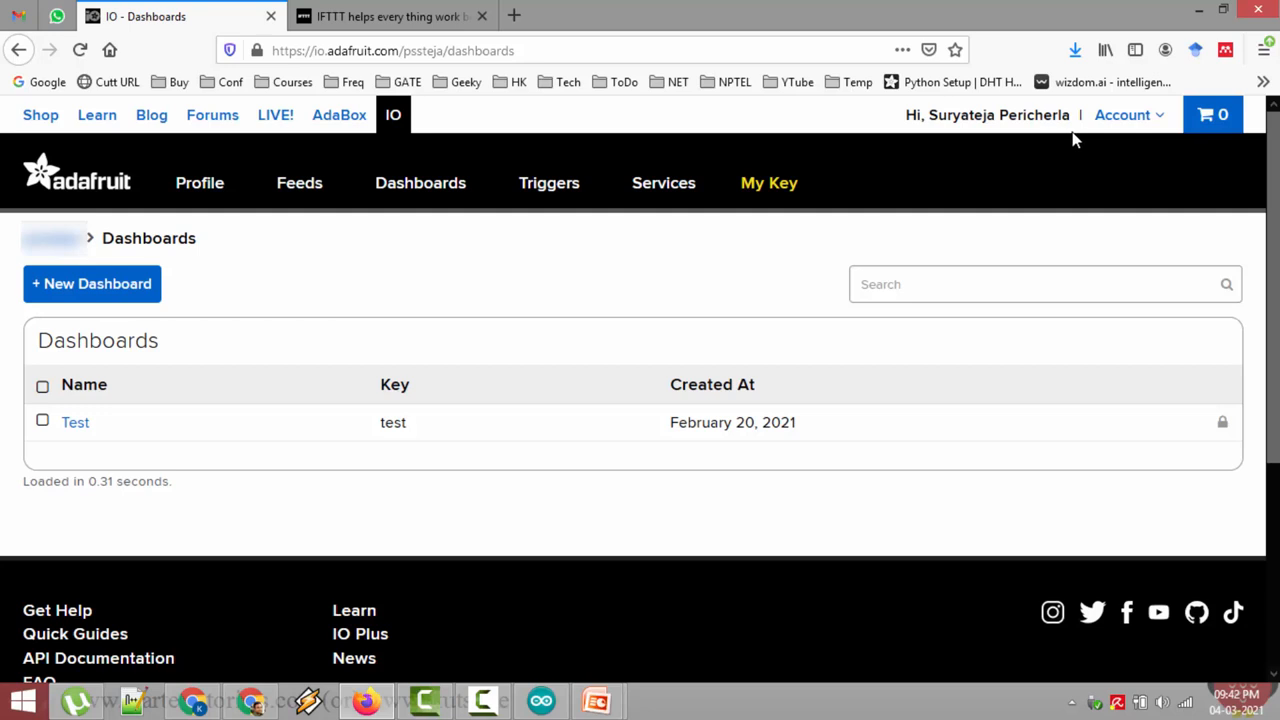
pyautogui.moveTo(1084, 118)
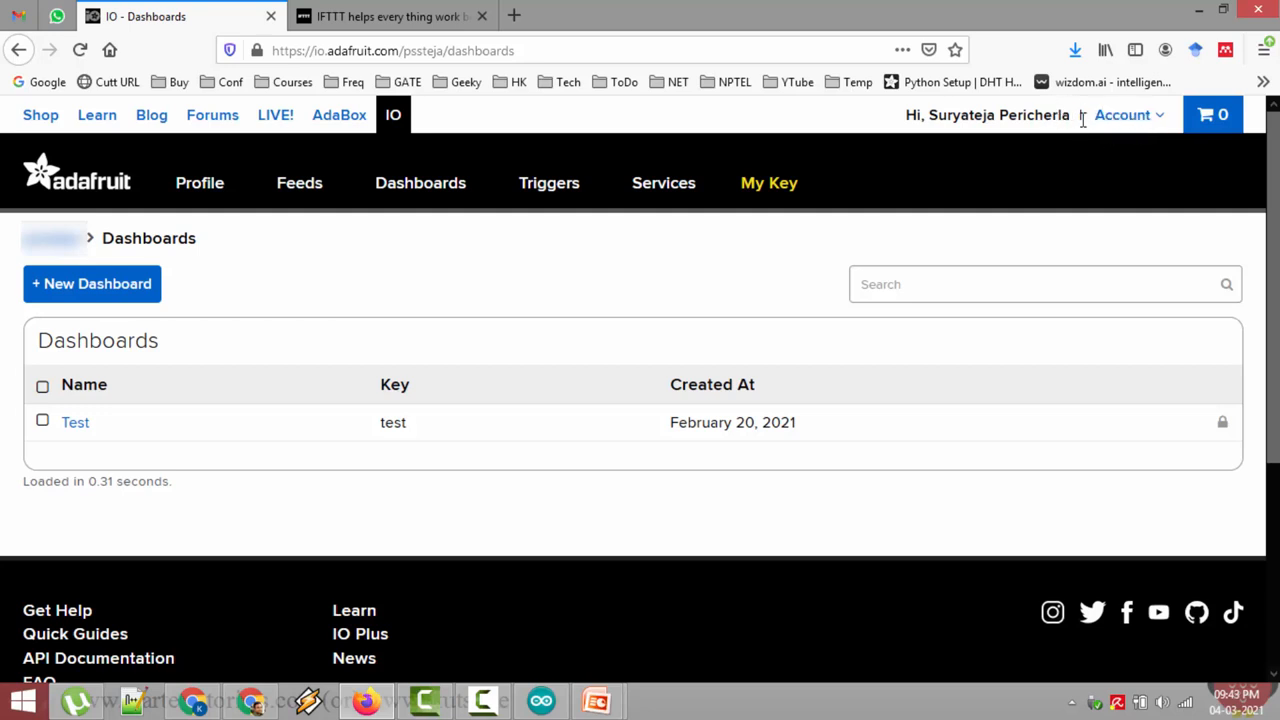
pyautogui.moveTo(1078, 128)
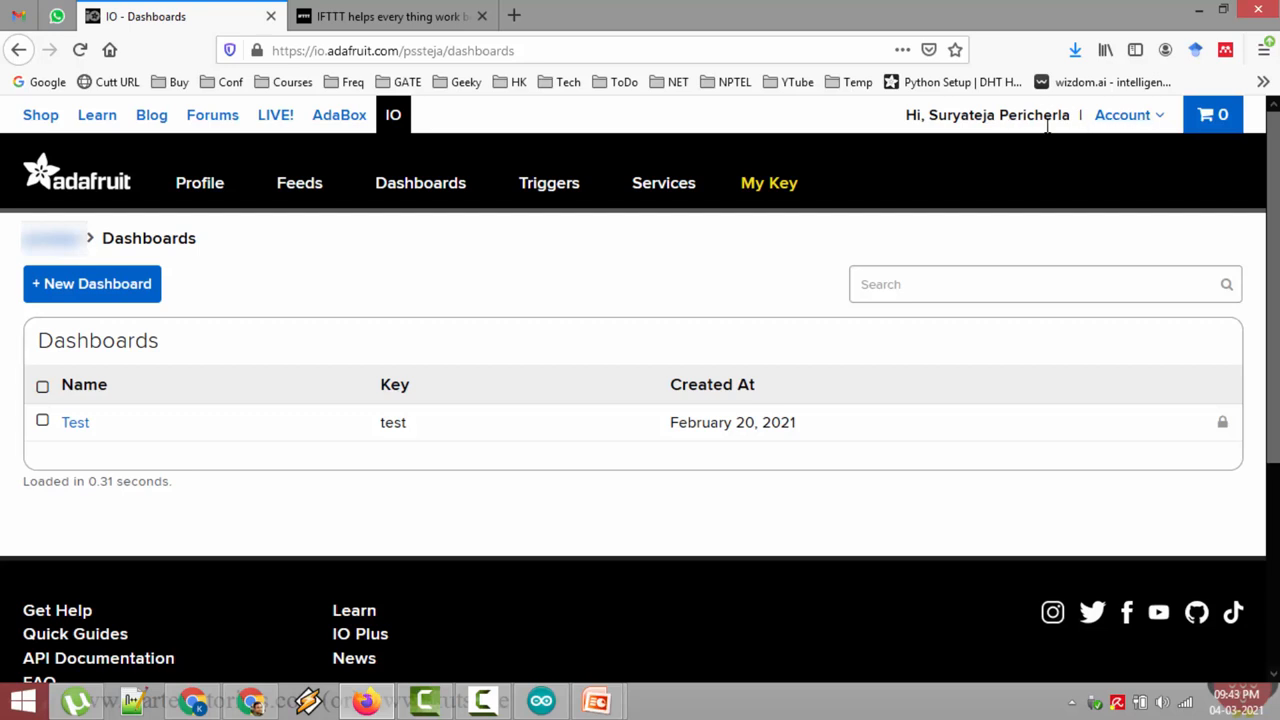
pyautogui.moveTo(750, 248)
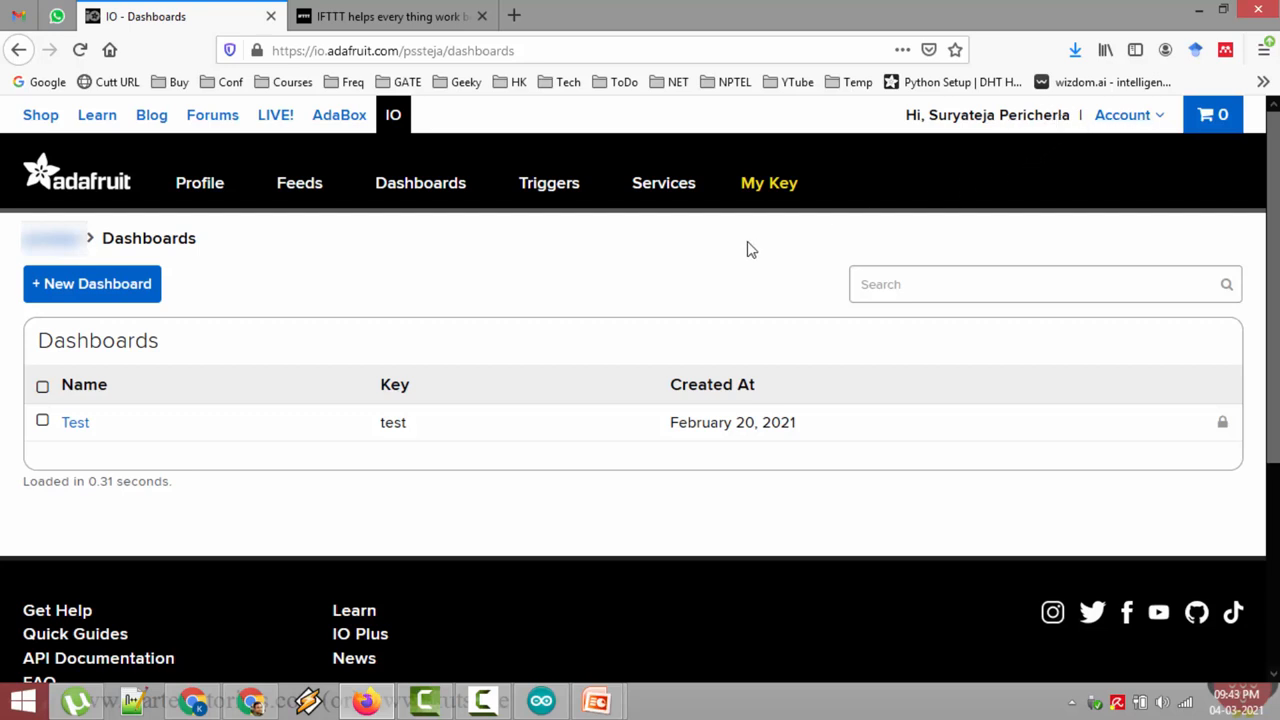
pyautogui.moveTo(324, 292)
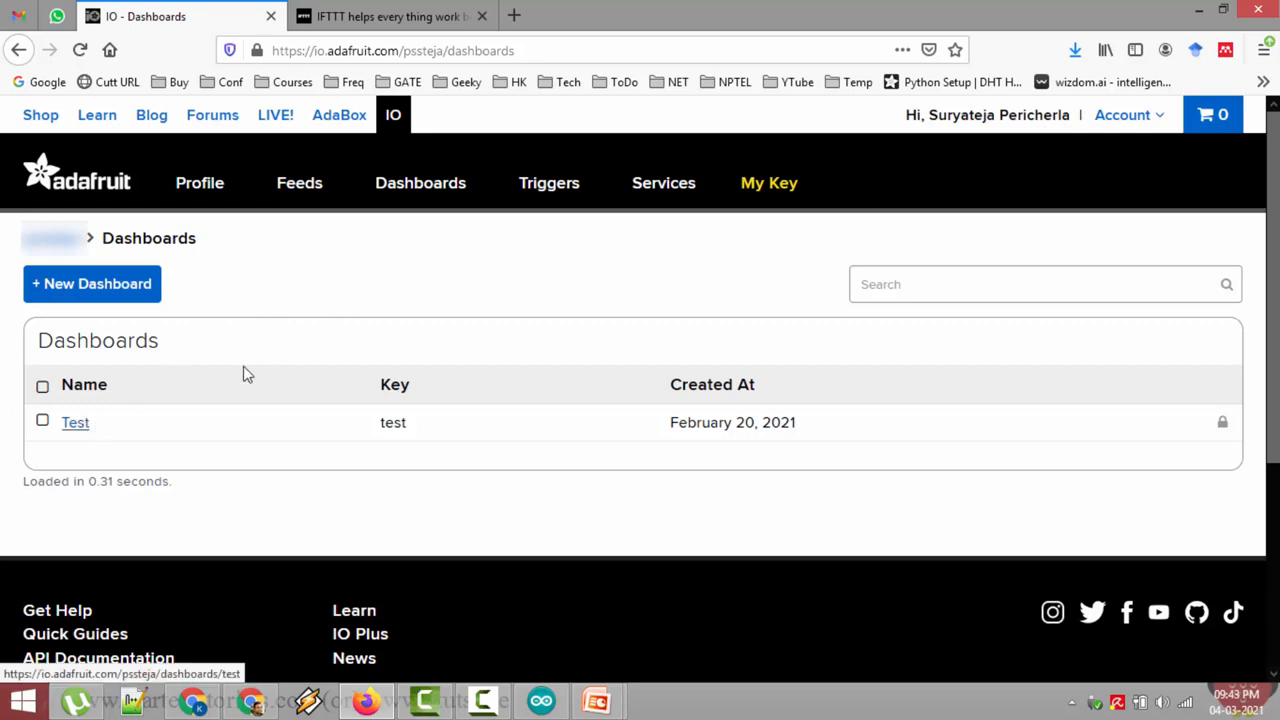
pyautogui.moveTo(698, 240)
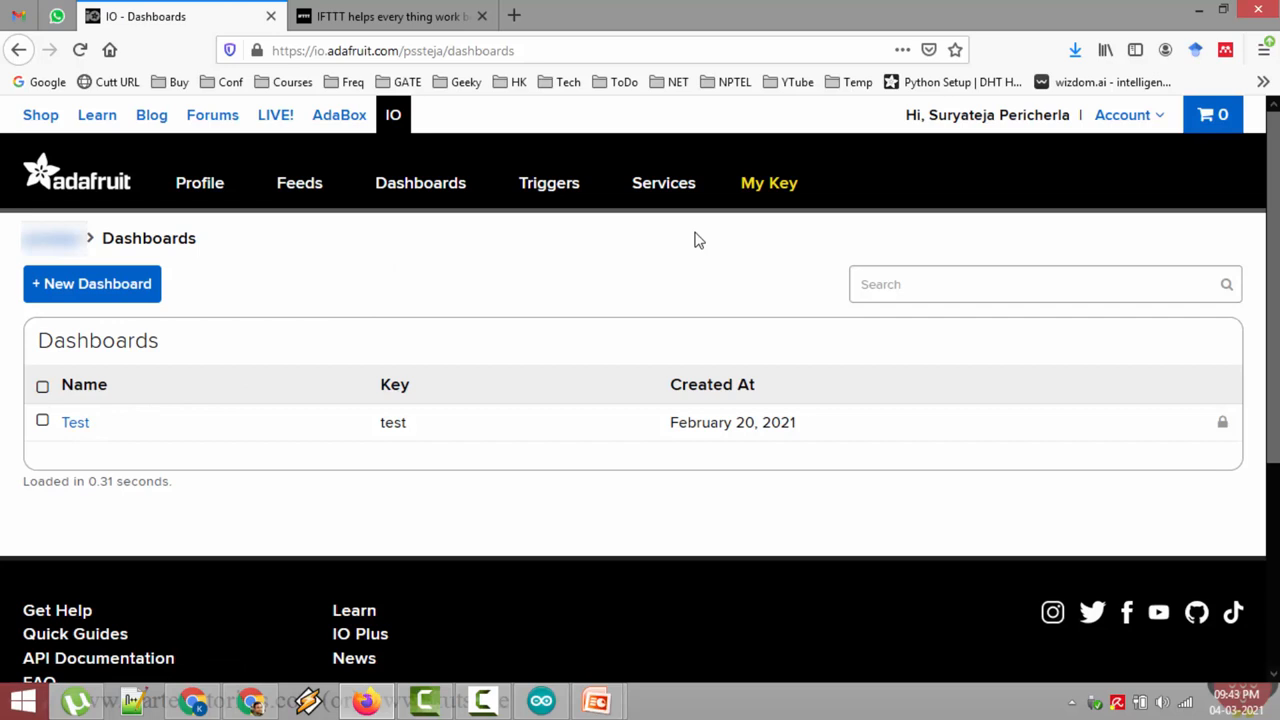
pyautogui.moveTo(768, 196)
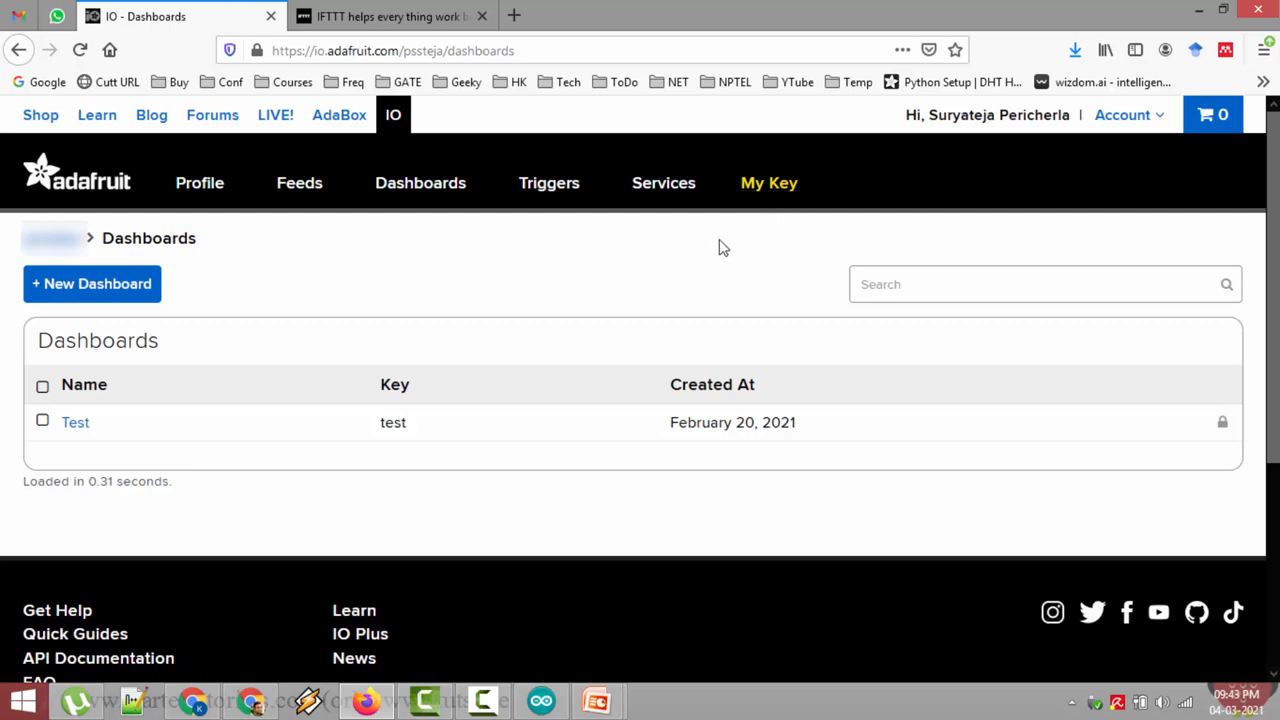
pyautogui.moveTo(772, 198)
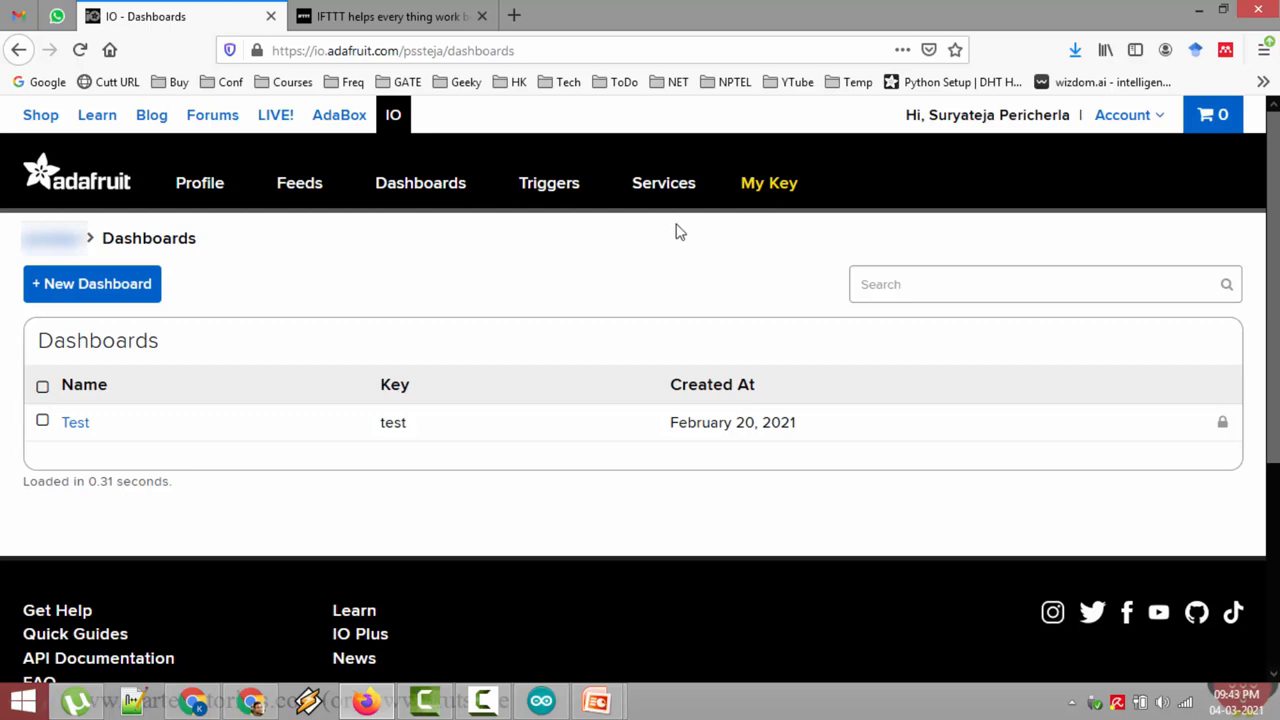
pyautogui.moveTo(108, 304)
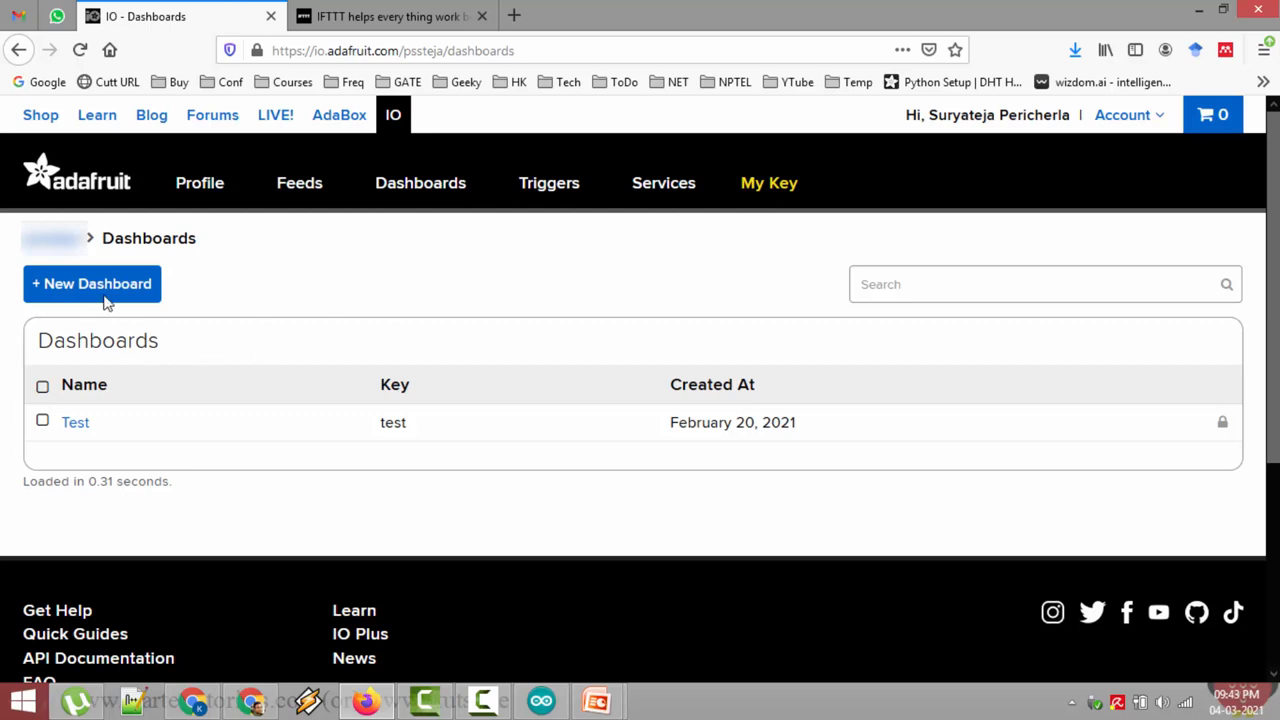
pyautogui.moveTo(156, 448)
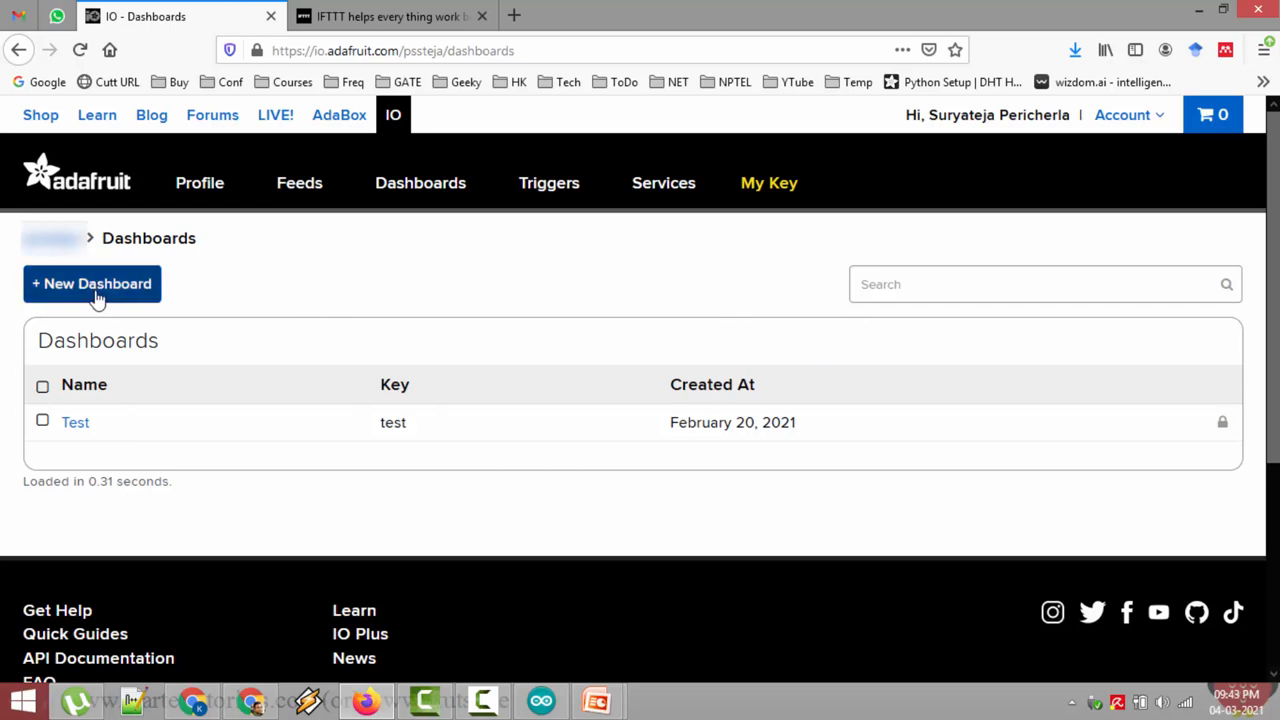
pyautogui.moveTo(88, 294)
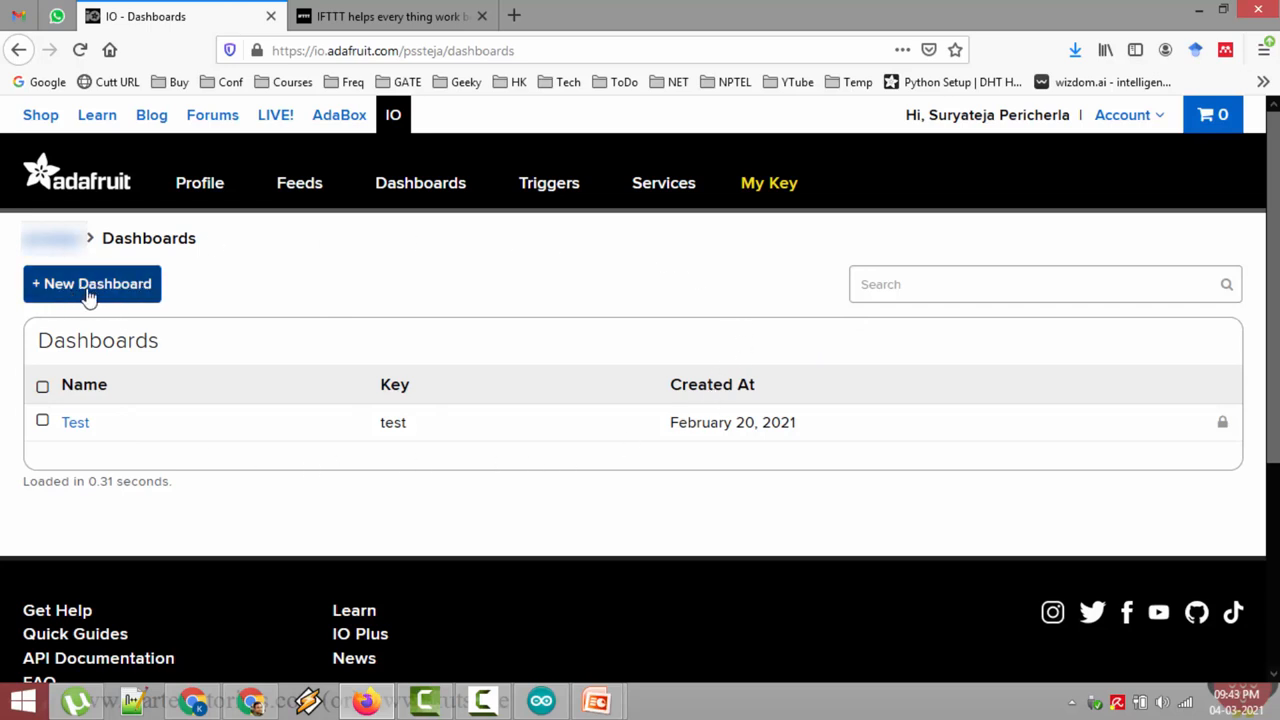
pyautogui.click(92, 284)
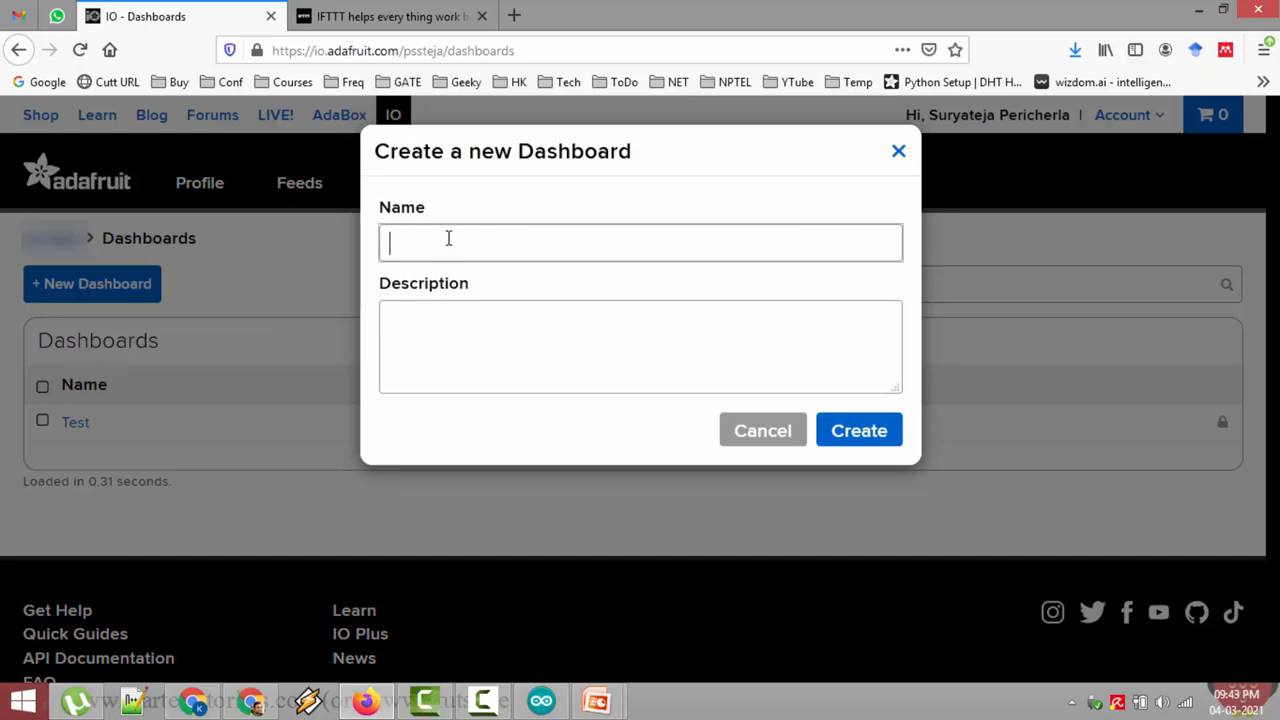
pyautogui.write('Test1')
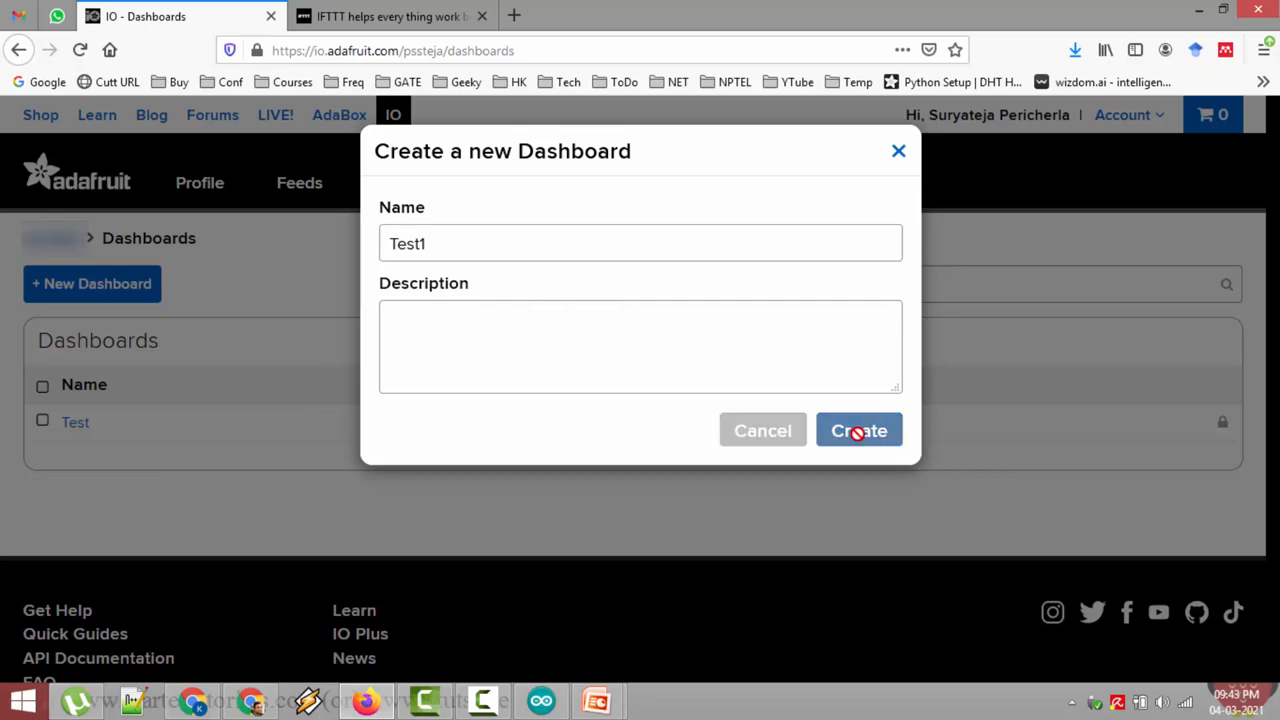
pyautogui.click(860, 430)
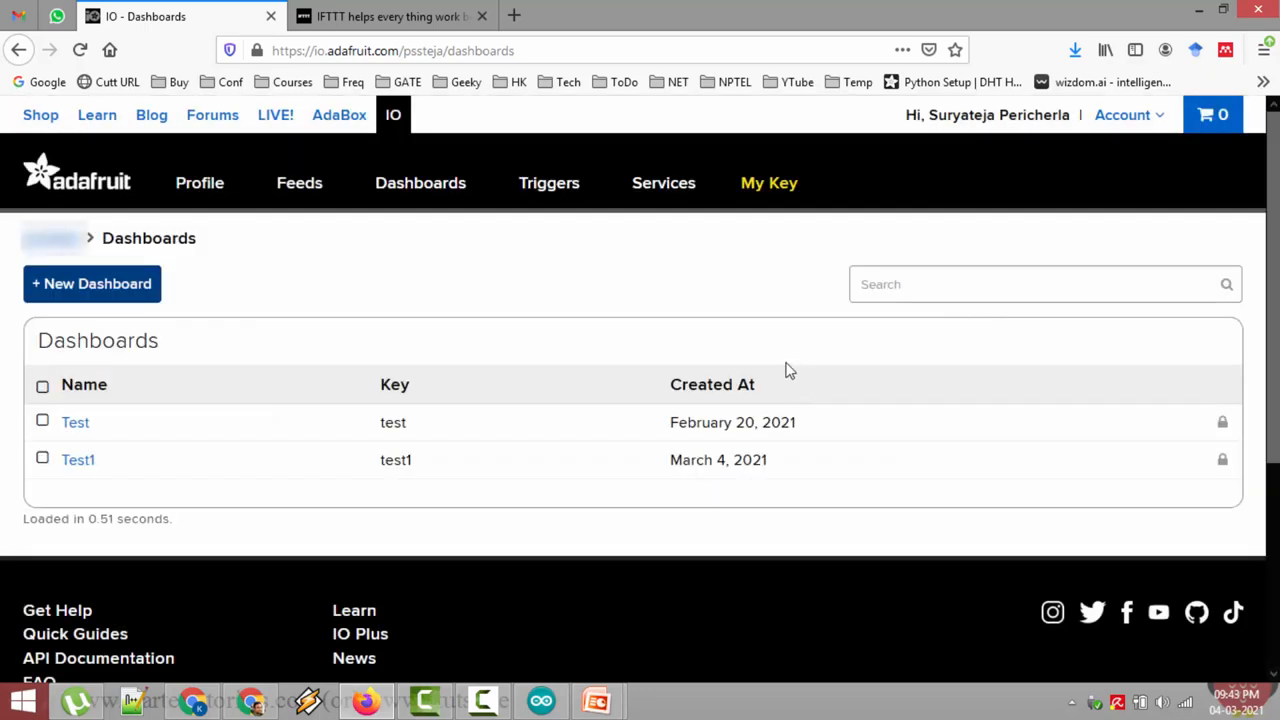
pyautogui.moveTo(78, 460)
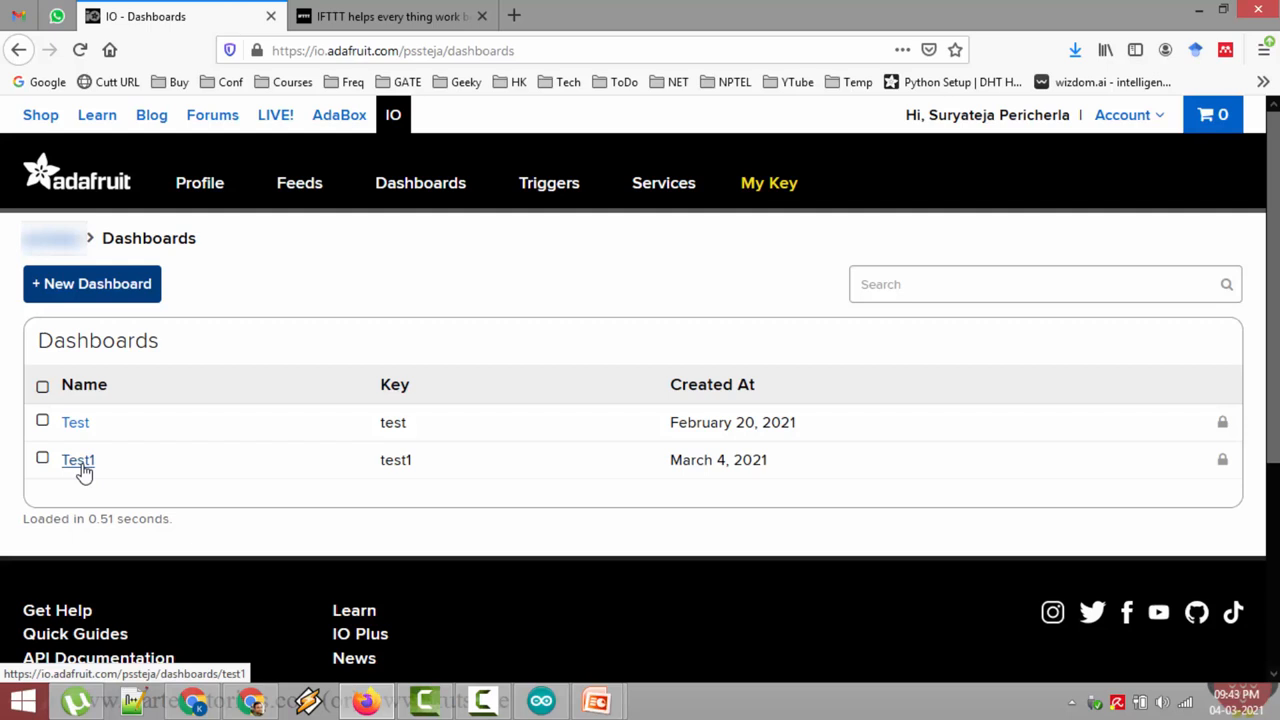
pyautogui.moveTo(62, 478)
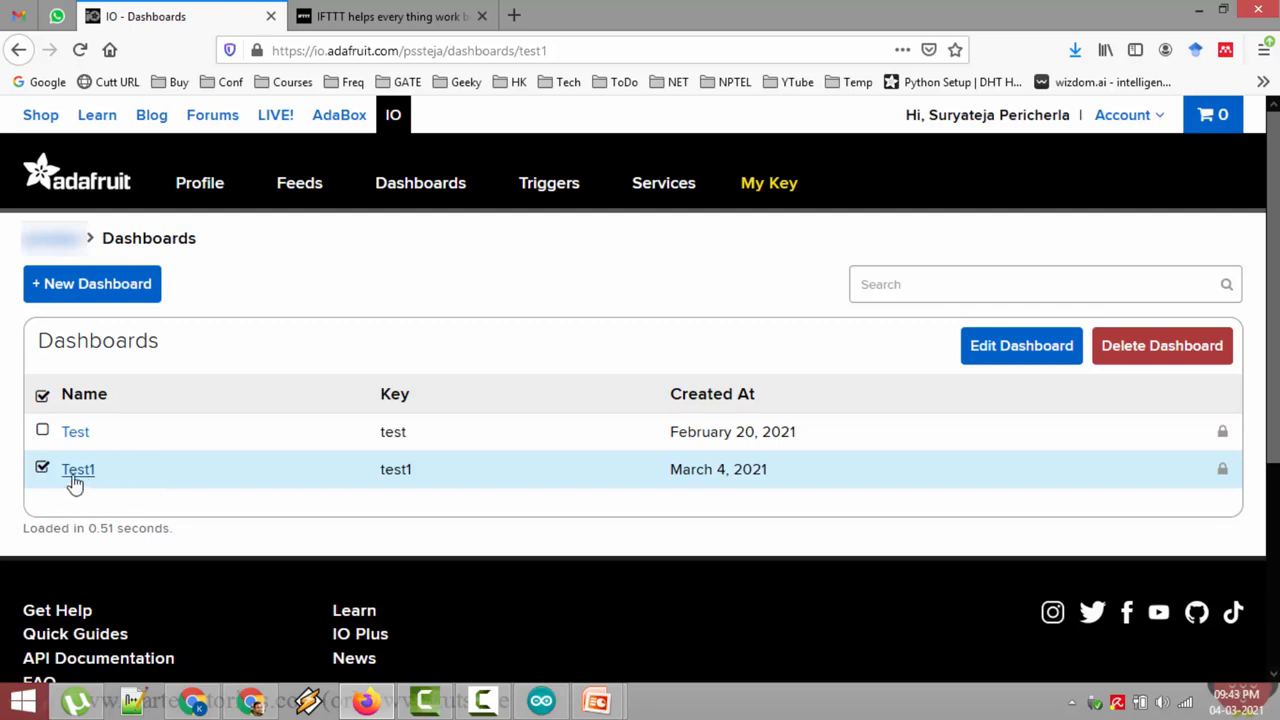
# - Open the Test1 dashboard and turn Dark Mode off in its settings
pyautogui.click(76, 470)
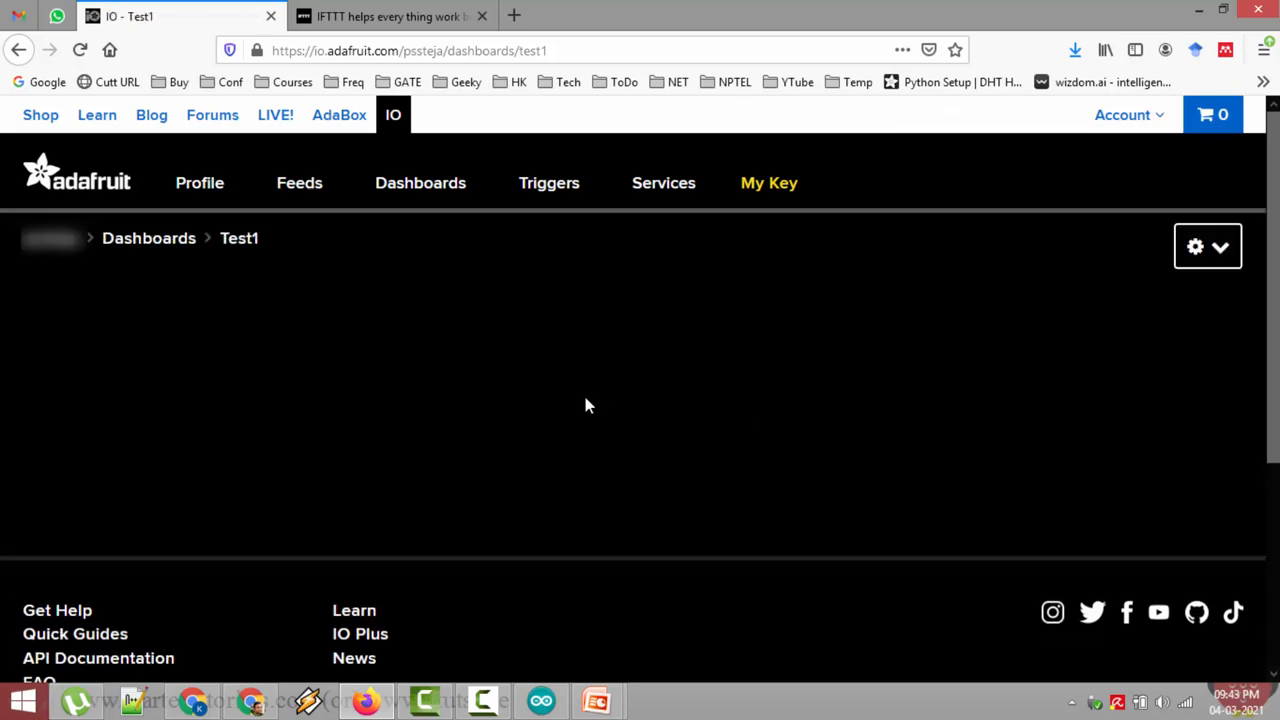
pyautogui.moveTo(1122, 296)
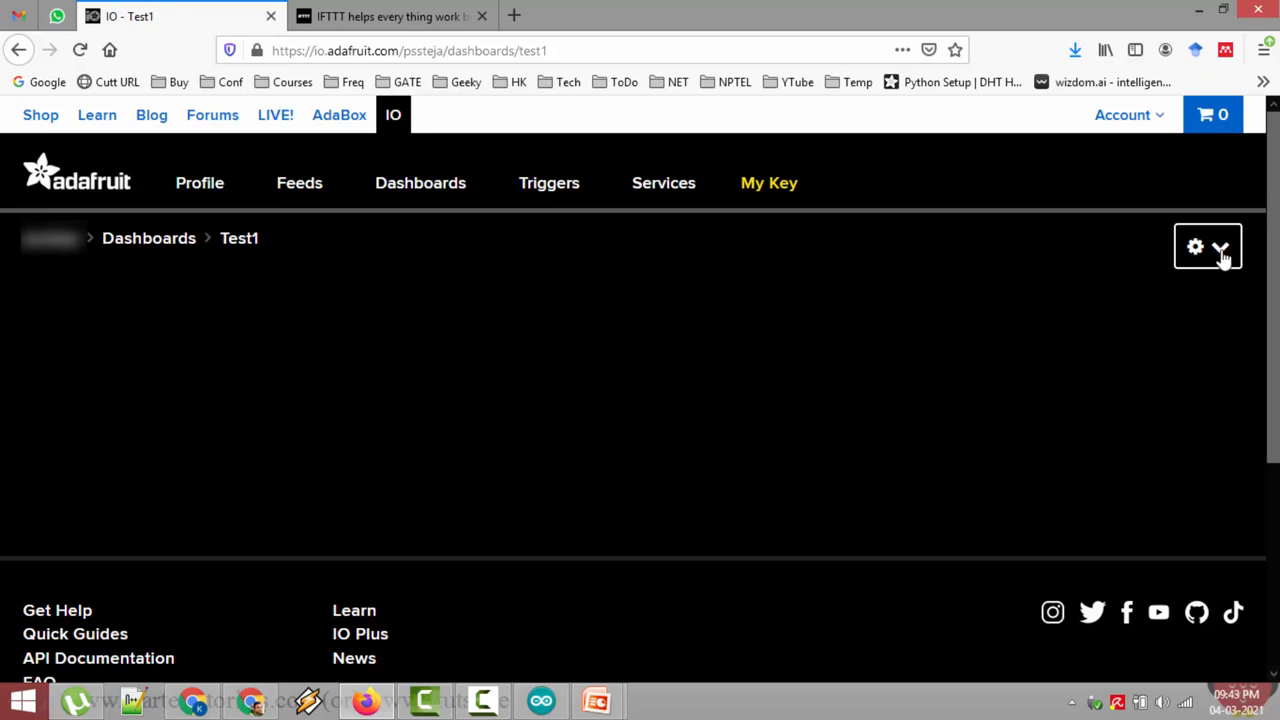
pyautogui.click(1220, 248)
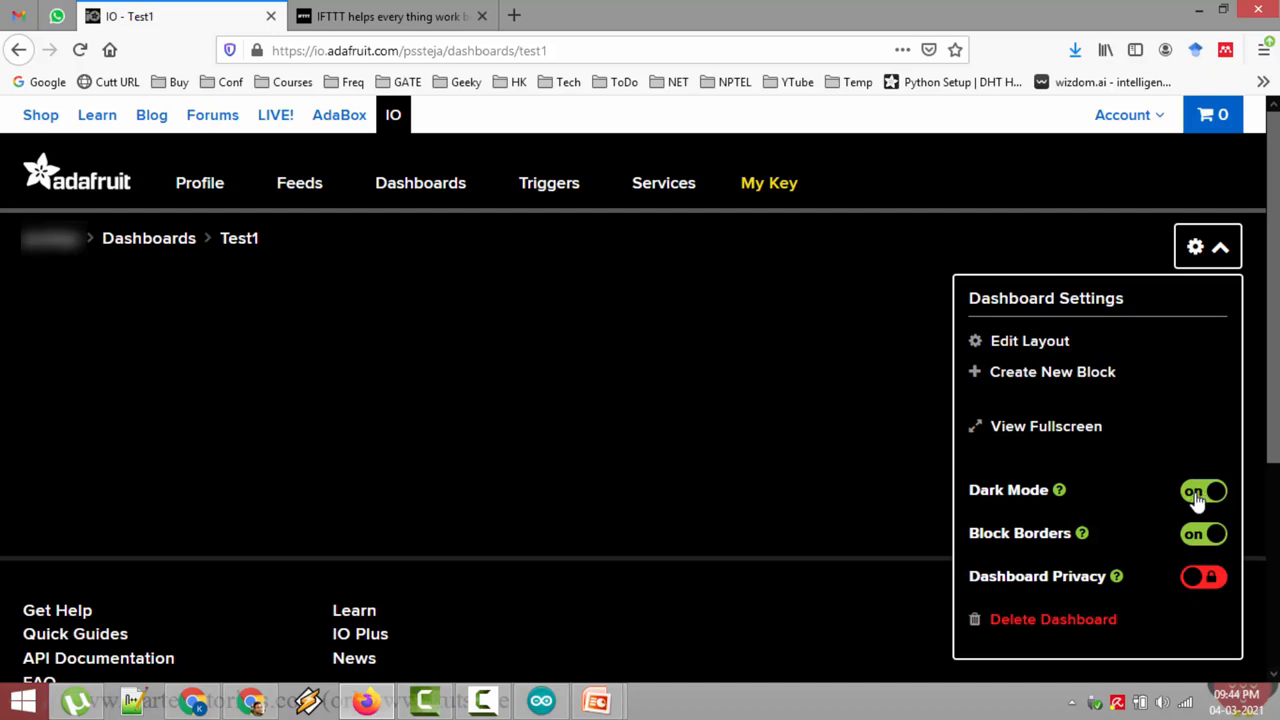
pyautogui.click(1204, 490)
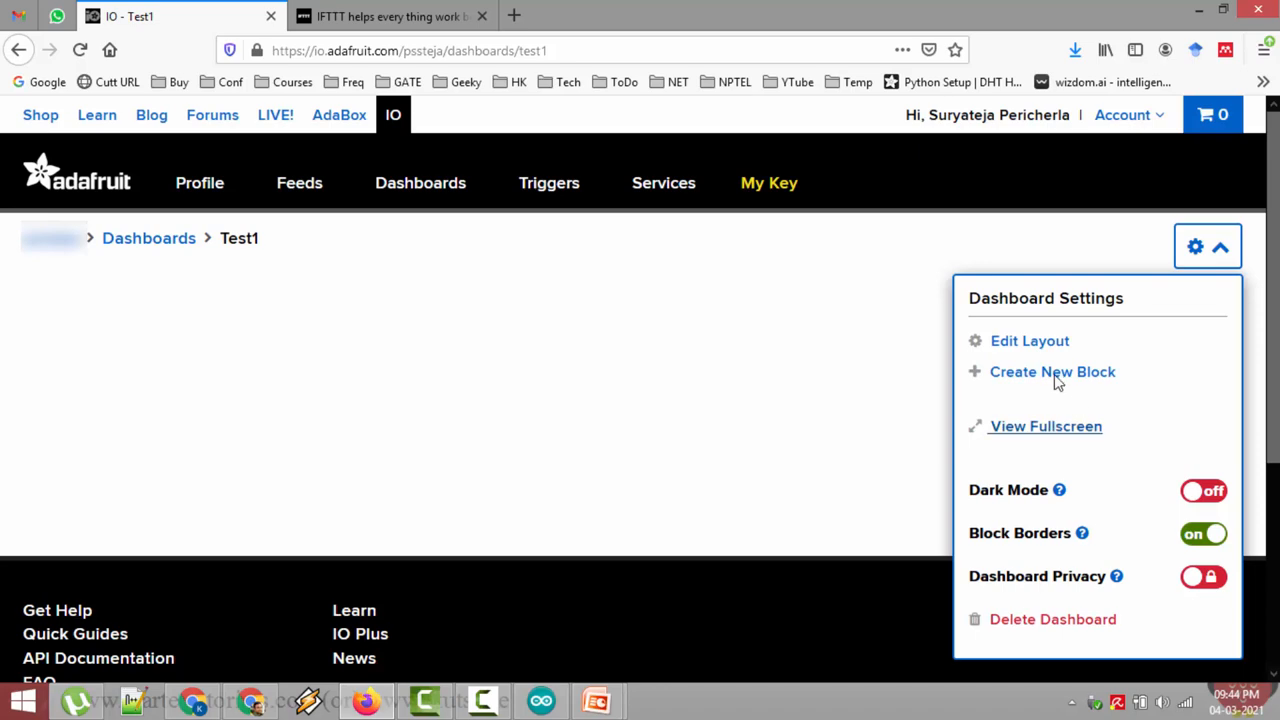
pyautogui.moveTo(1048, 384)
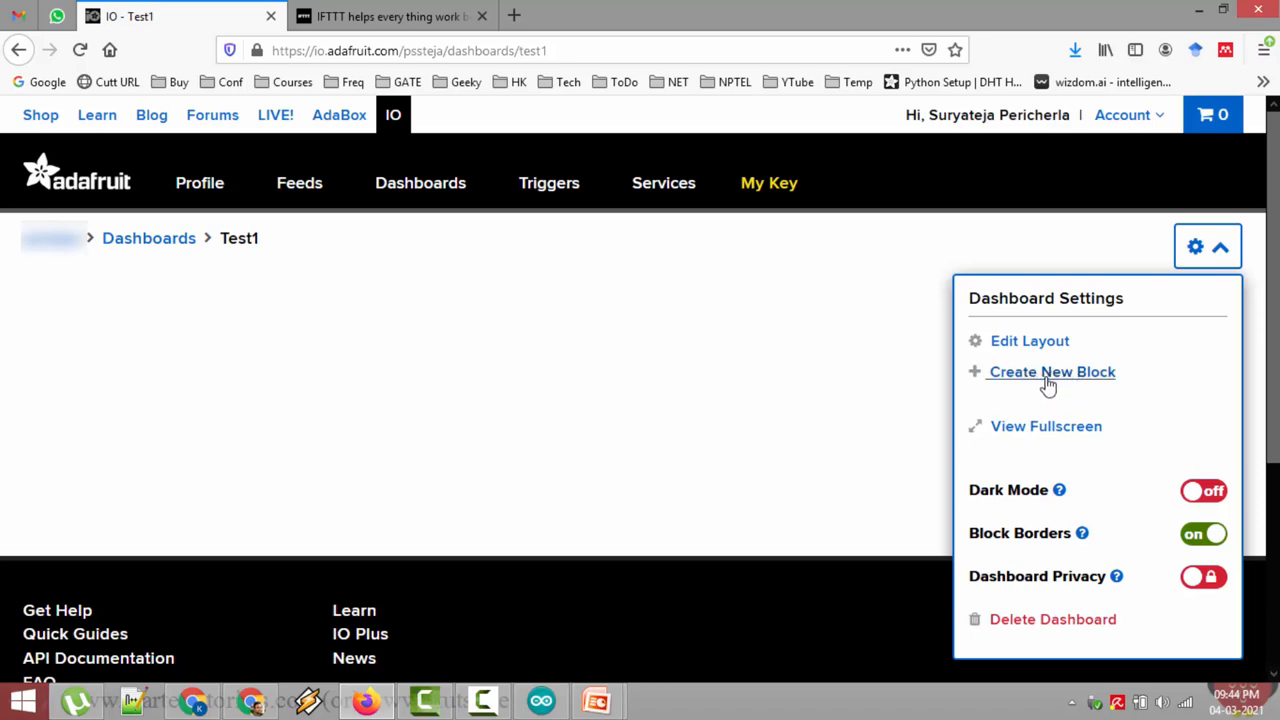
pyautogui.click(1052, 372)
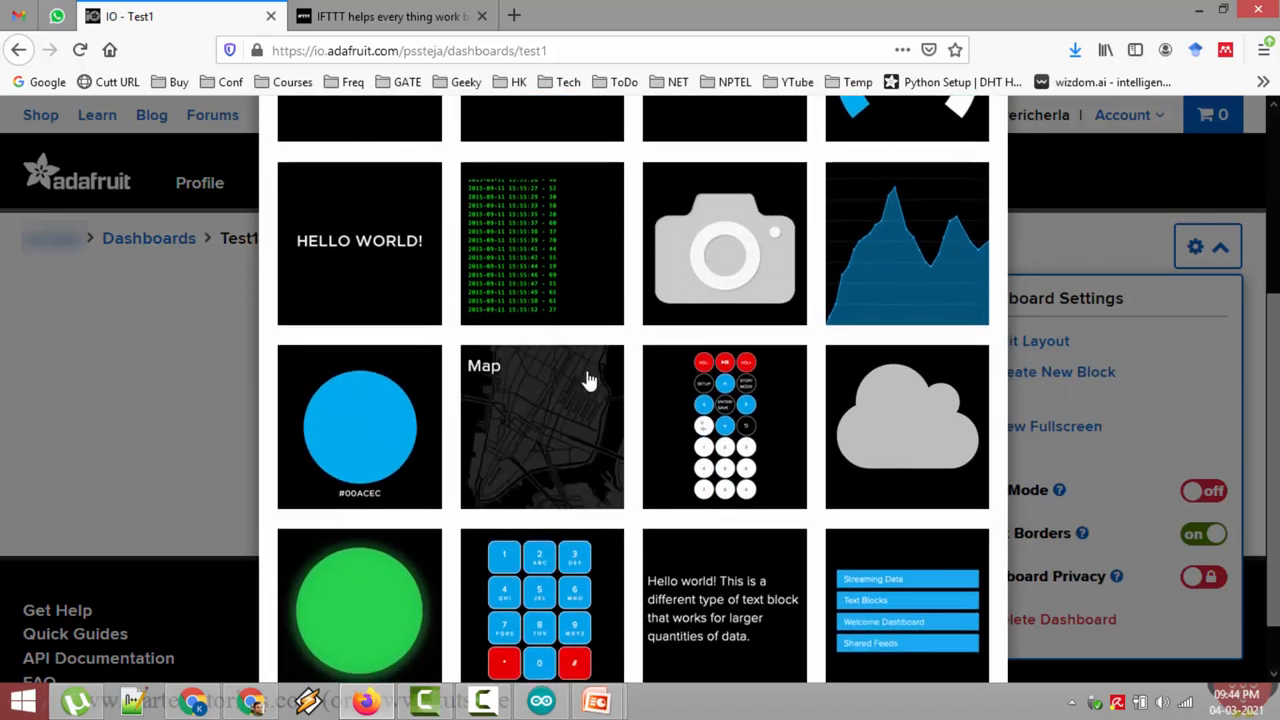
# - Add a Toggle block and create a new feed named light2 as its data source
pyautogui.click(1058, 372)
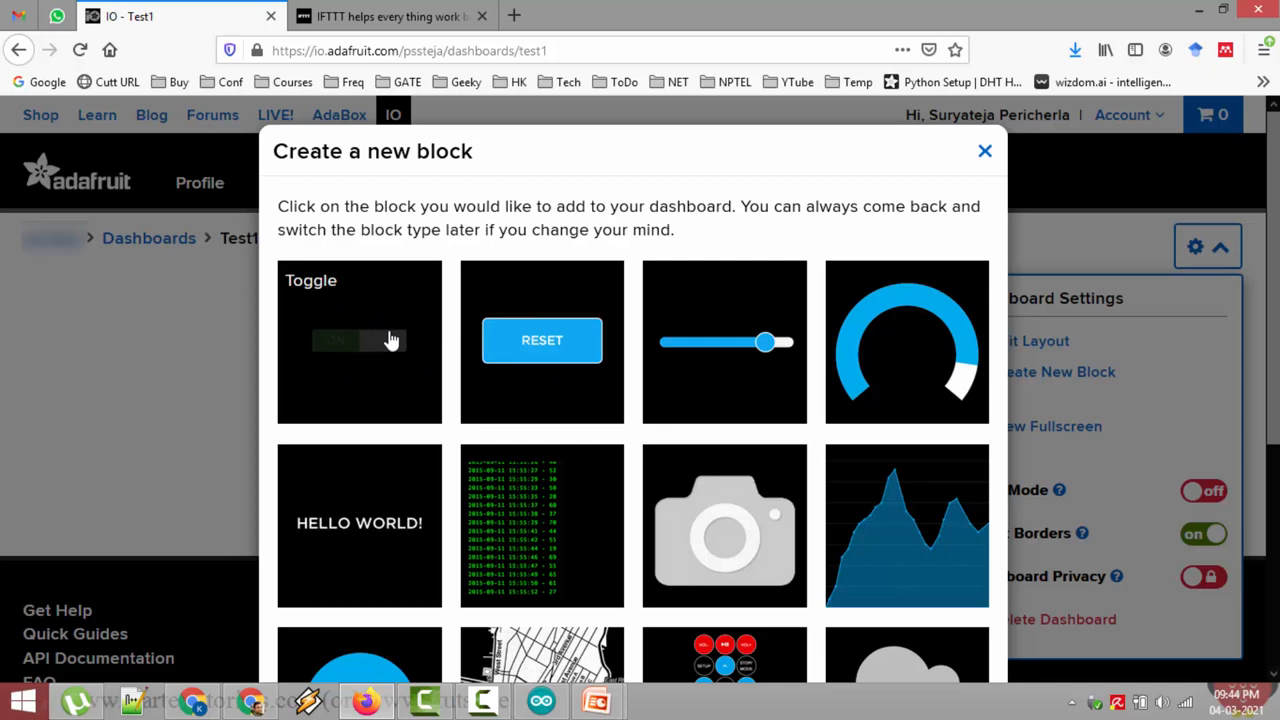
pyautogui.moveTo(350, 350)
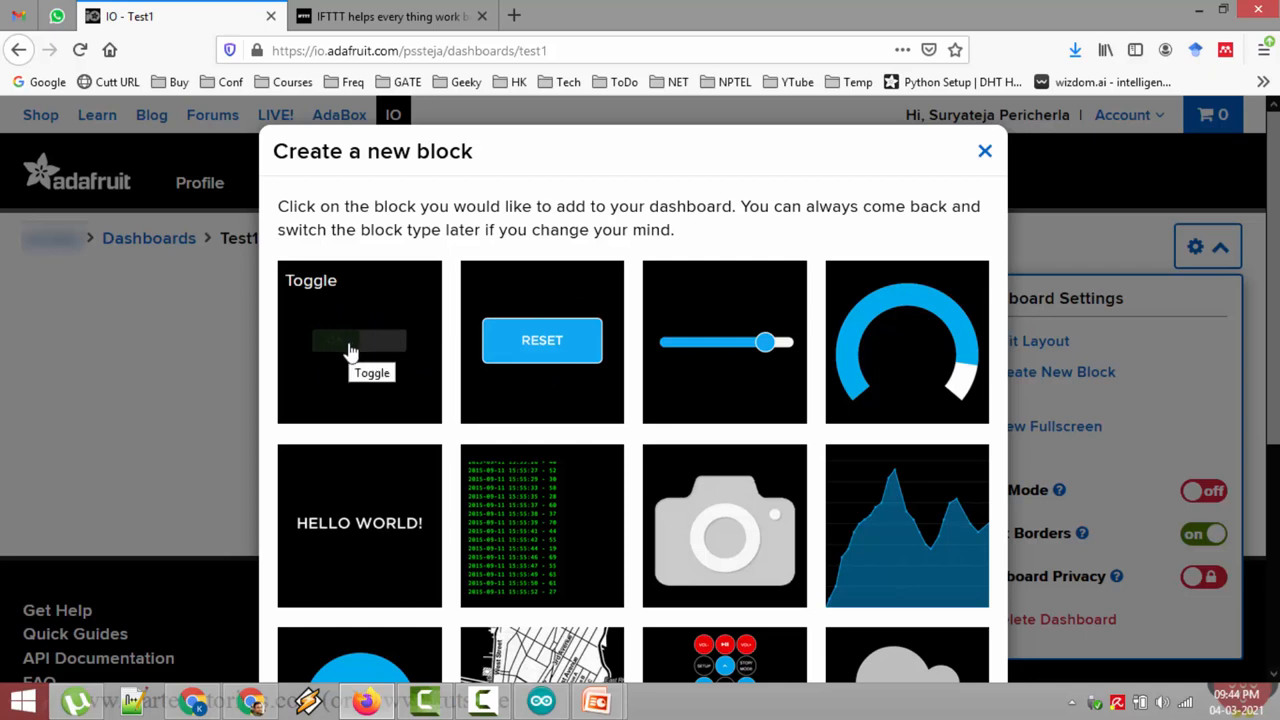
pyautogui.click(358, 340)
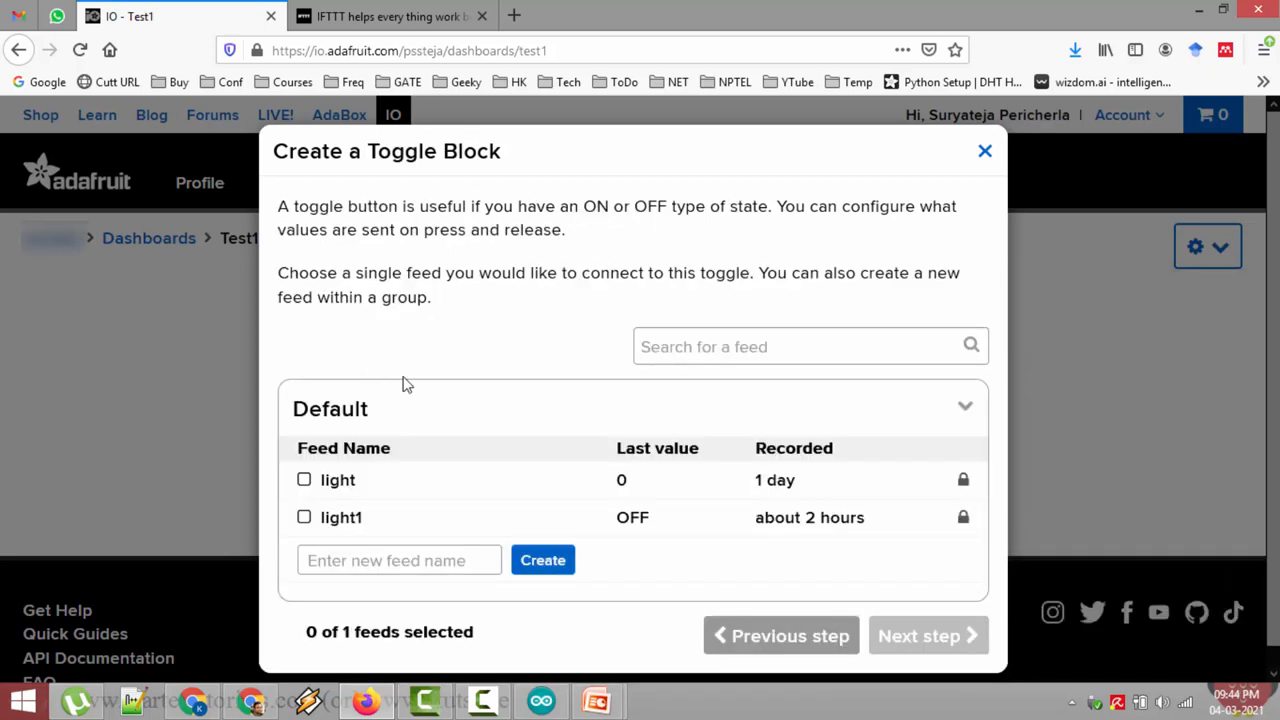
pyautogui.moveTo(336, 490)
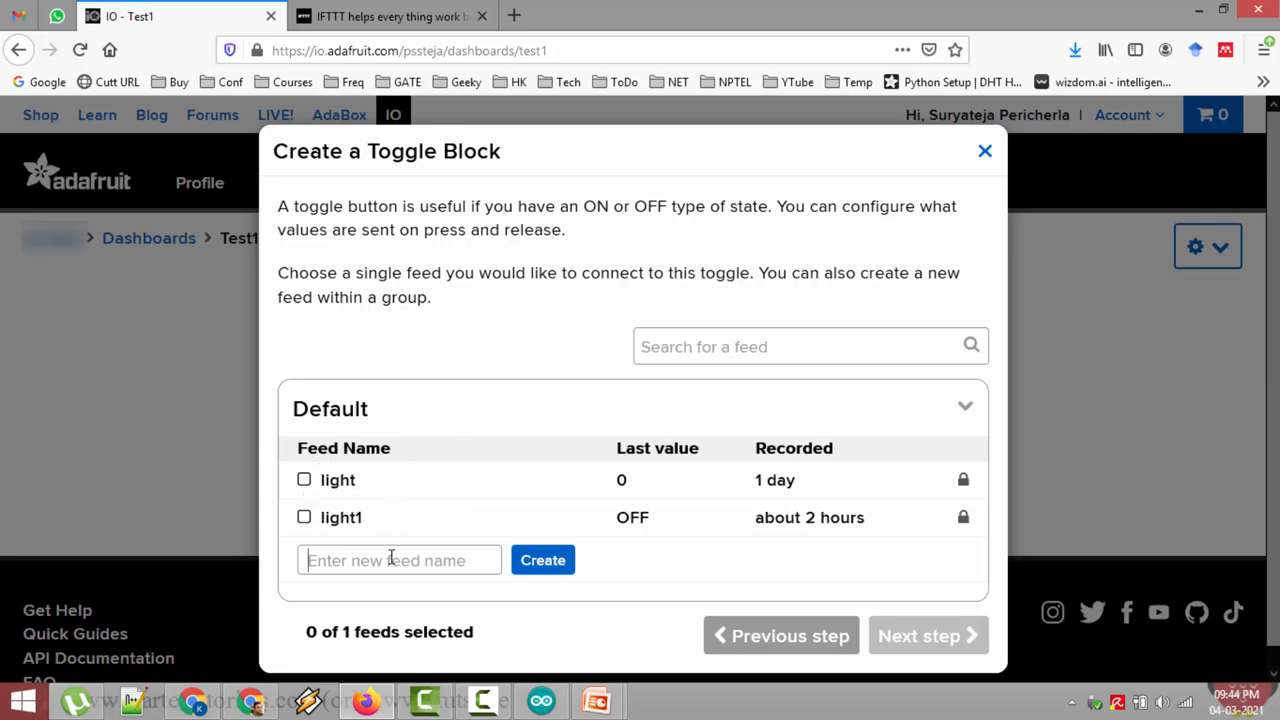
pyautogui.write('light2')
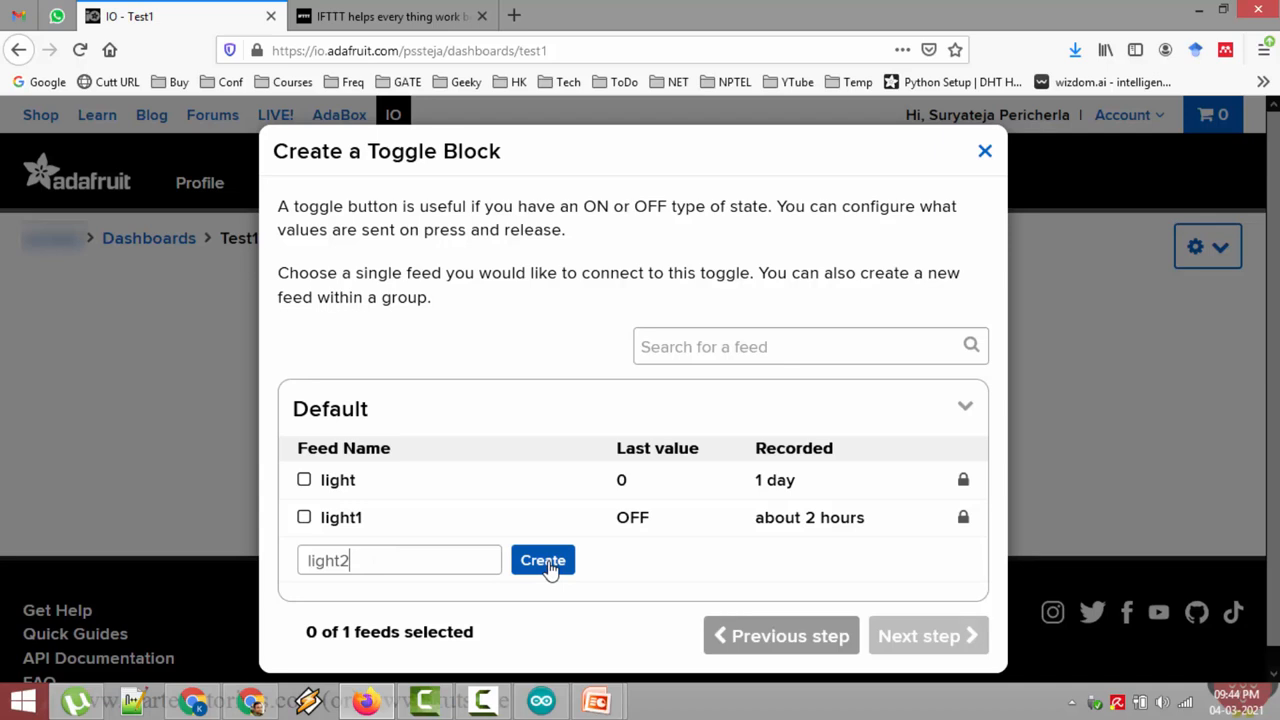
pyautogui.click(544, 560)
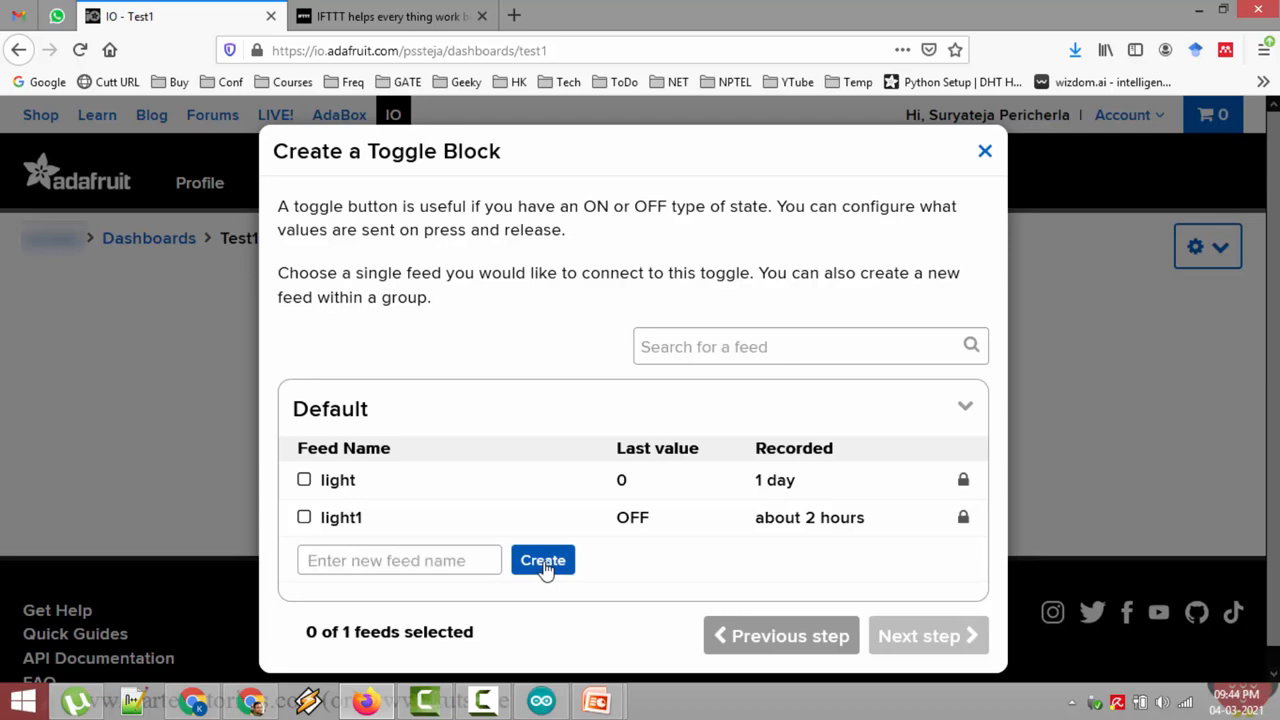
pyautogui.click(544, 560)
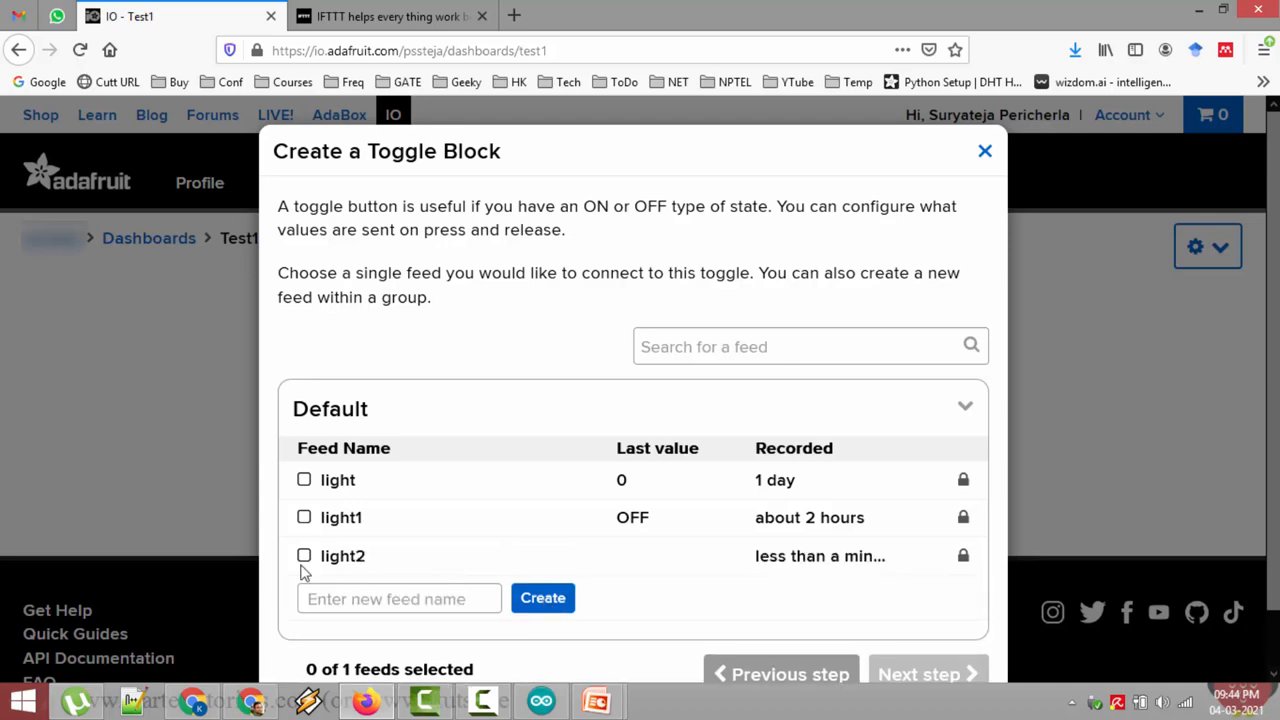
pyautogui.scroll(-3)
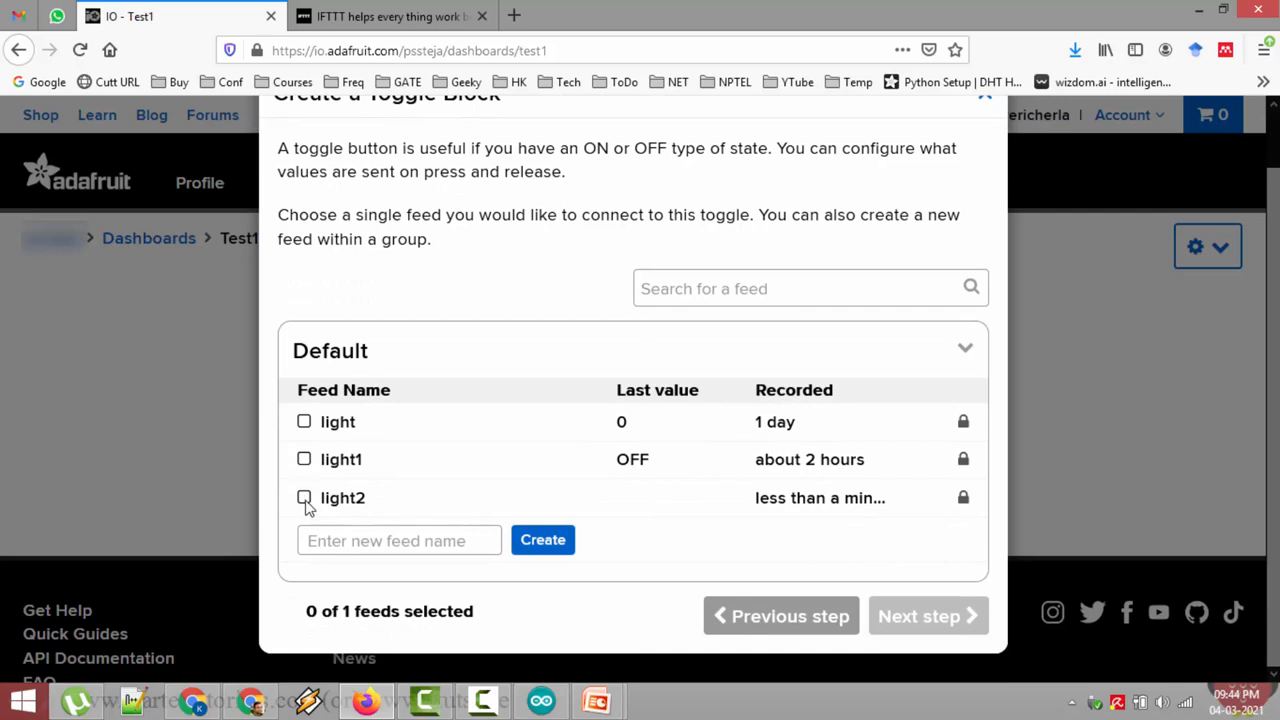
pyautogui.click(304, 498)
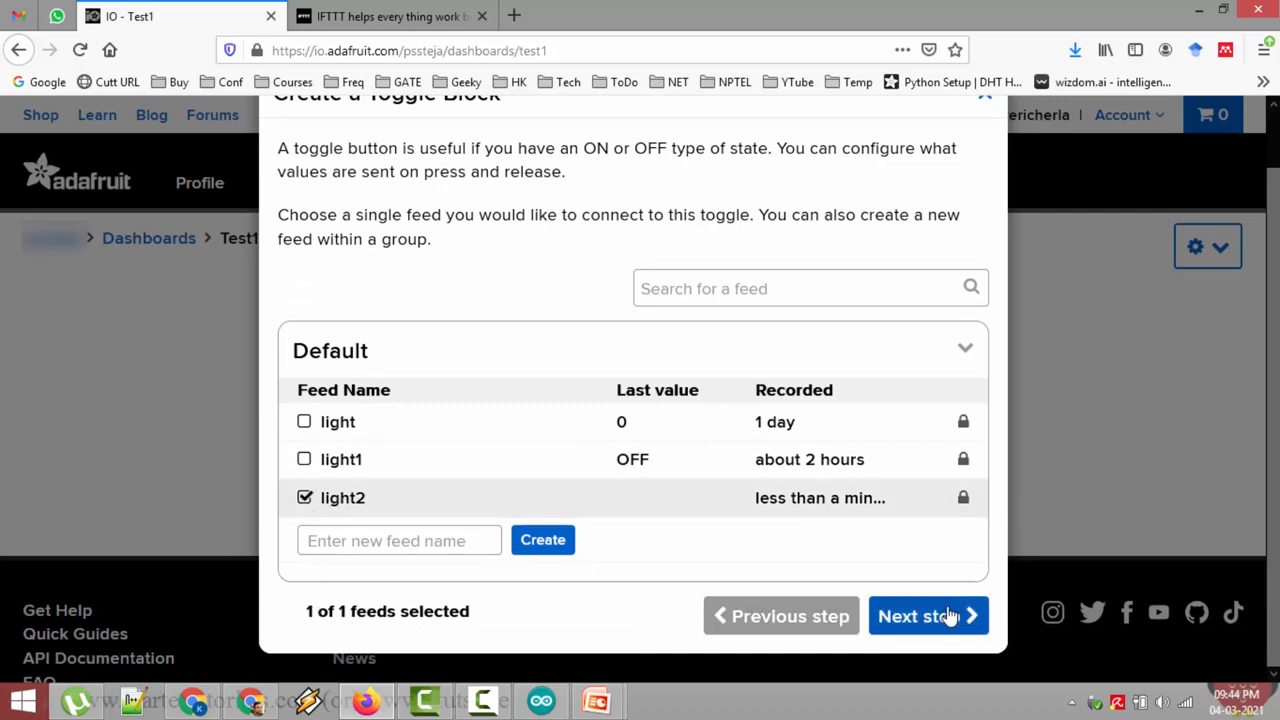
# - Keep the default ON/OFF labels, test the preview toggle, and create the block on Test1
pyautogui.click(928, 616)
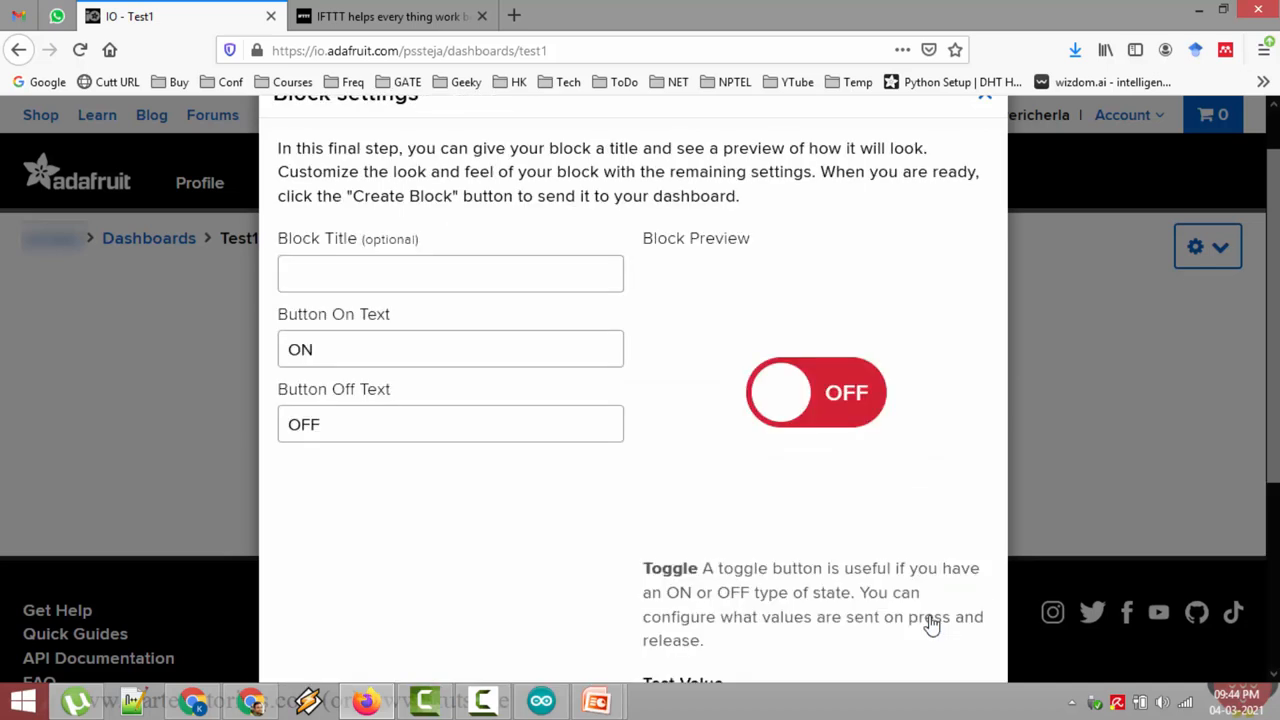
pyautogui.click(450, 272)
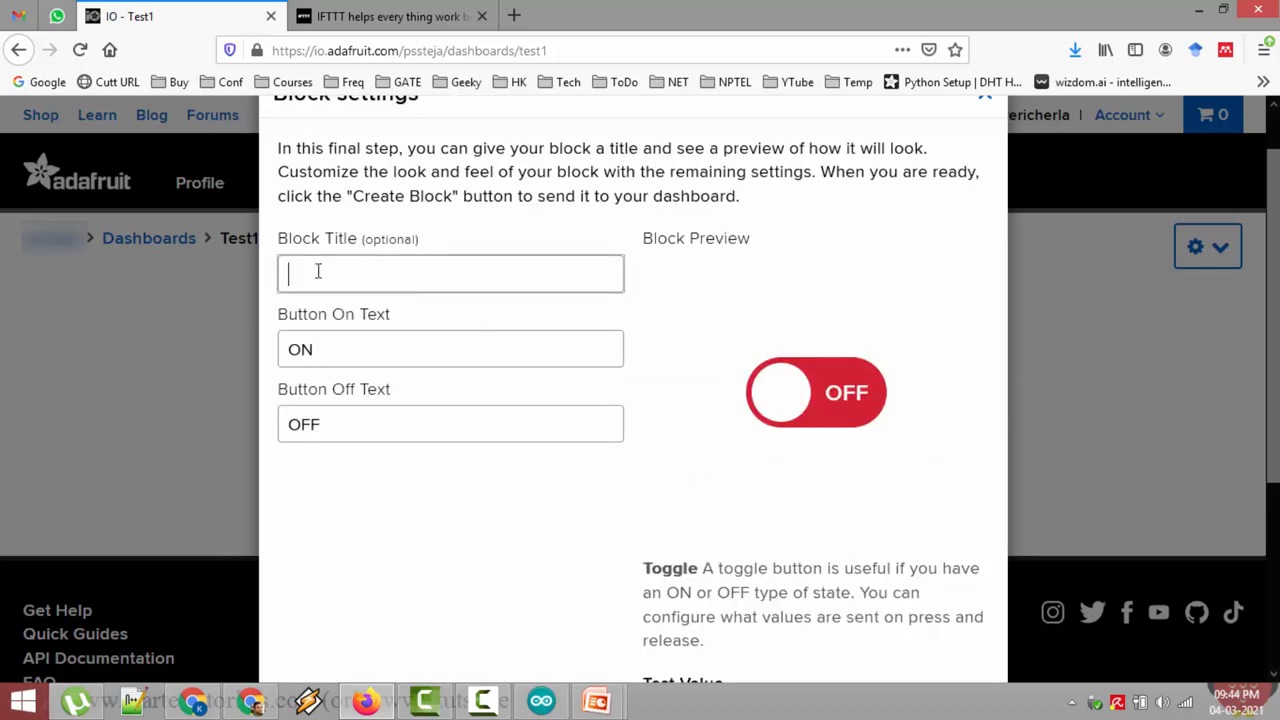
pyautogui.moveTo(388, 284)
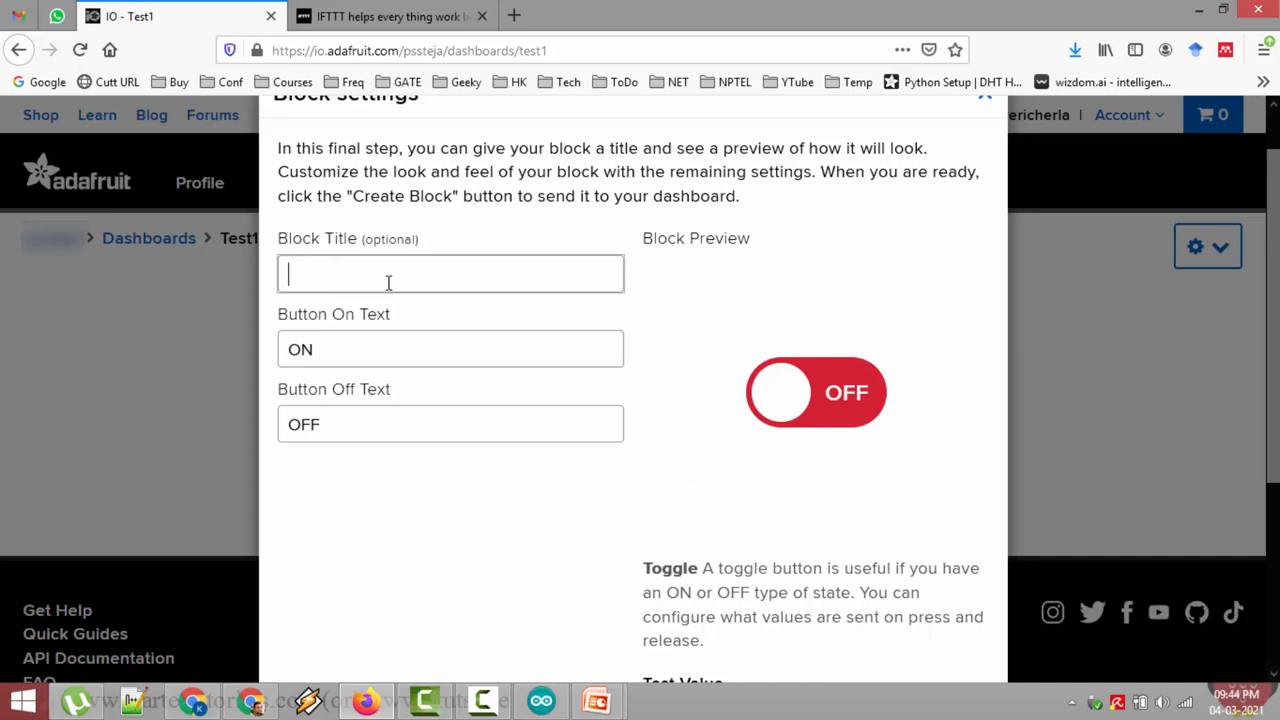
pyautogui.scroll(-3)
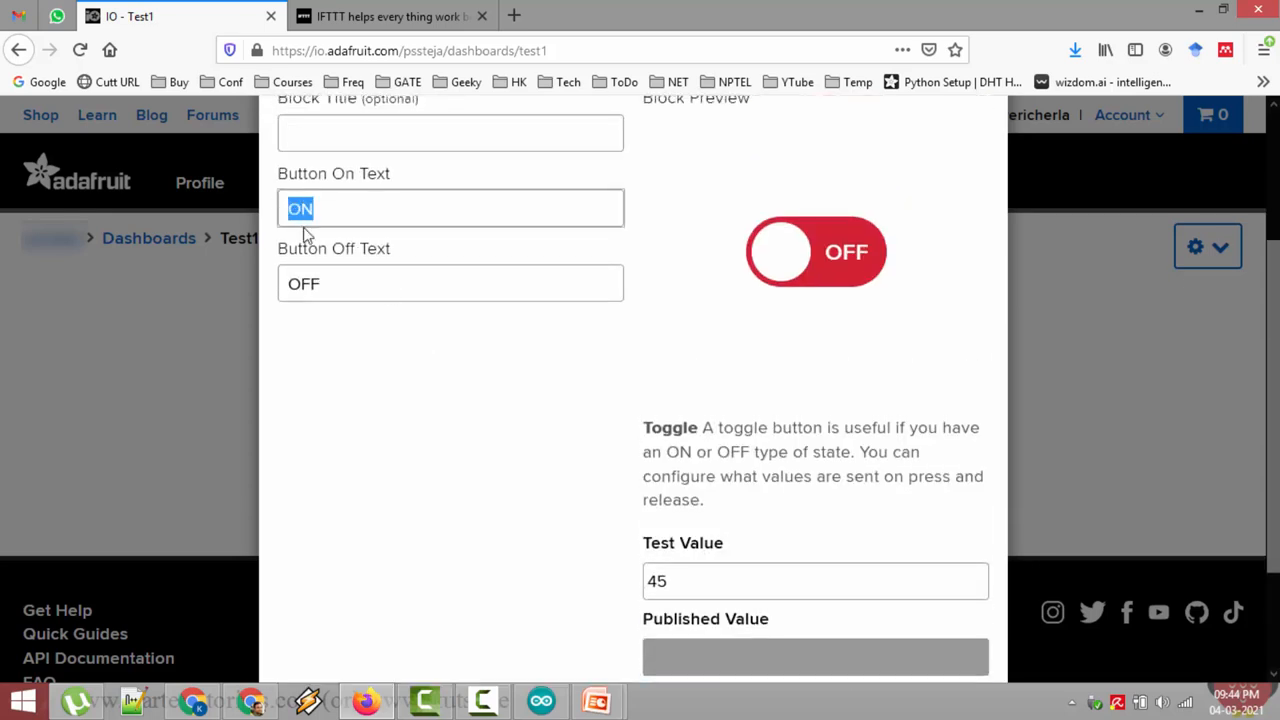
pyautogui.click(844, 252)
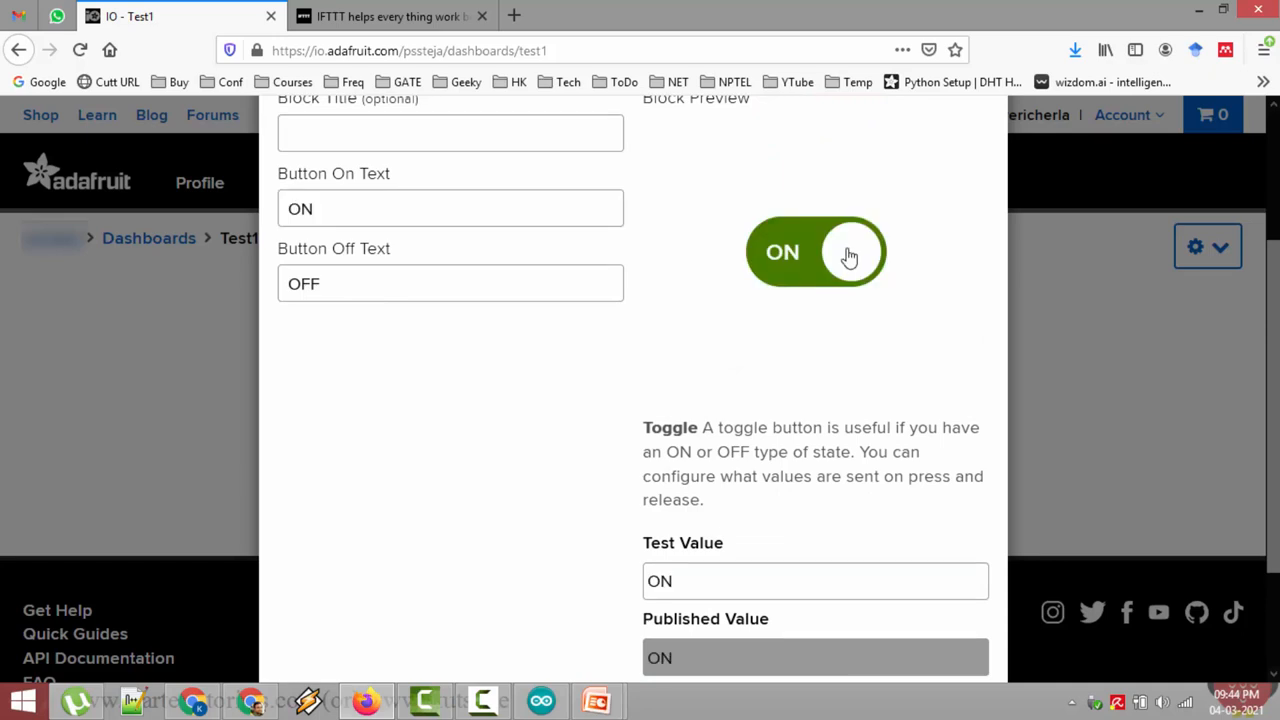
pyautogui.click(848, 252)
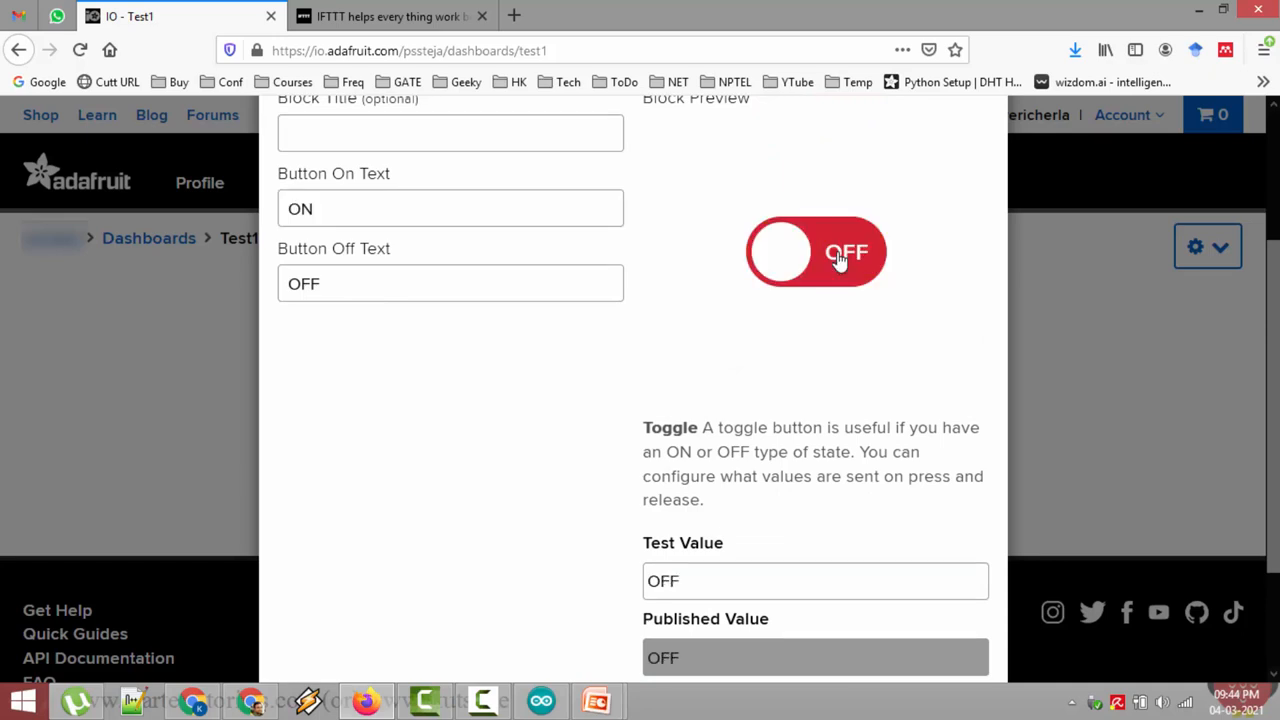
pyautogui.scroll(-3)
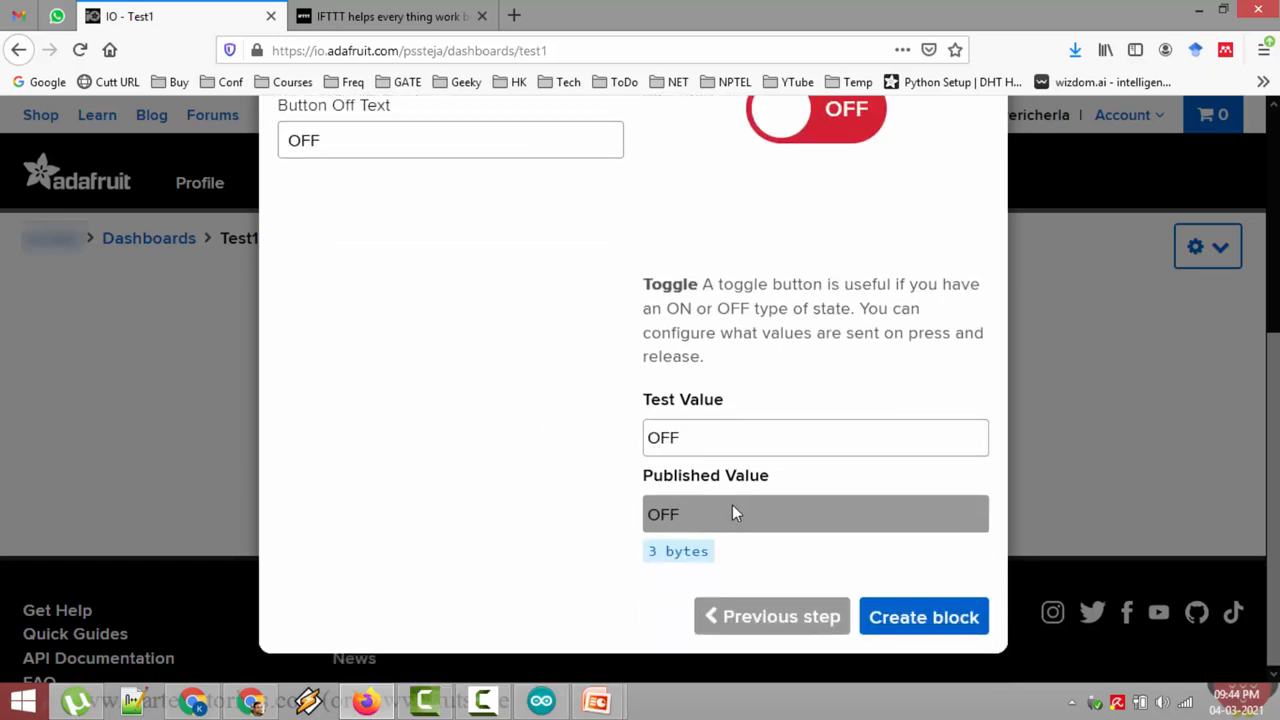
pyautogui.moveTo(912, 618)
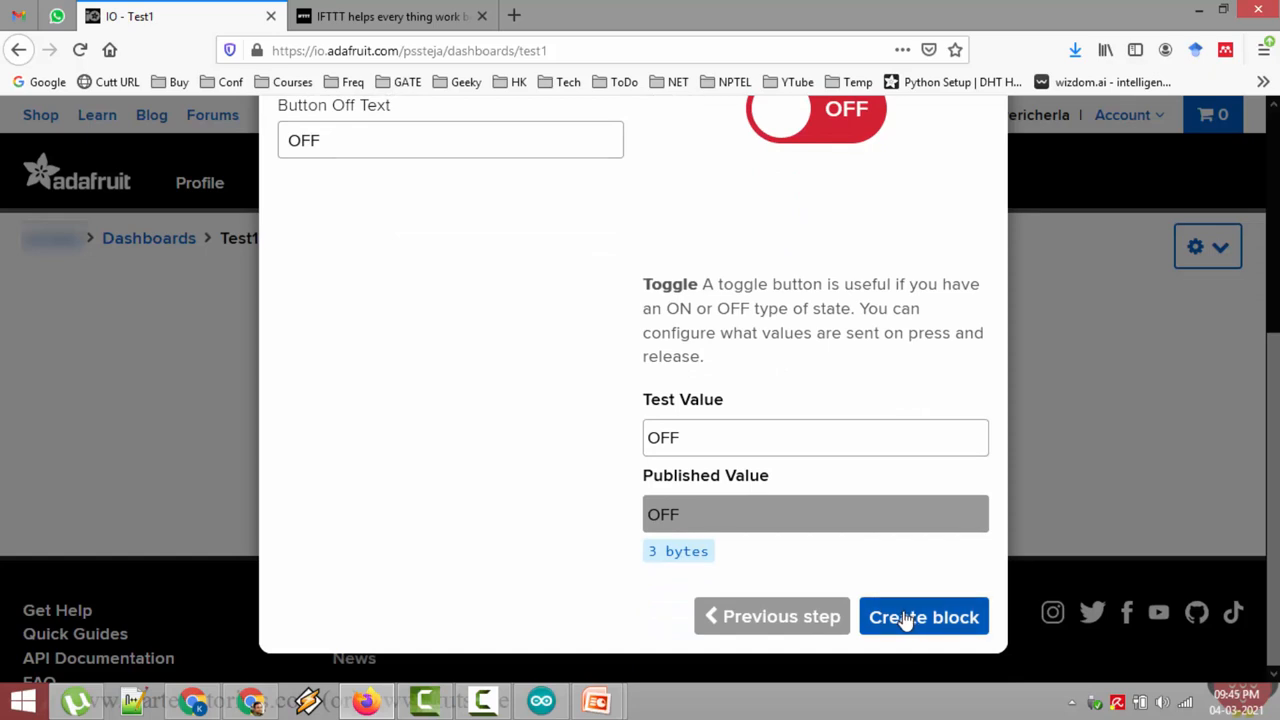
pyautogui.click(924, 616)
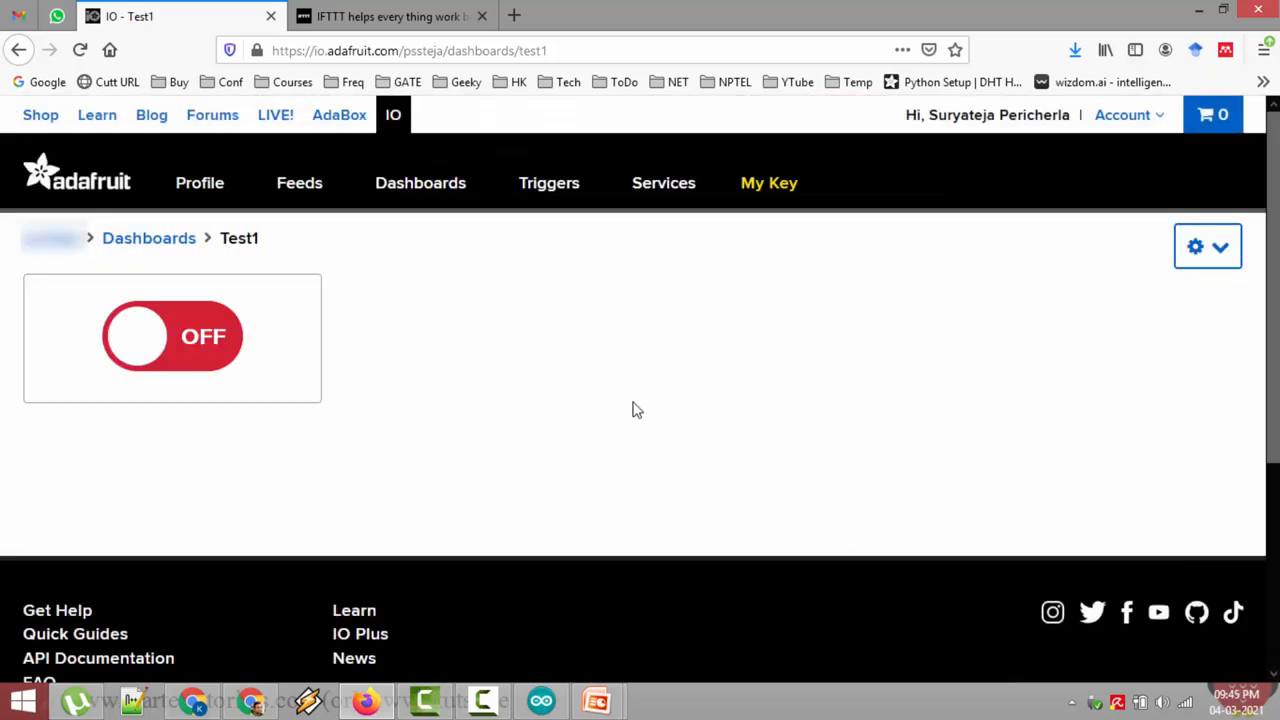
pyautogui.moveTo(276, 340)
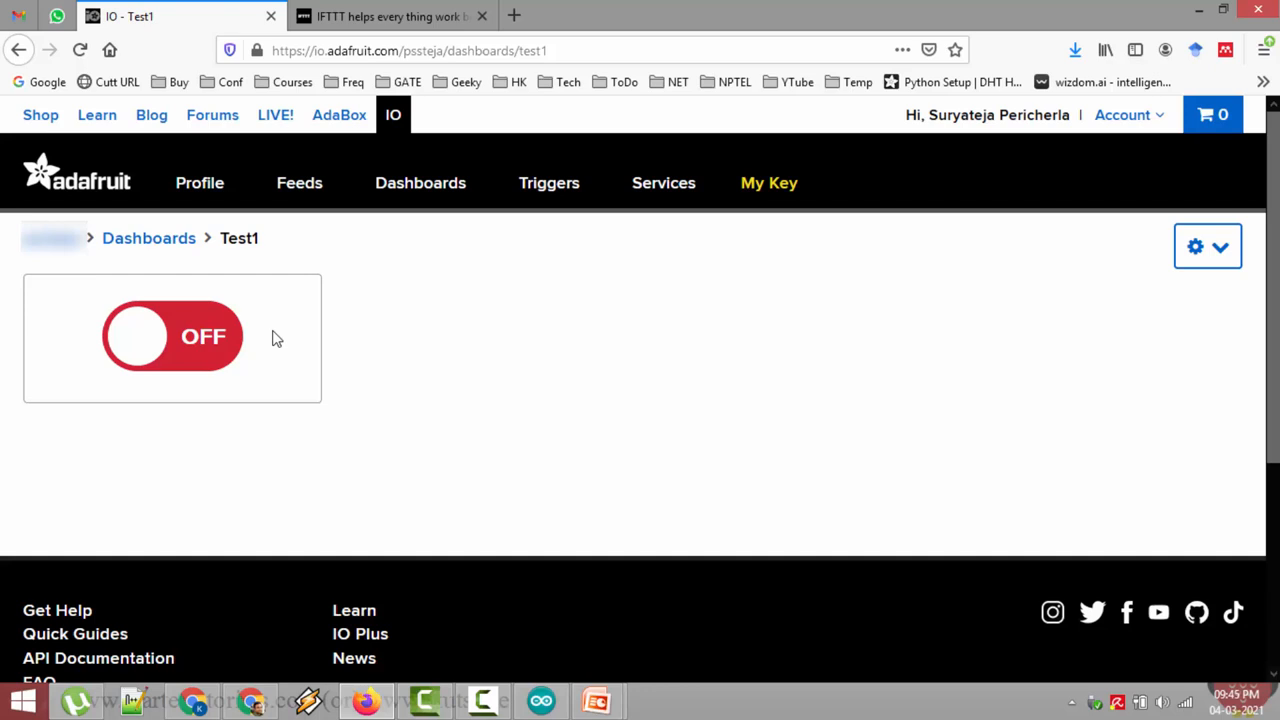
pyautogui.moveTo(414, 344)
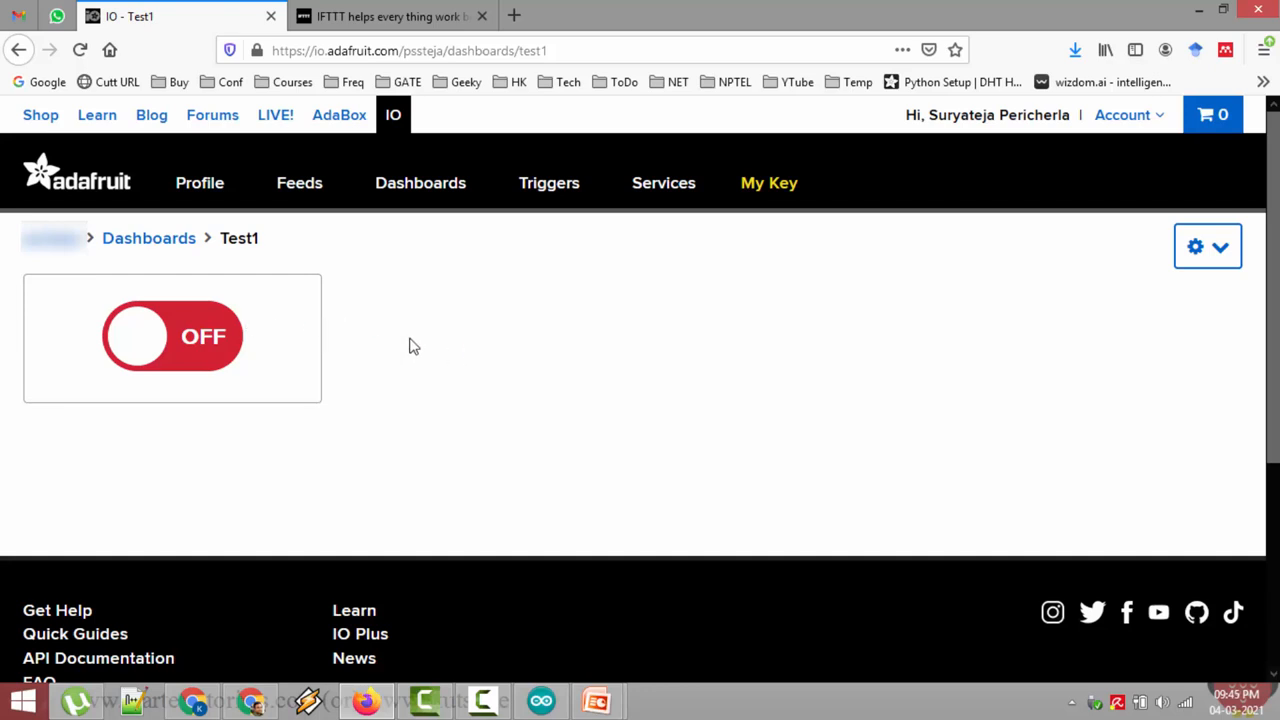
pyautogui.moveTo(460, 328)
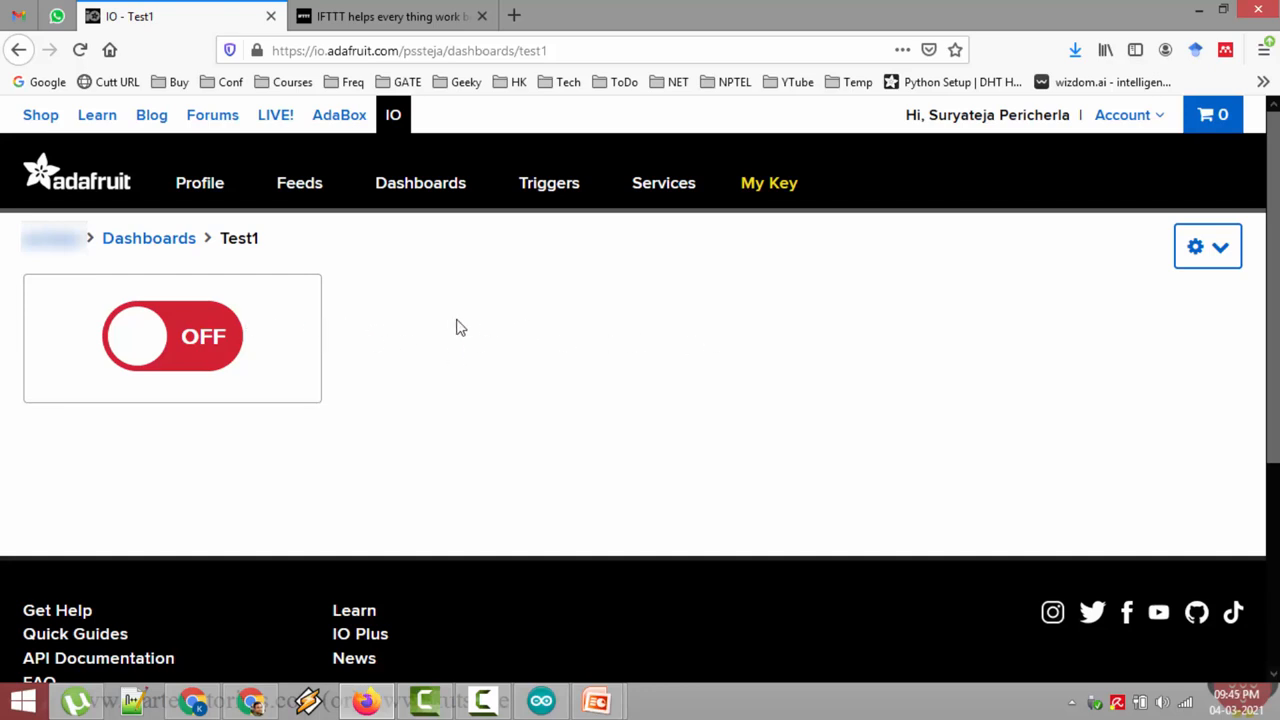
pyautogui.moveTo(1168, 294)
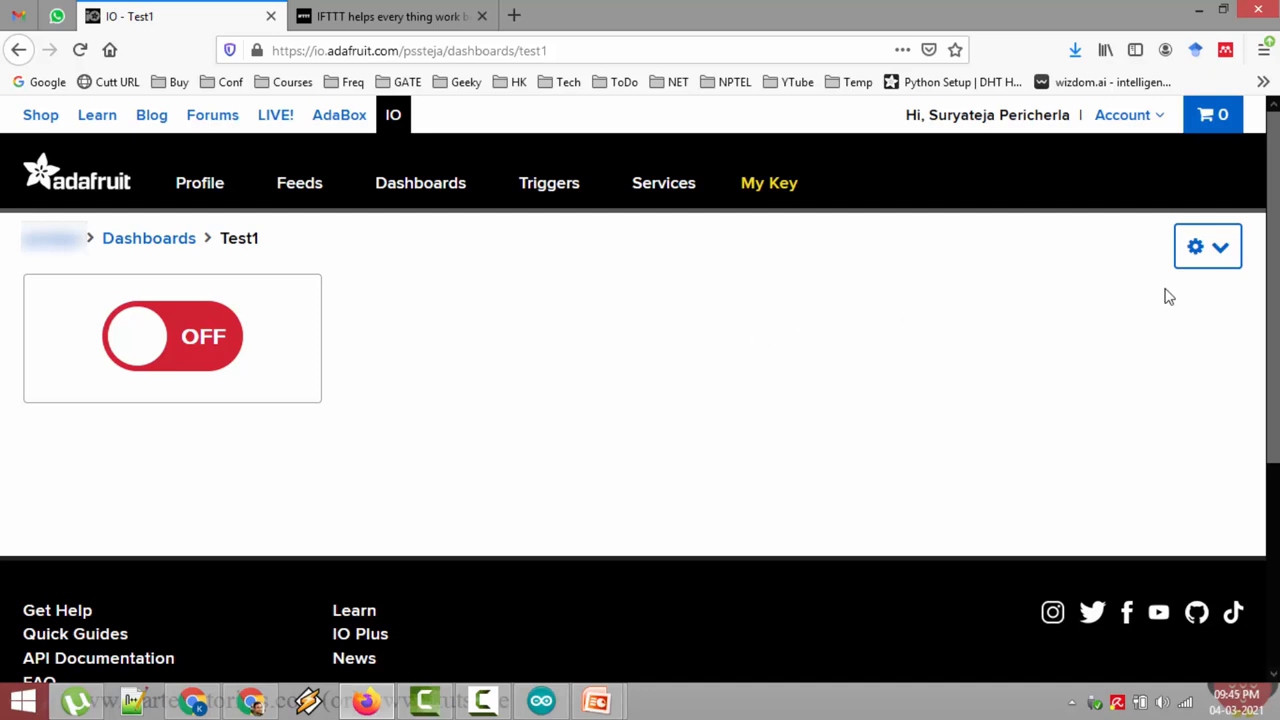
pyautogui.moveTo(1216, 248)
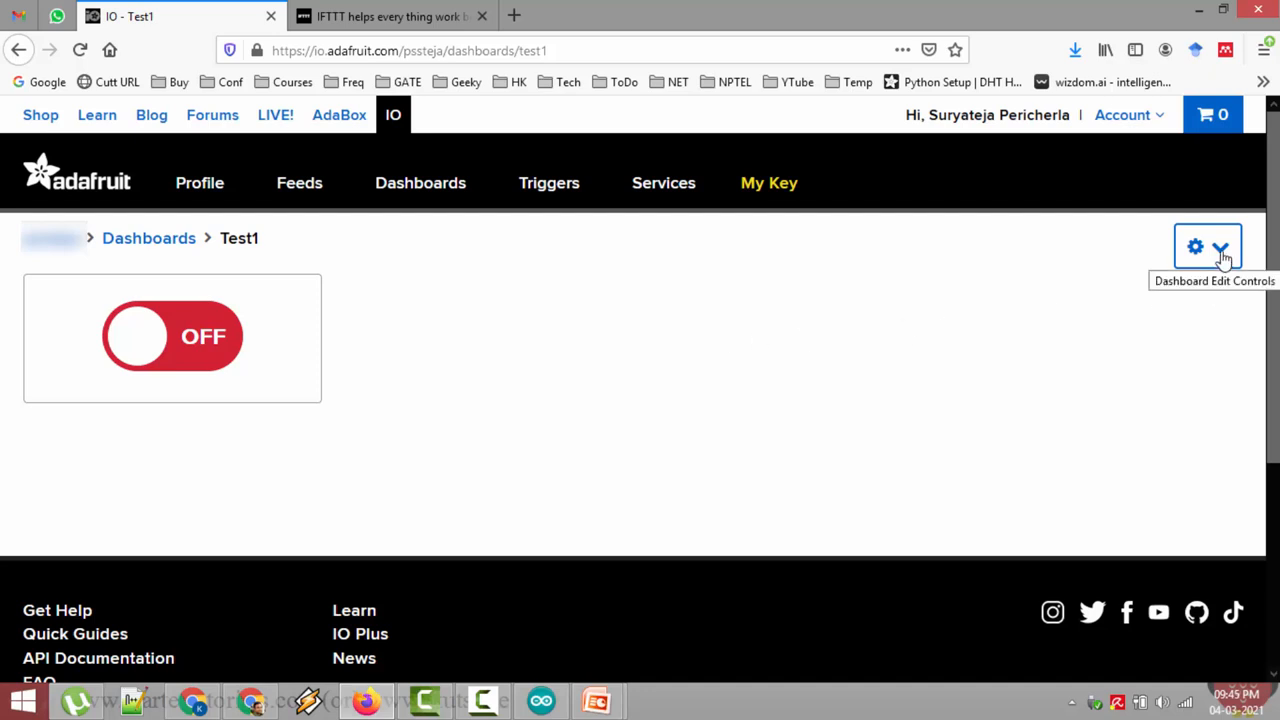
# - Enter Edit Layout on Test1 and show the toggle block's gear menu
pyautogui.click(1224, 246)
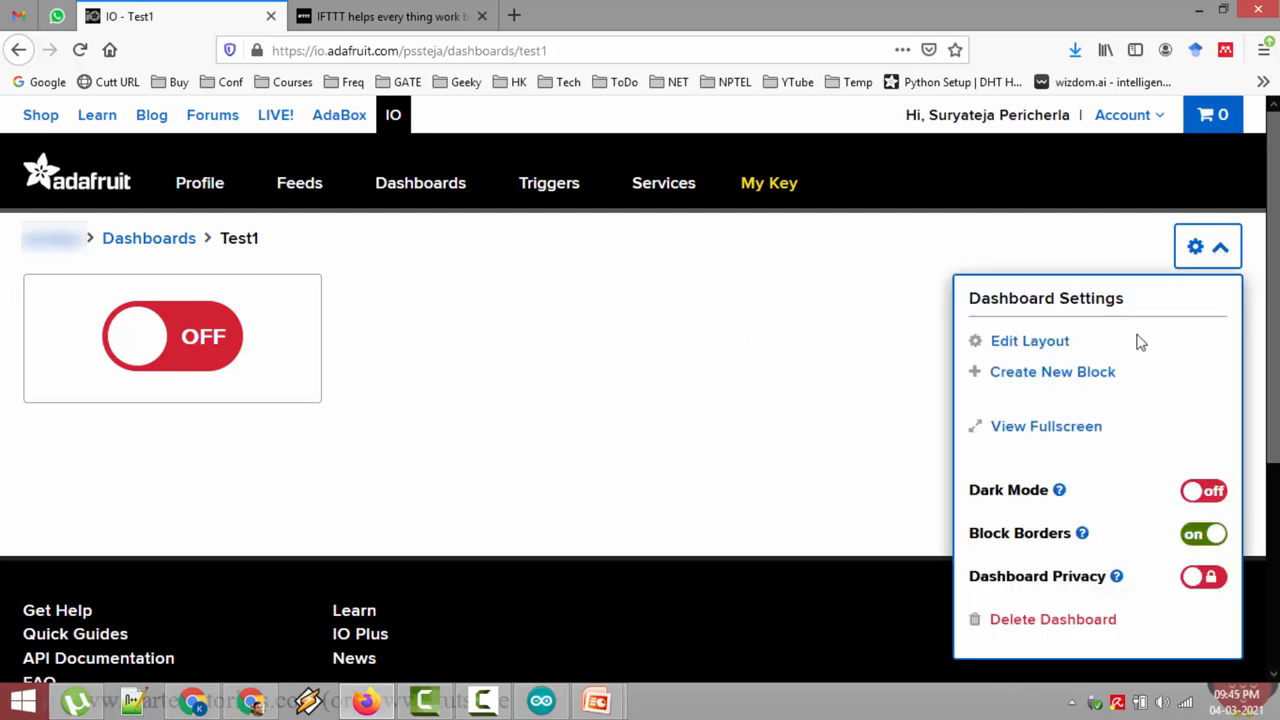
pyautogui.click(1030, 340)
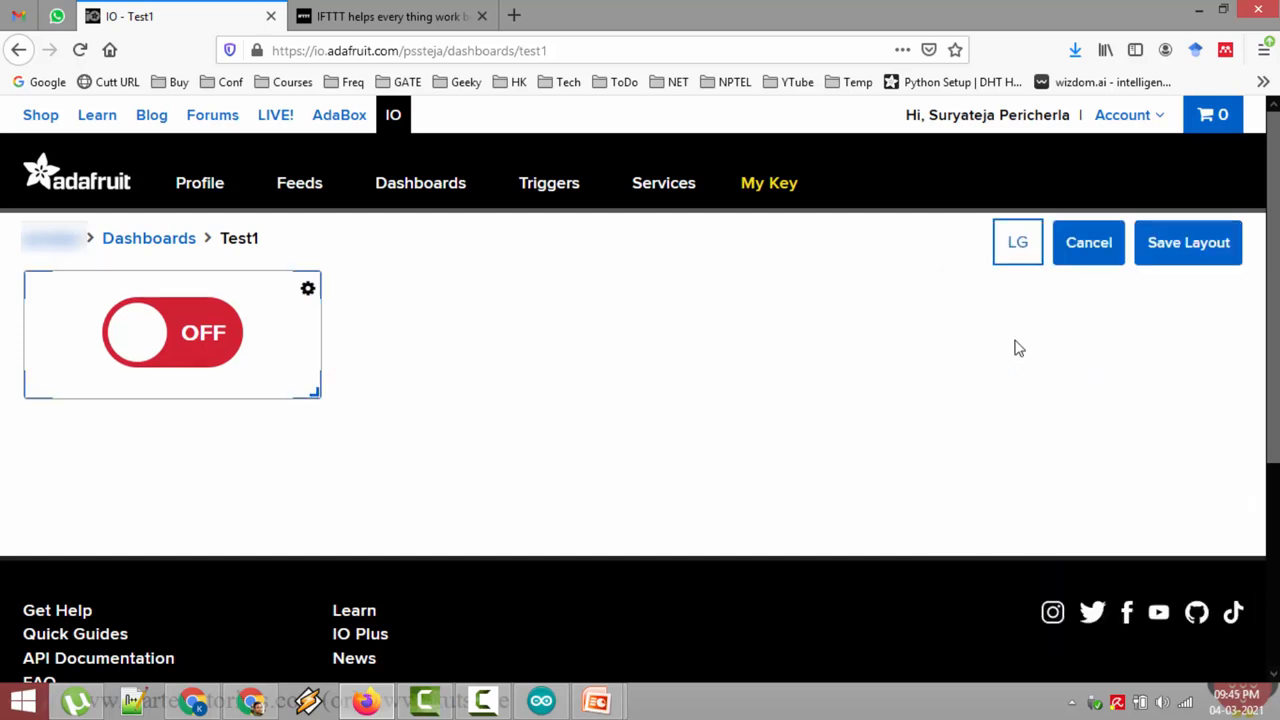
pyautogui.moveTo(308, 290)
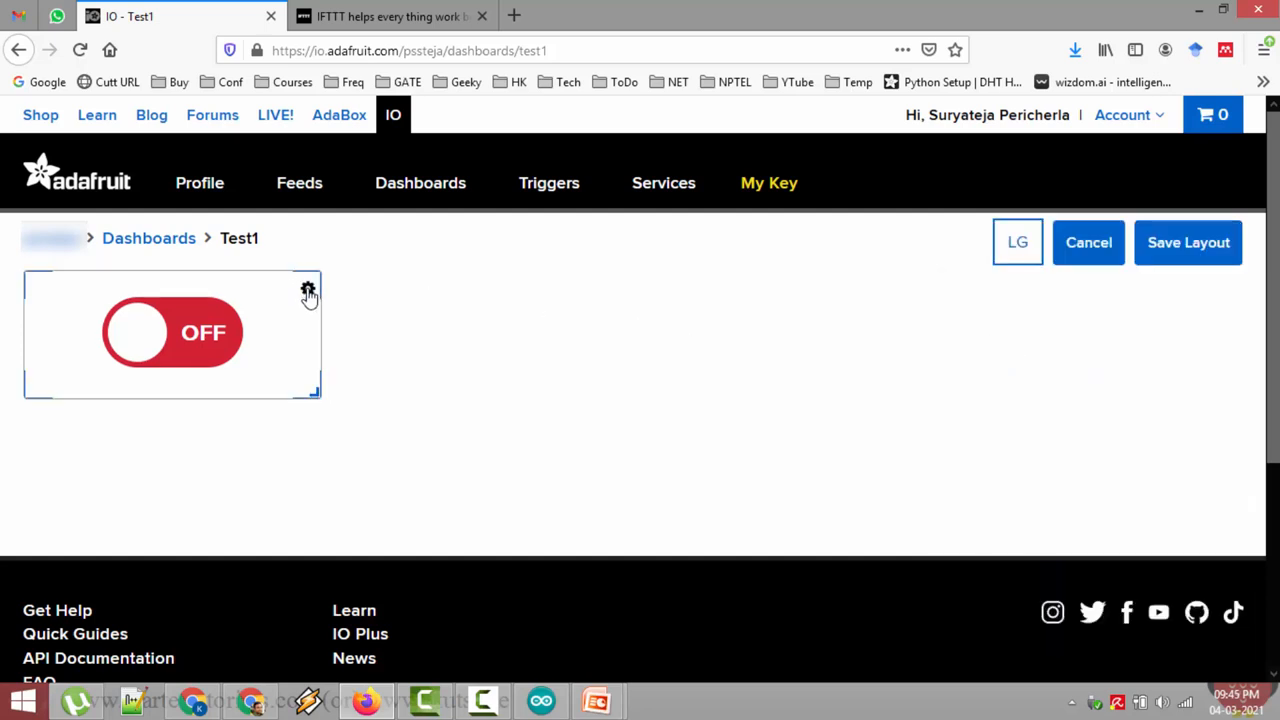
pyautogui.click(308, 288)
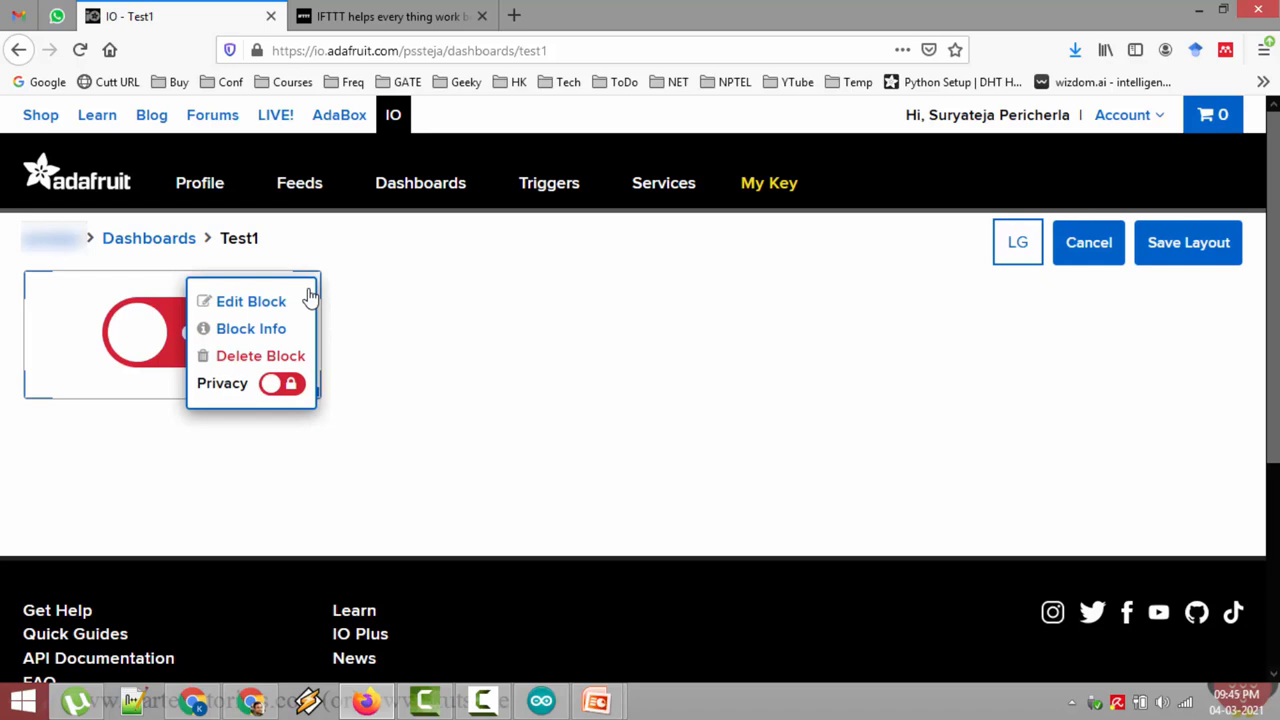
pyautogui.moveTo(252, 336)
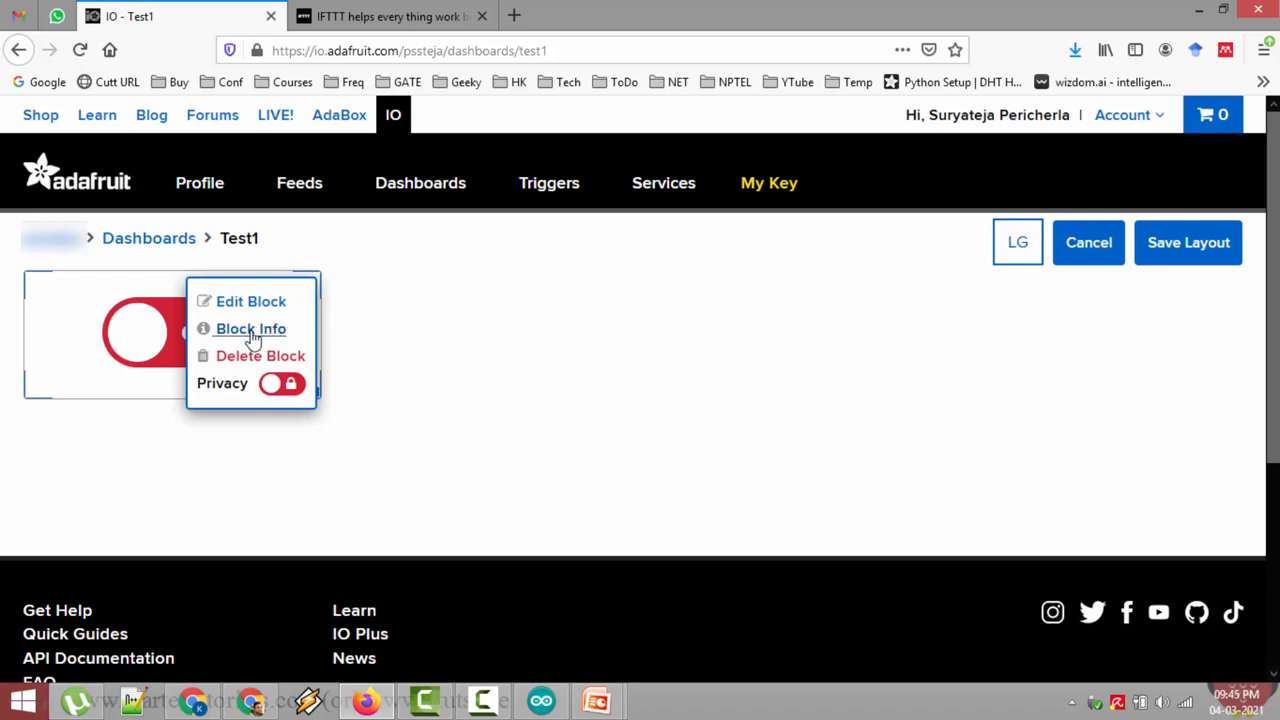
# - Review the toggle's Block Info confirming the light2 feed, then close the inspector
pyautogui.click(250, 328)
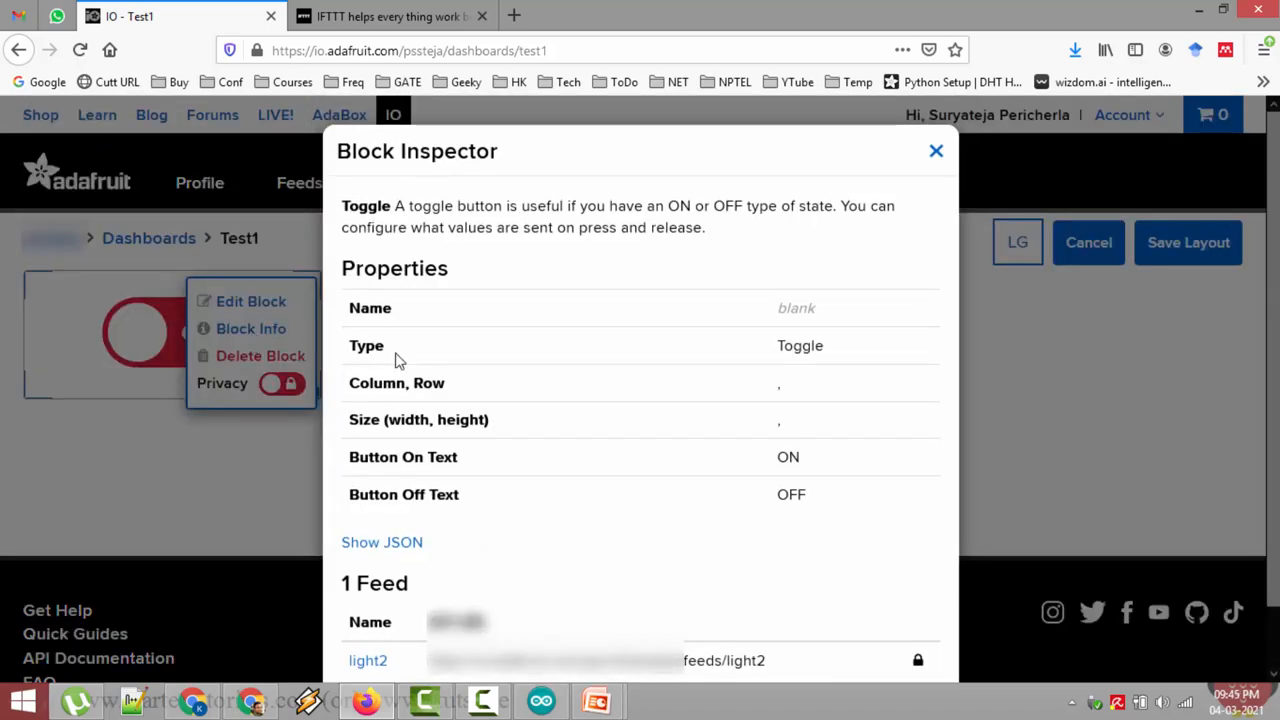
pyautogui.scroll(-3)
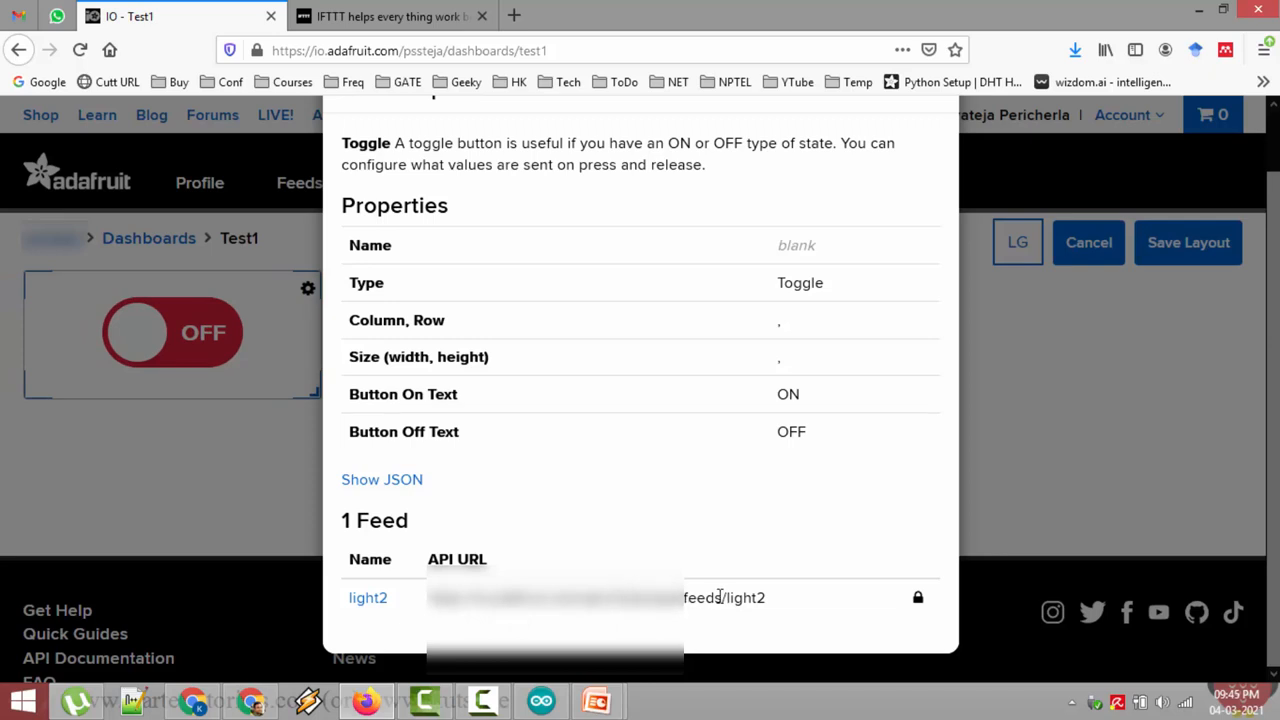
pyautogui.moveTo(746, 592)
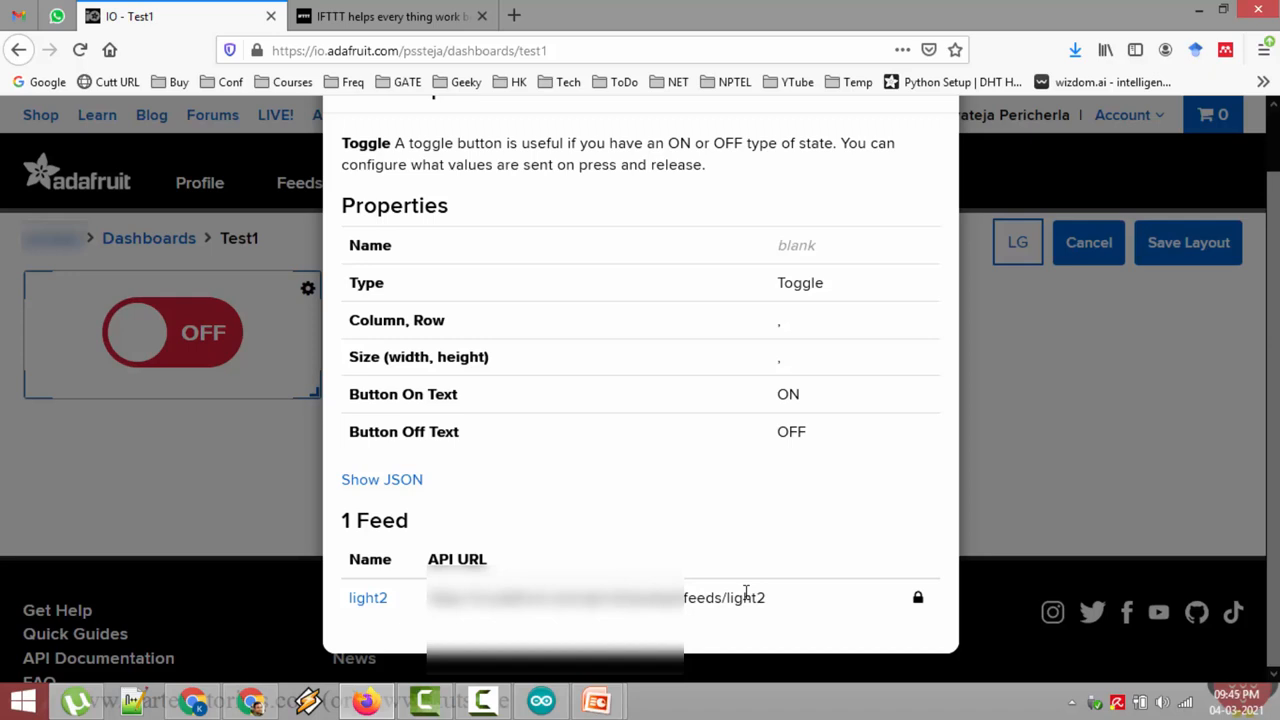
pyautogui.moveTo(756, 596)
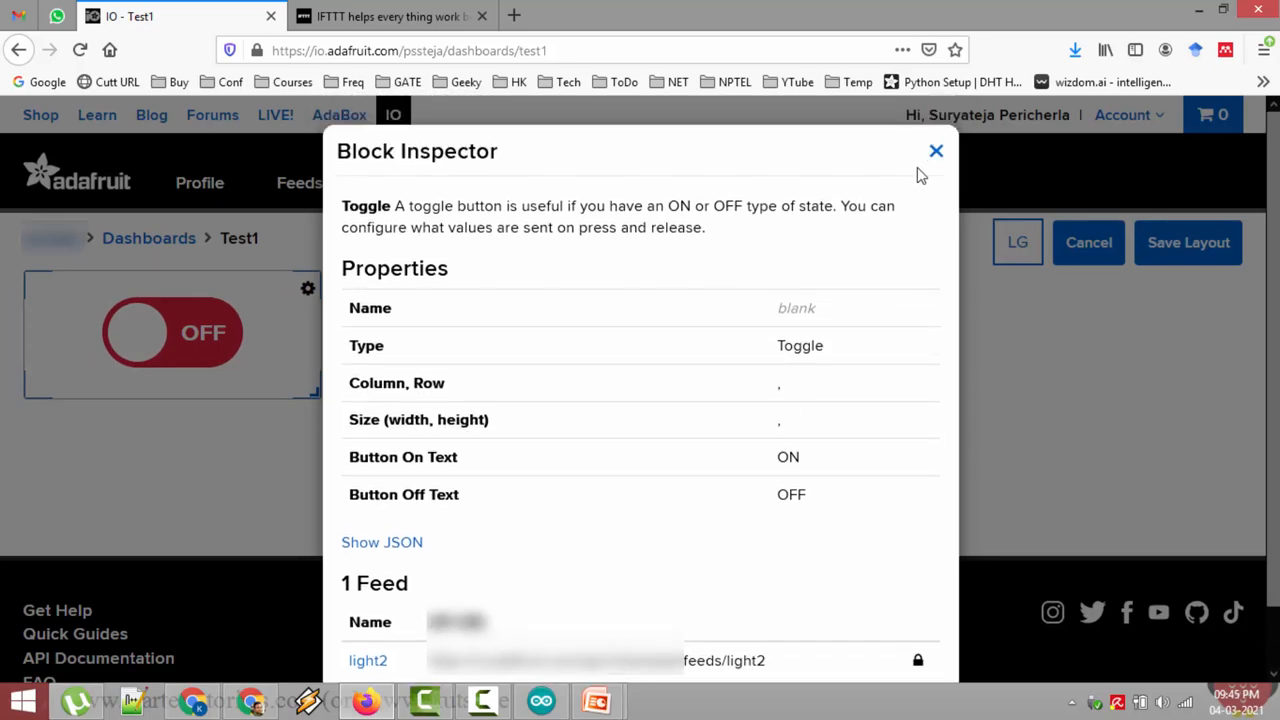
pyautogui.click(936, 152)
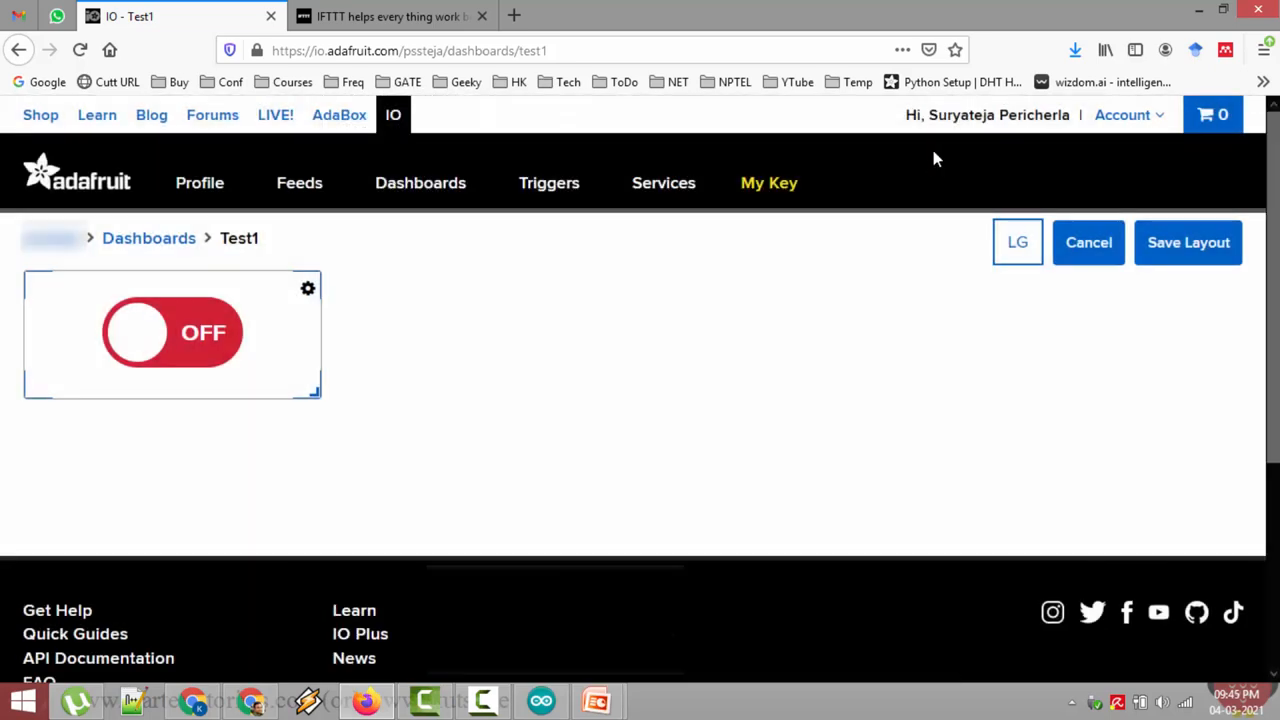
pyautogui.moveTo(612, 328)
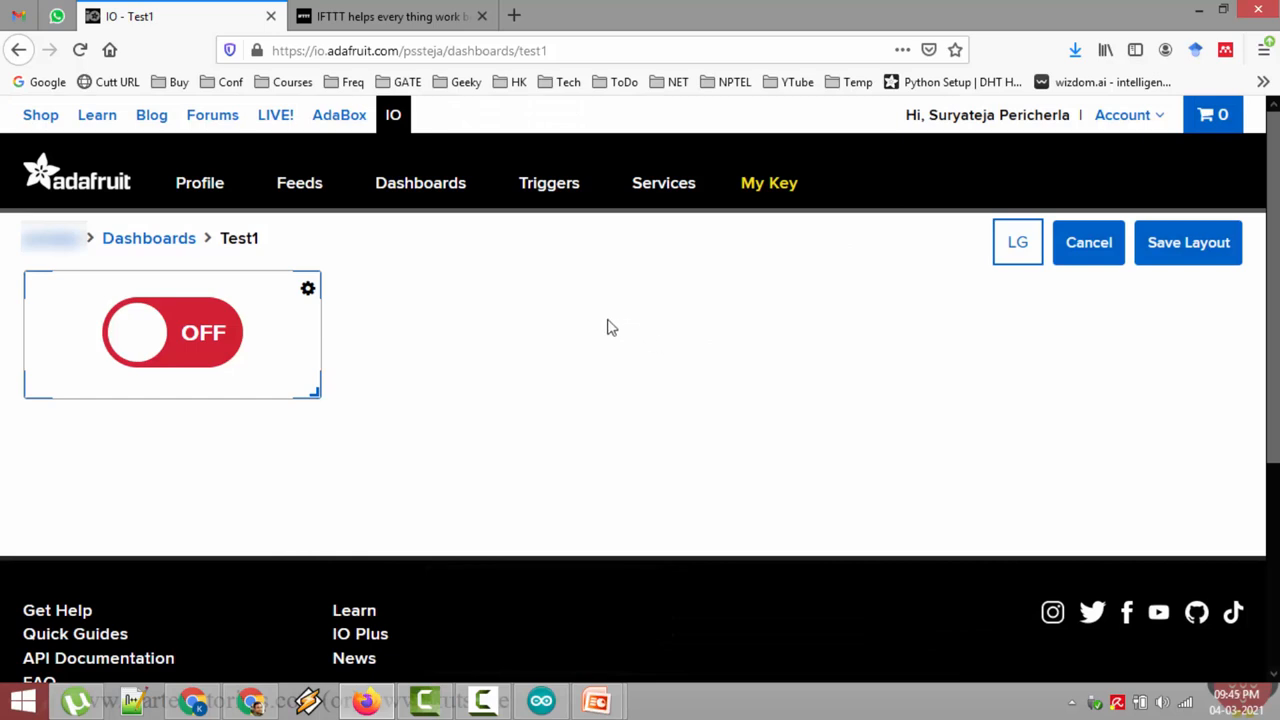
pyautogui.moveTo(604, 330)
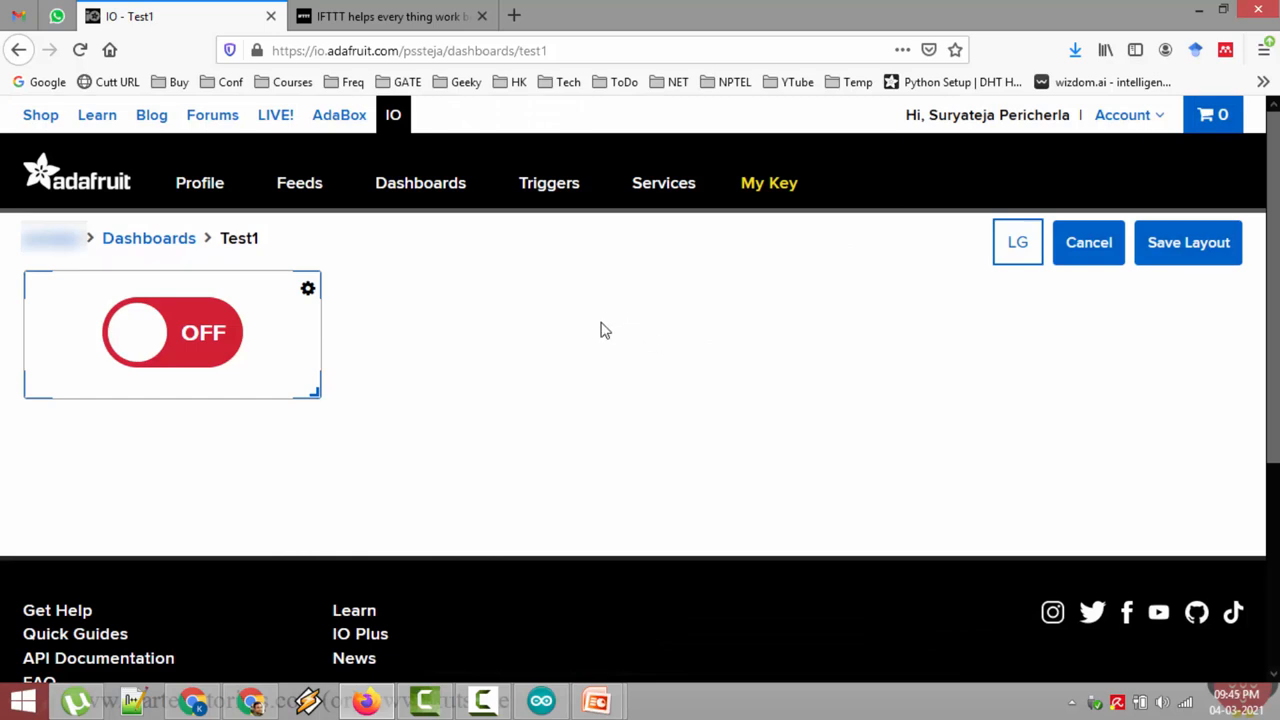
pyautogui.moveTo(580, 332)
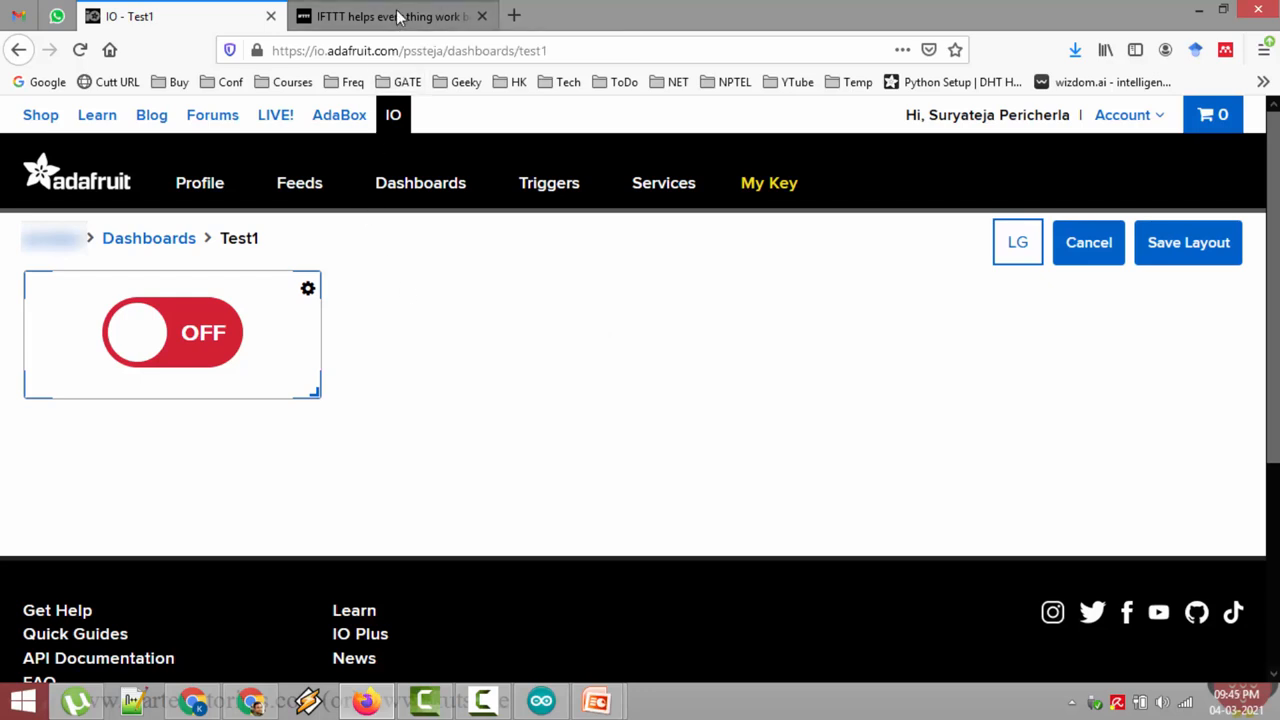
# - Switch the browser to the IFTTT page
pyautogui.click(400, 16)
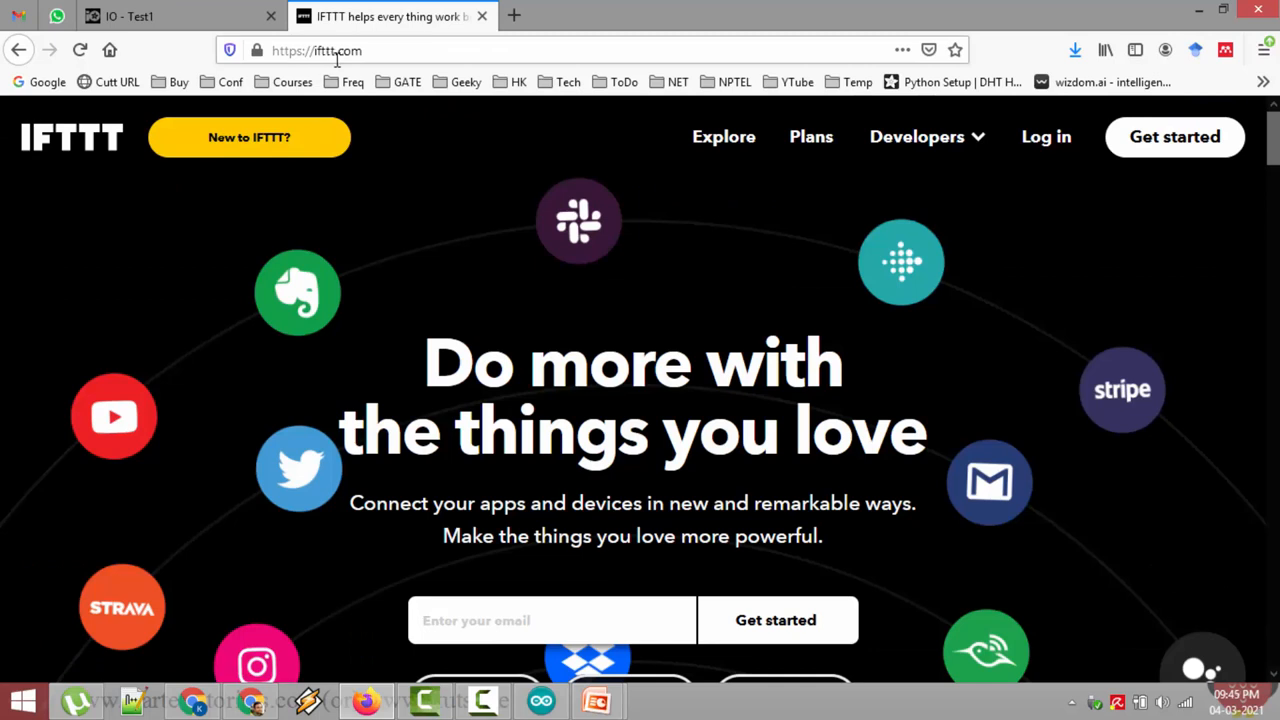
pyautogui.moveTo(198, 180)
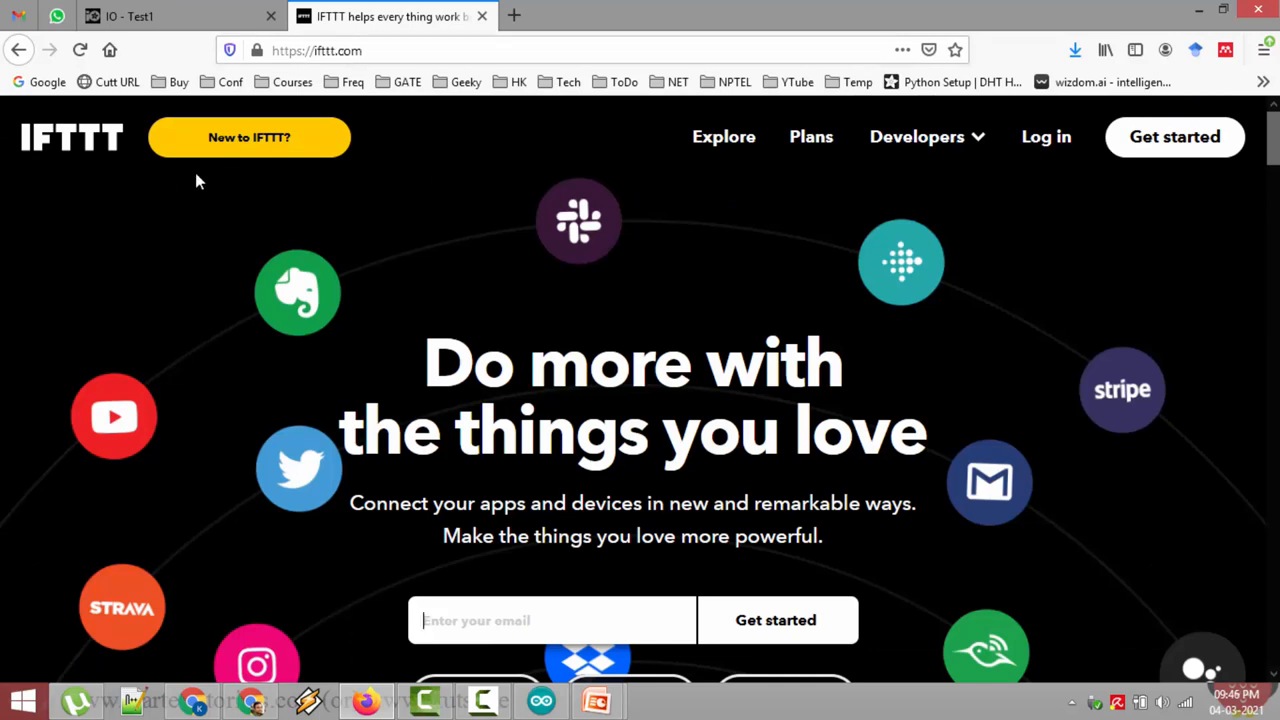
pyautogui.moveTo(90, 168)
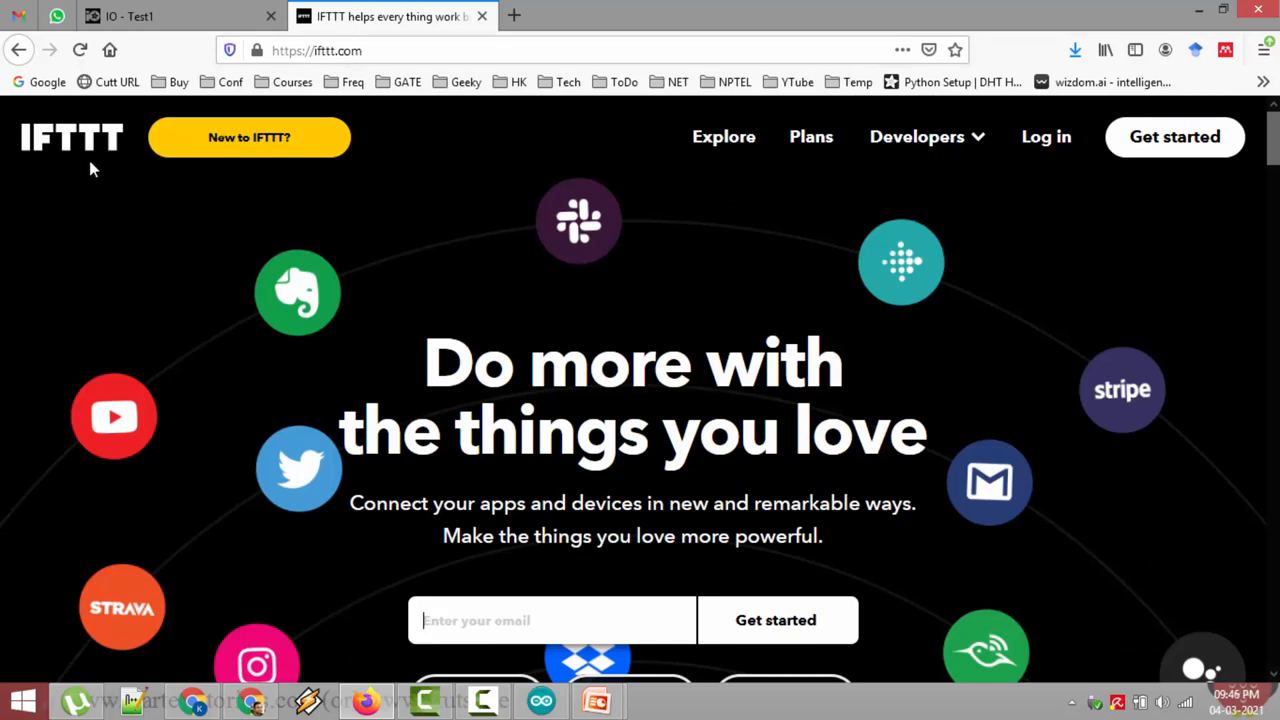
pyautogui.moveTo(220, 188)
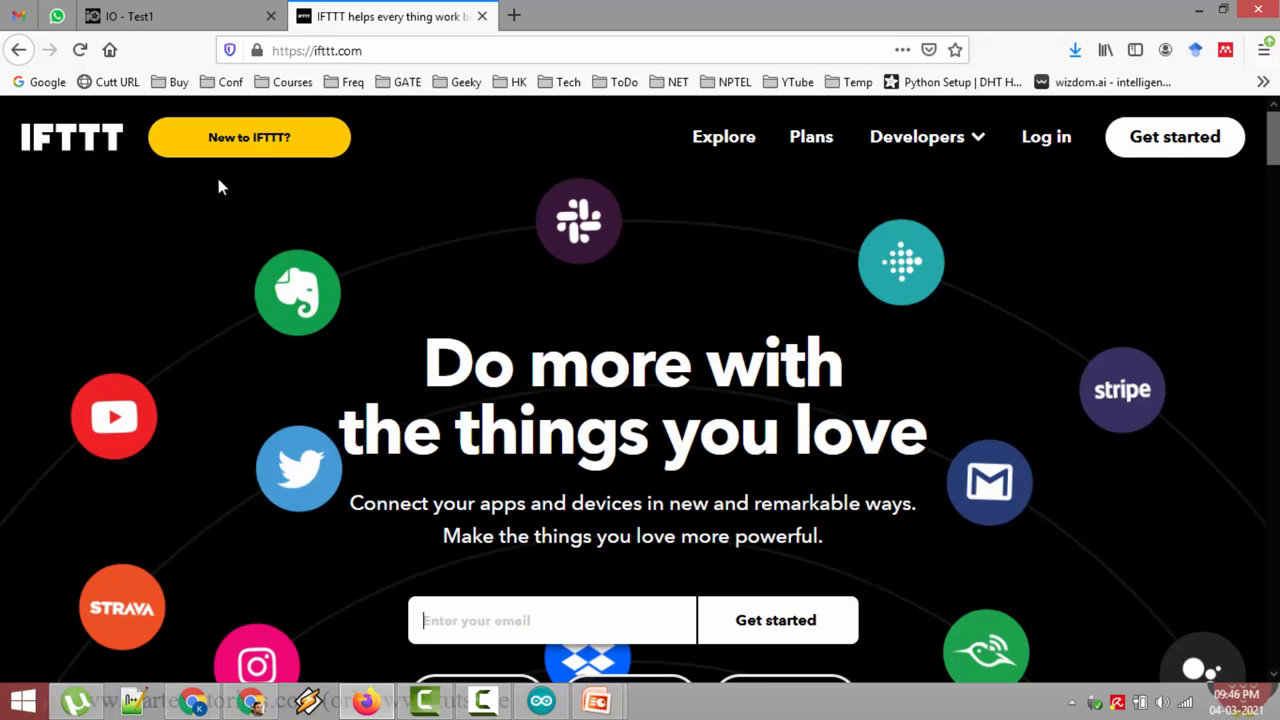
pyautogui.moveTo(700, 256)
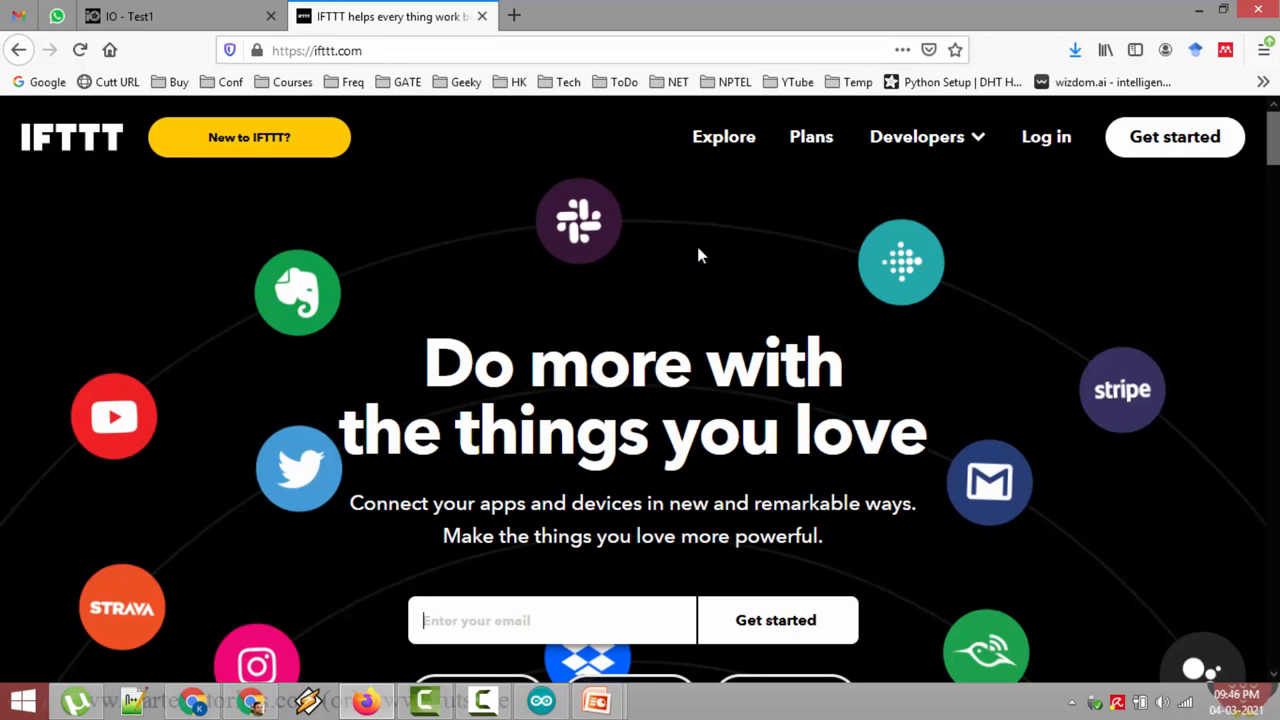
pyautogui.moveTo(1046, 136)
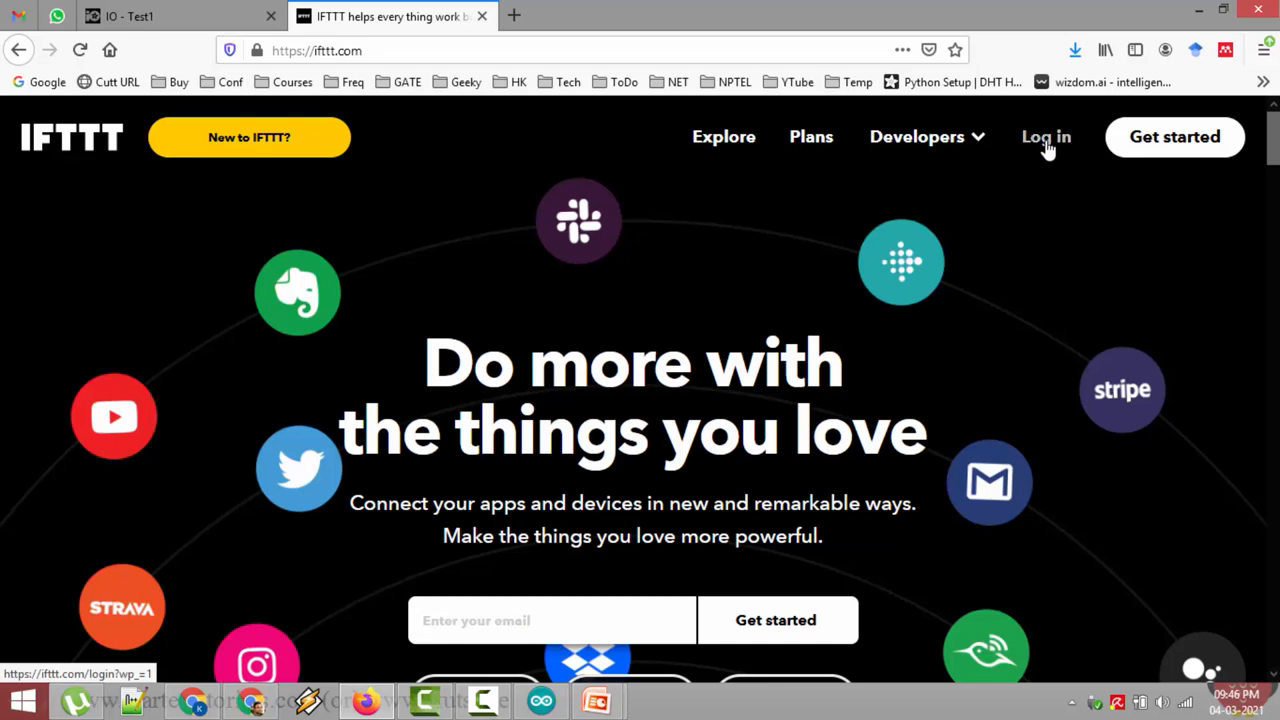
# - Go to the IFTTT log-in page from the top navigation bar
pyautogui.click(1044, 136)
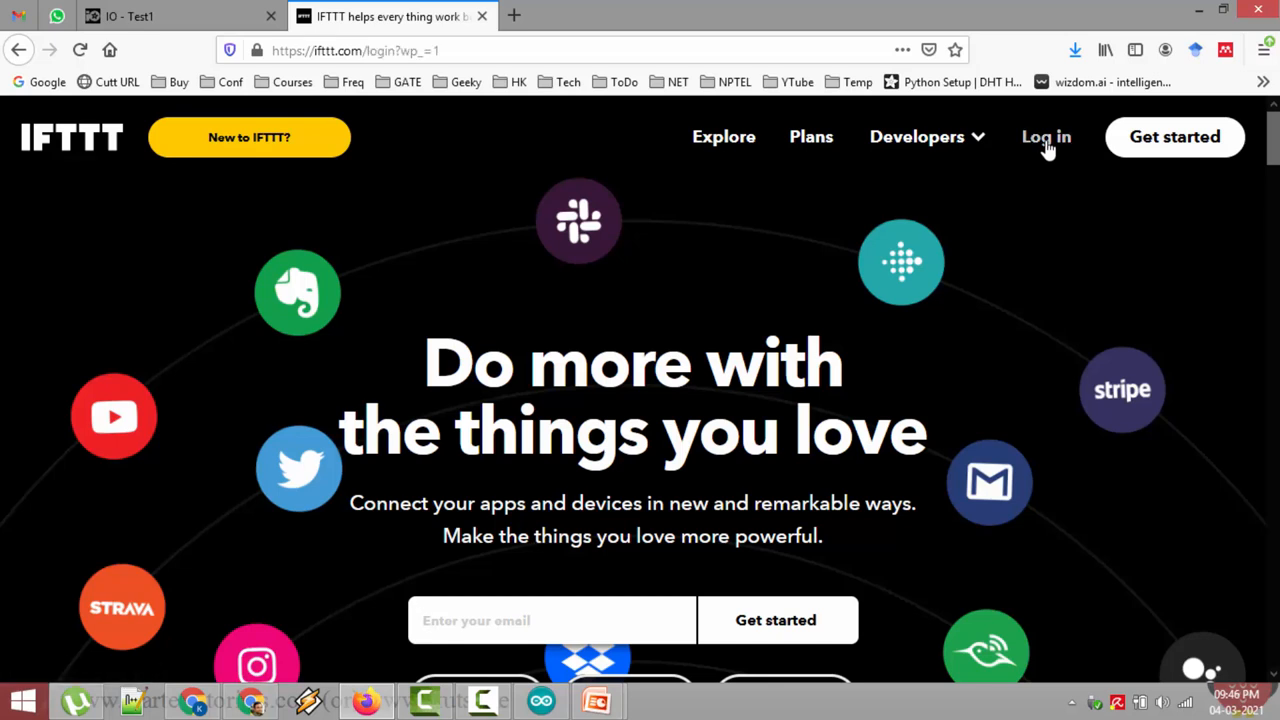
pyautogui.click(1046, 136)
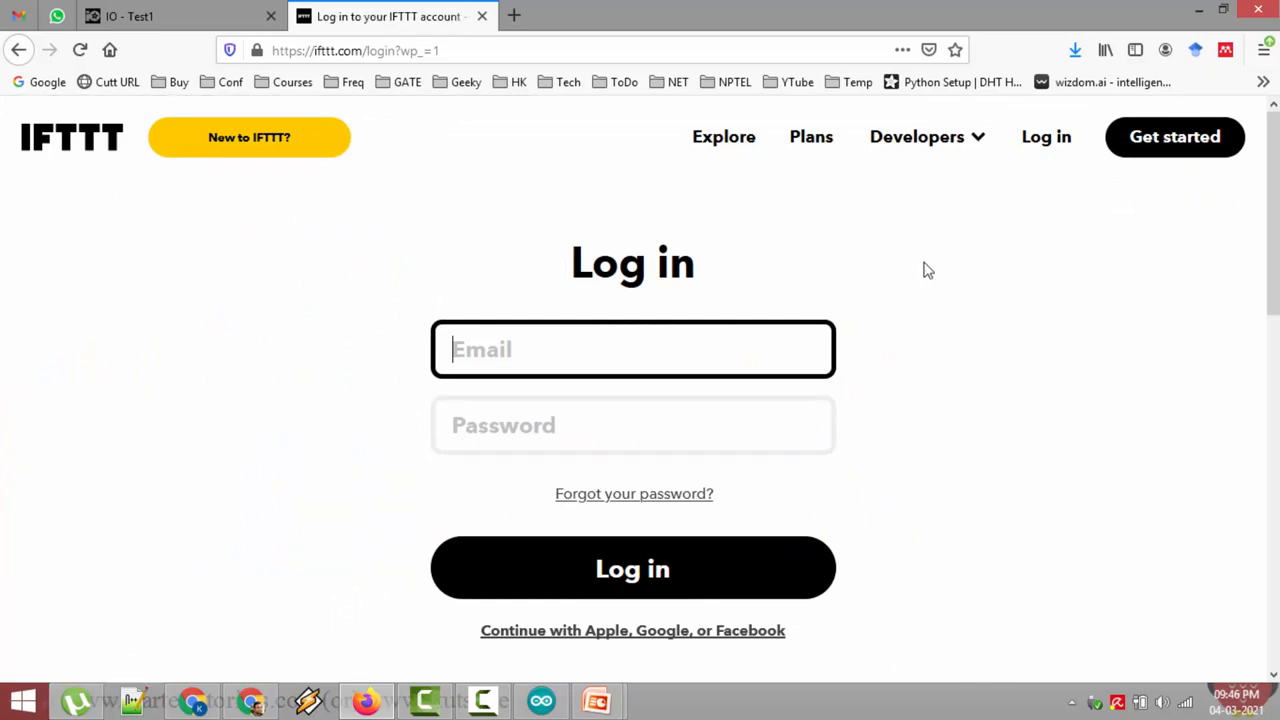
# - Sign in to IFTTT using Continue with Google
pyautogui.scroll(-3)
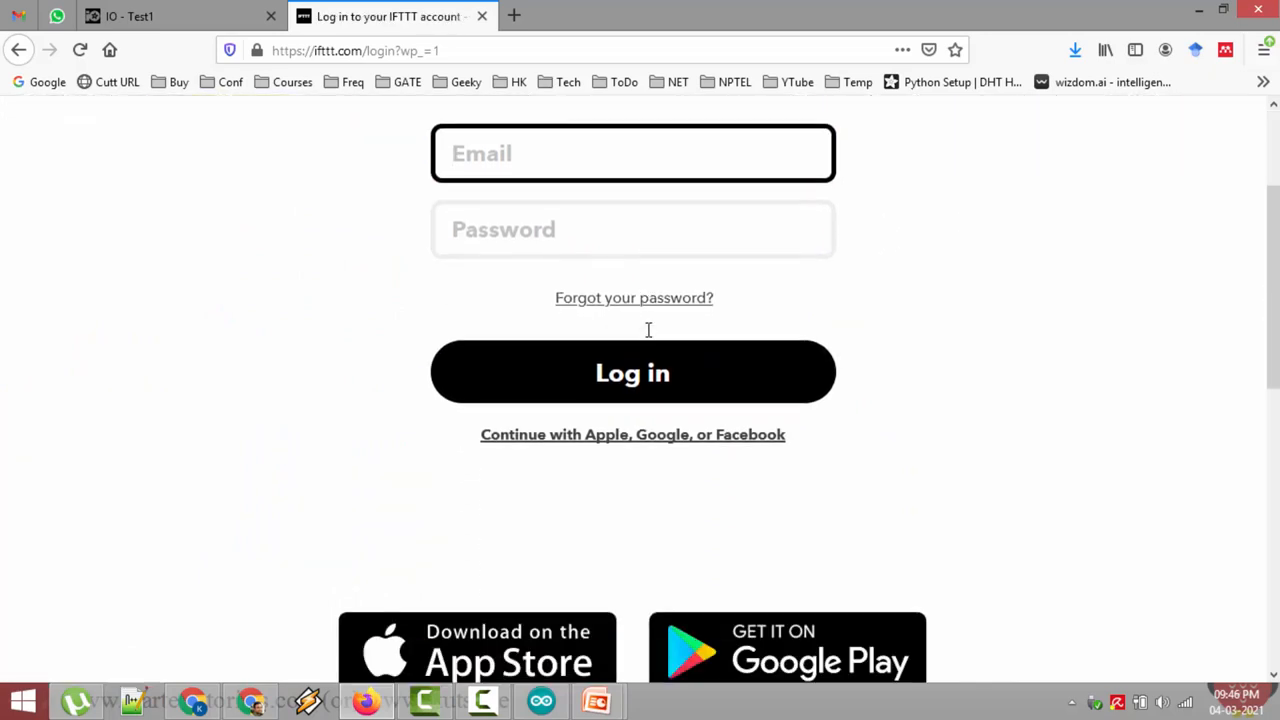
pyautogui.scroll(-3)
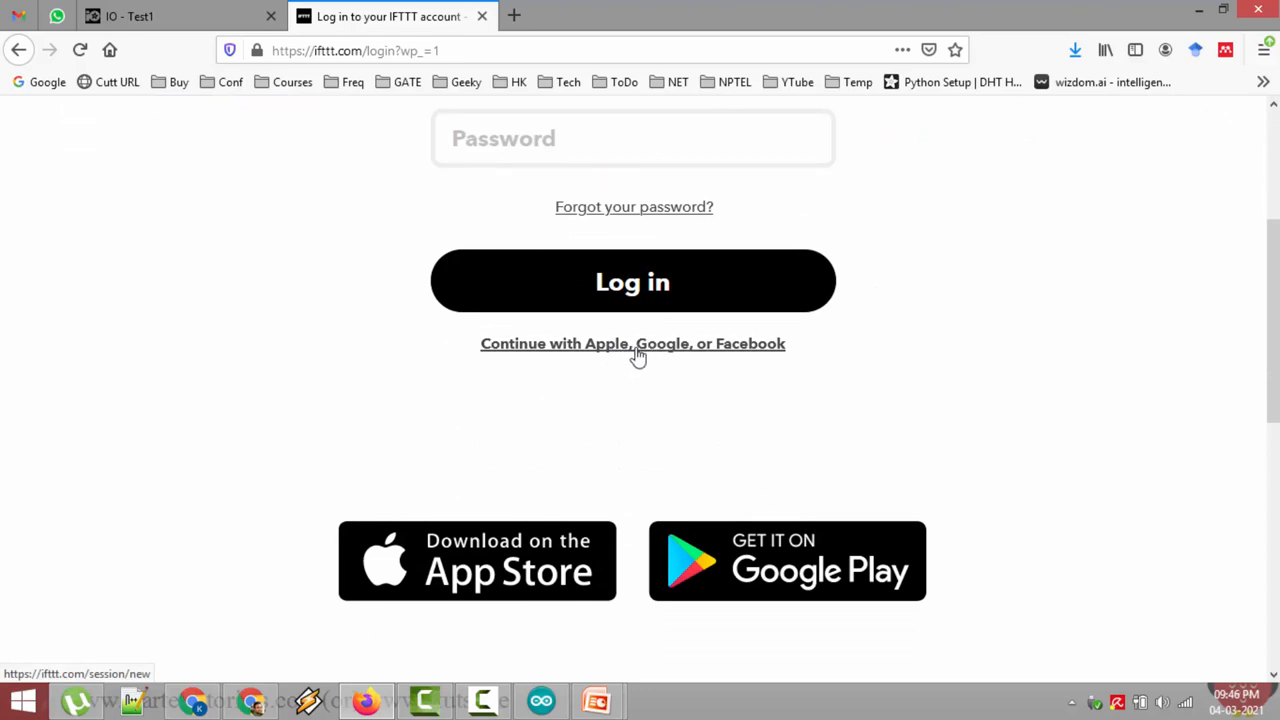
pyautogui.click(632, 344)
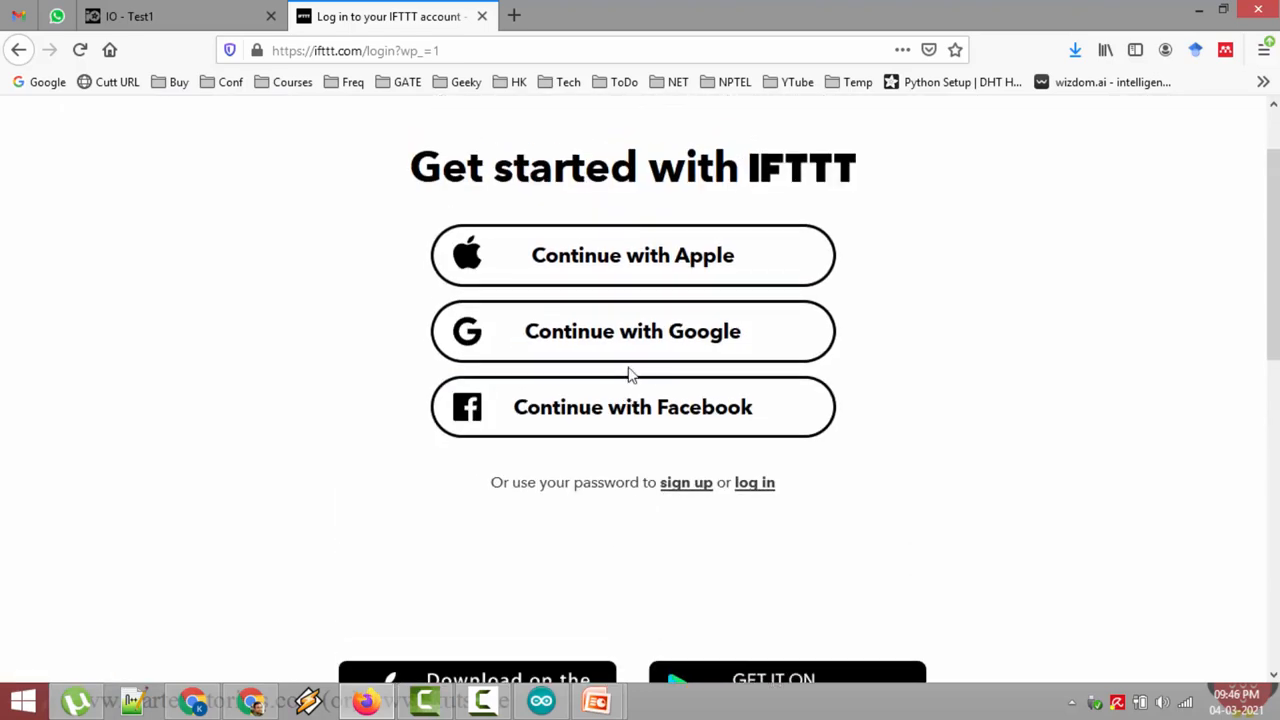
pyautogui.moveTo(636, 348)
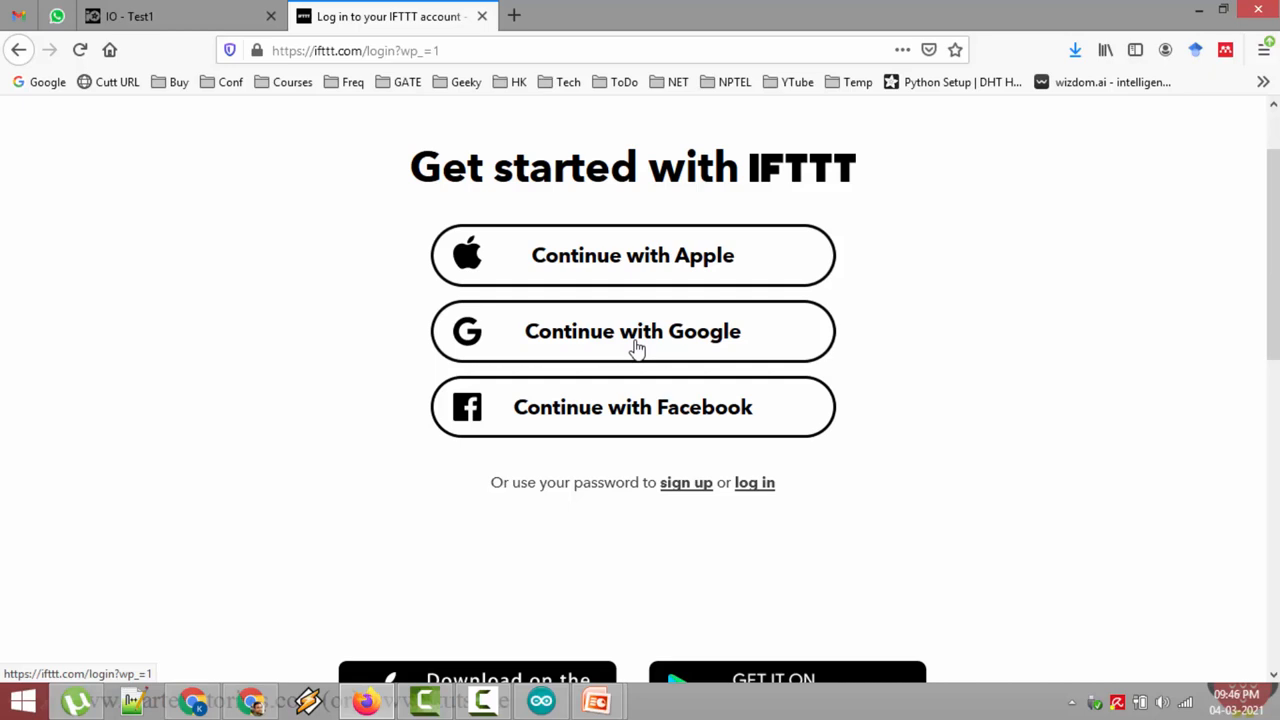
pyautogui.moveTo(672, 342)
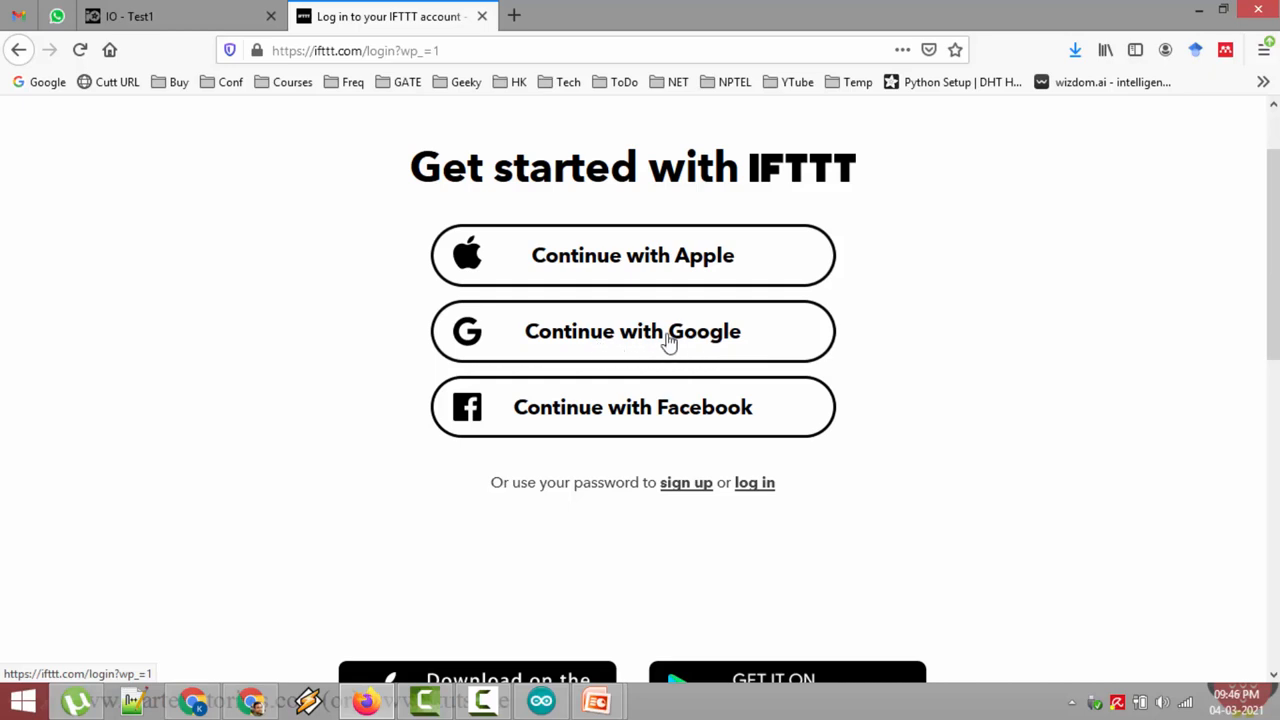
pyautogui.moveTo(662, 350)
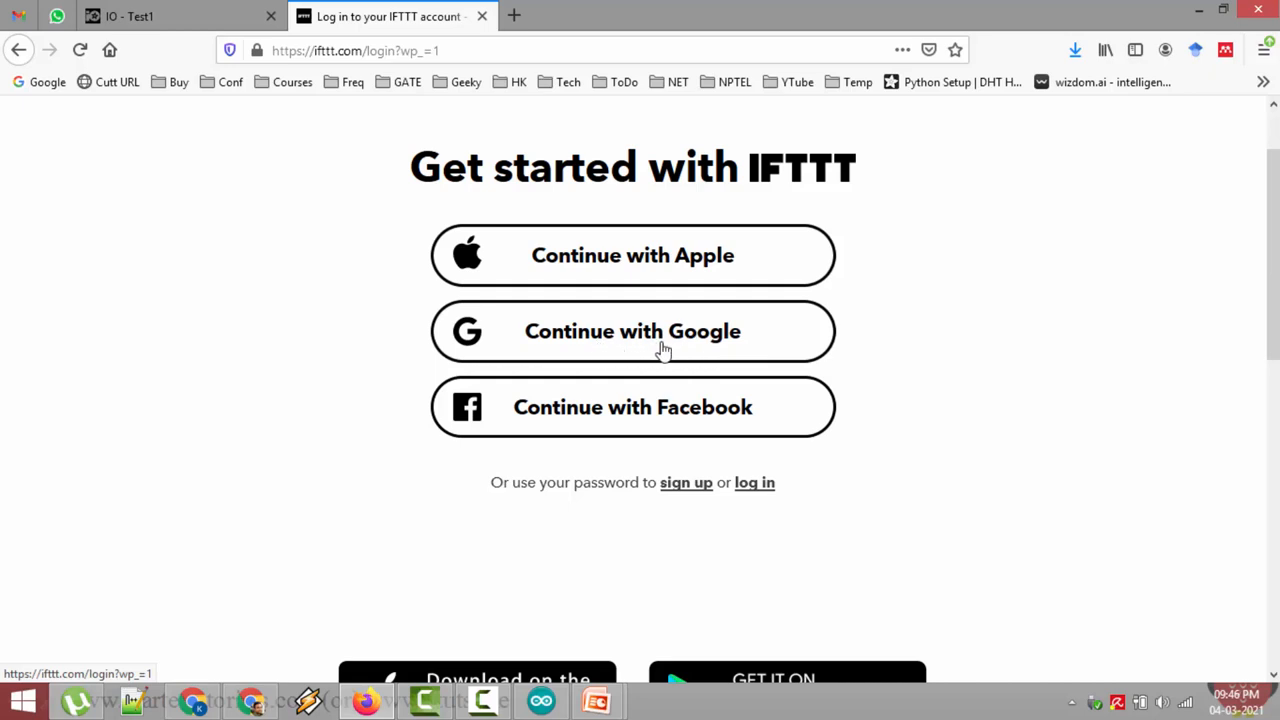
pyautogui.moveTo(684, 350)
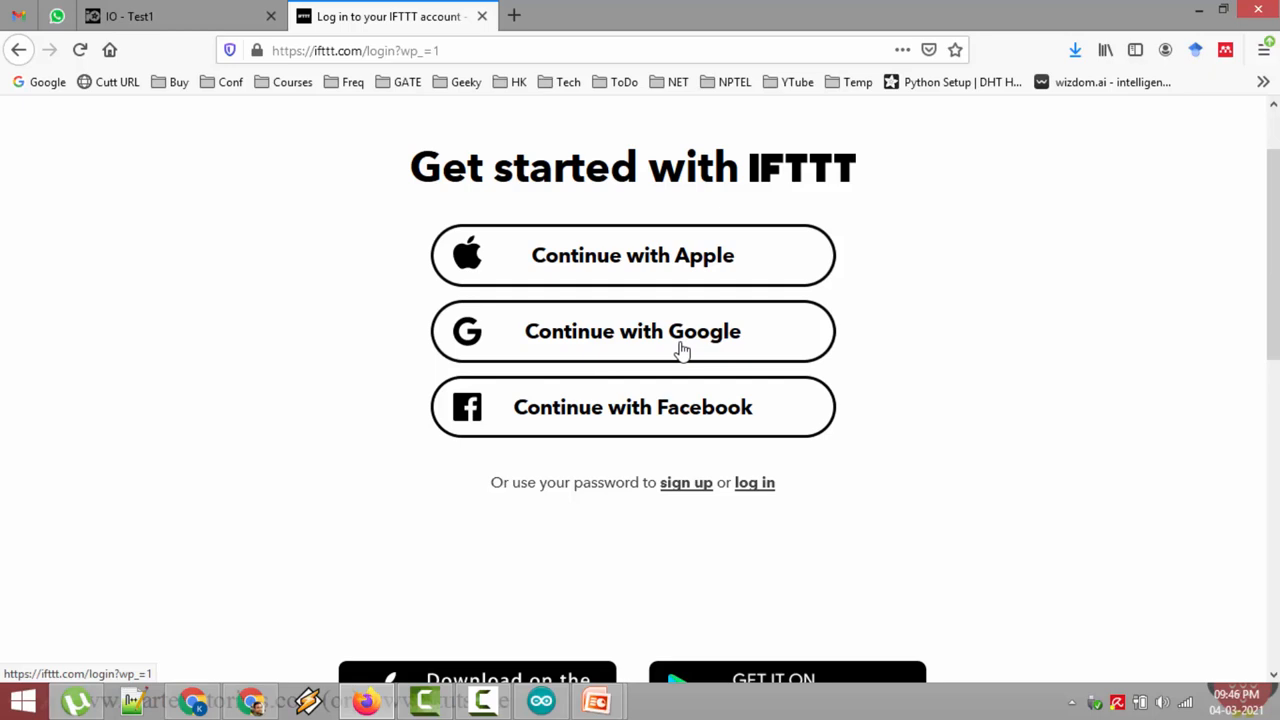
pyautogui.moveTo(676, 348)
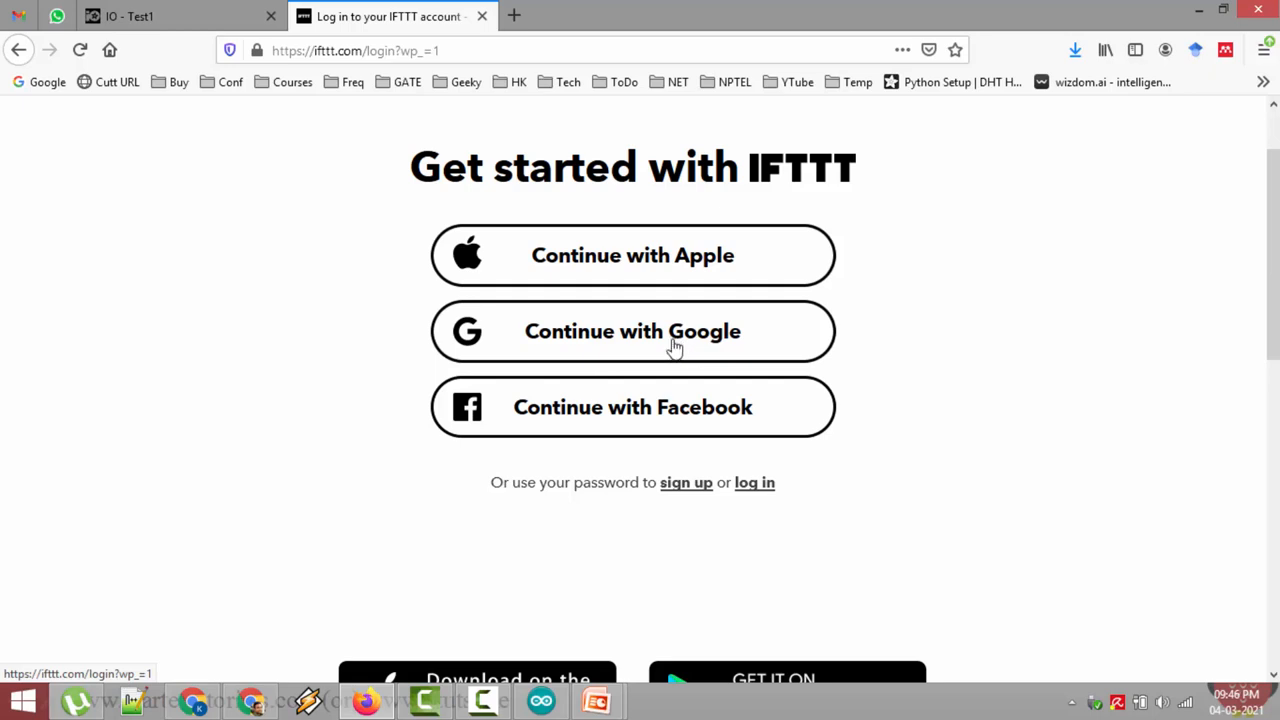
pyautogui.moveTo(668, 348)
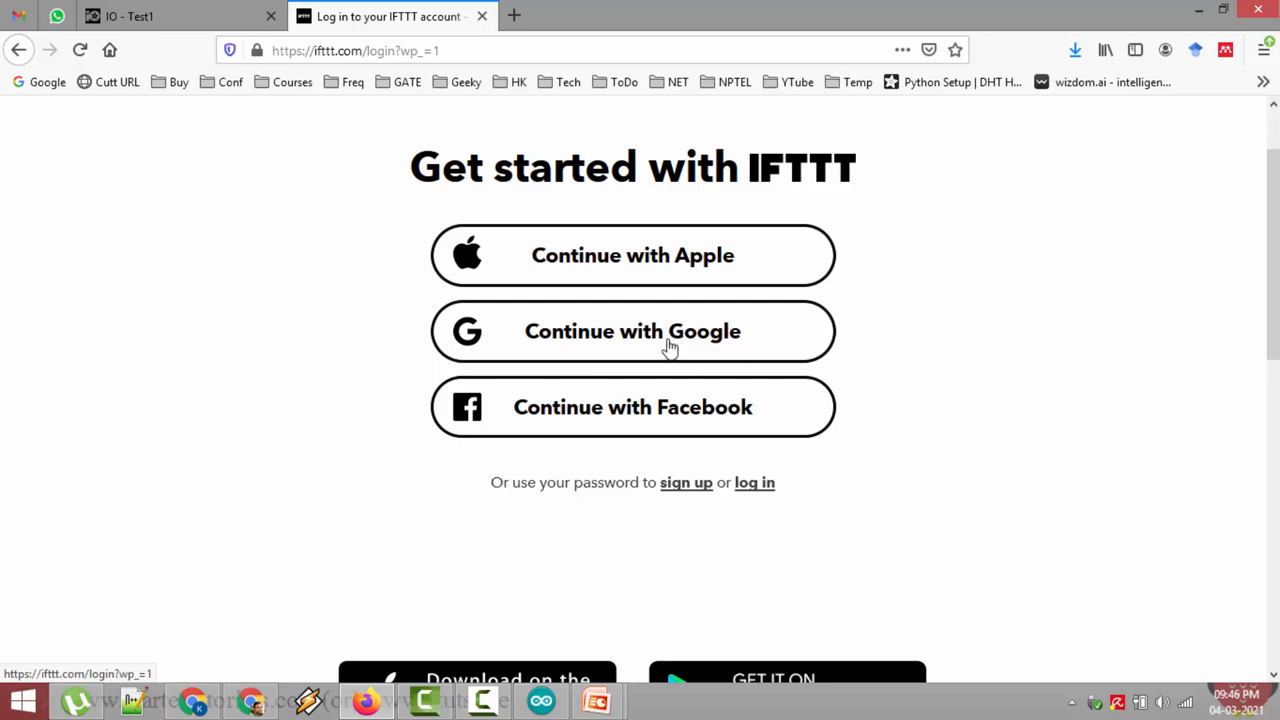
pyautogui.moveTo(712, 340)
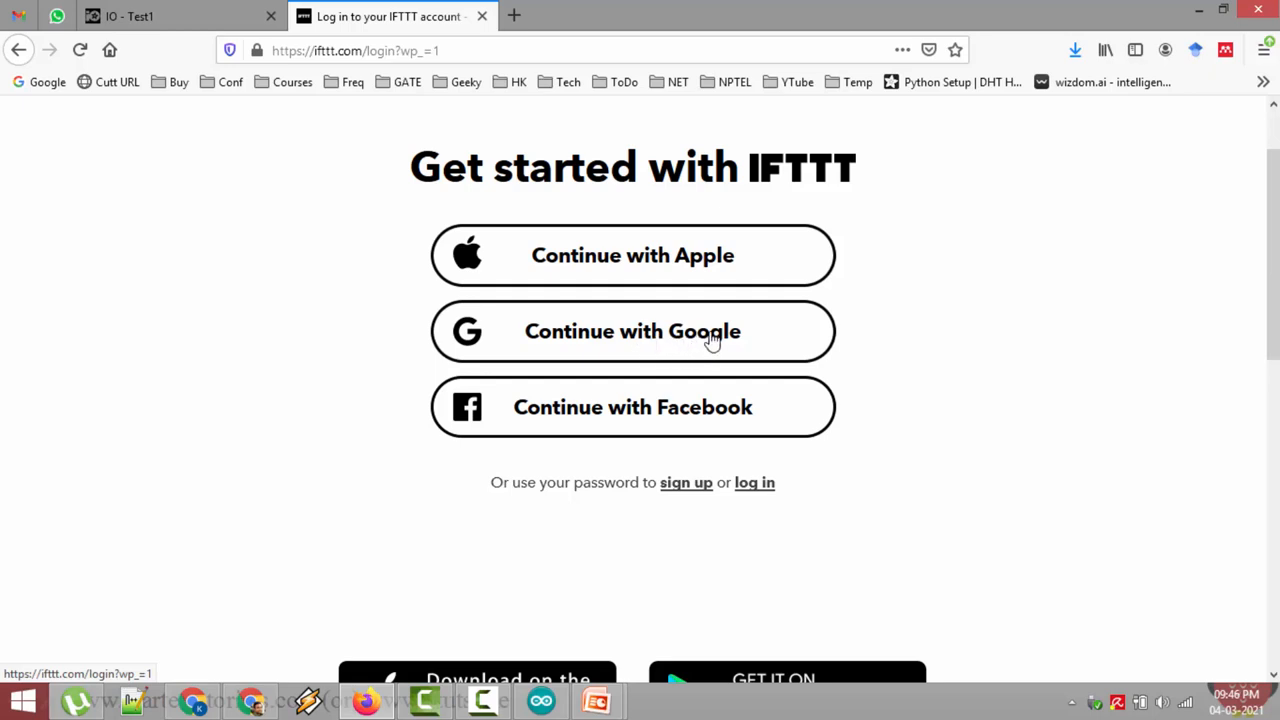
pyautogui.moveTo(680, 342)
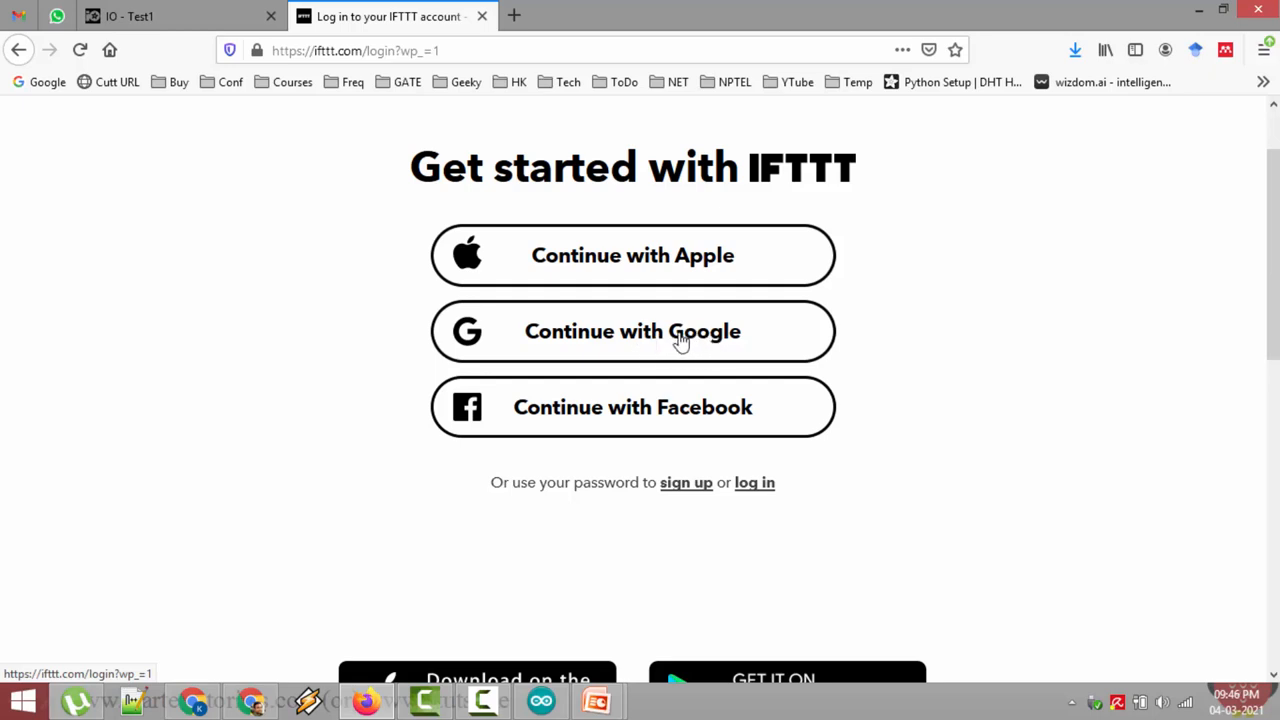
pyautogui.click(662, 336)
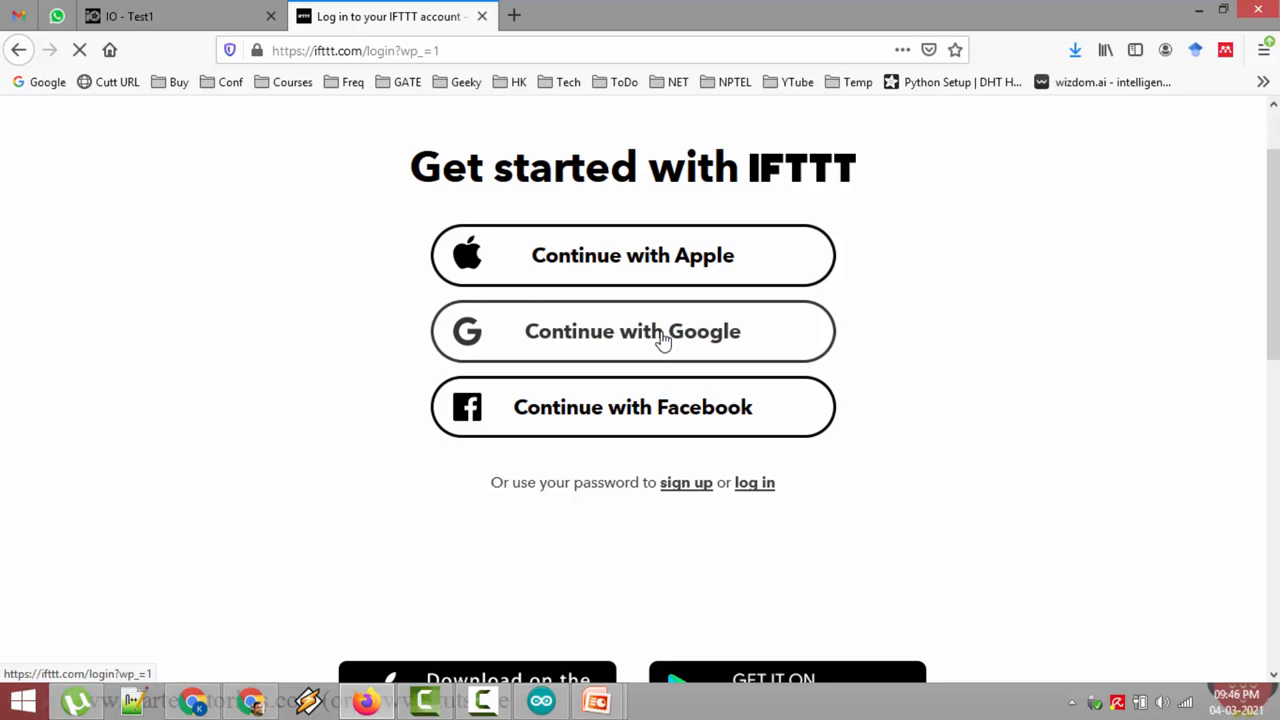
pyautogui.click(632, 332)
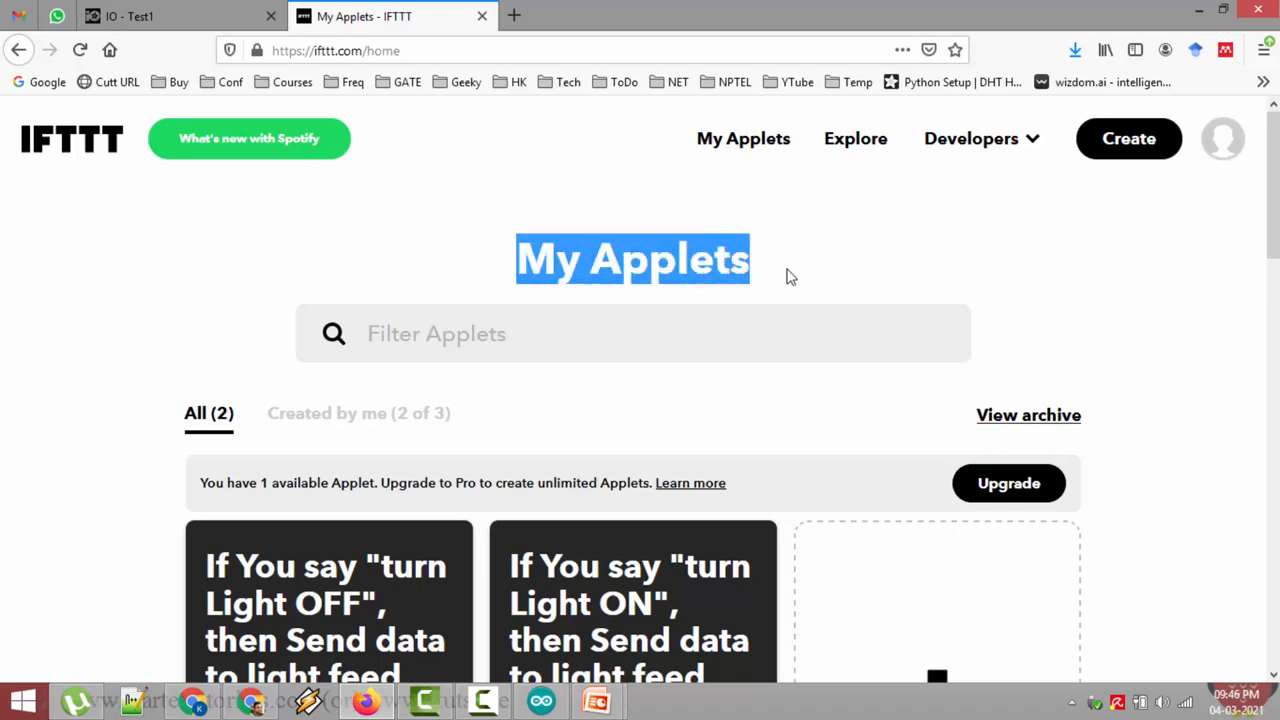
# - Scroll My Applets to the two connected light on/off voice-command applets
pyautogui.scroll(-3)
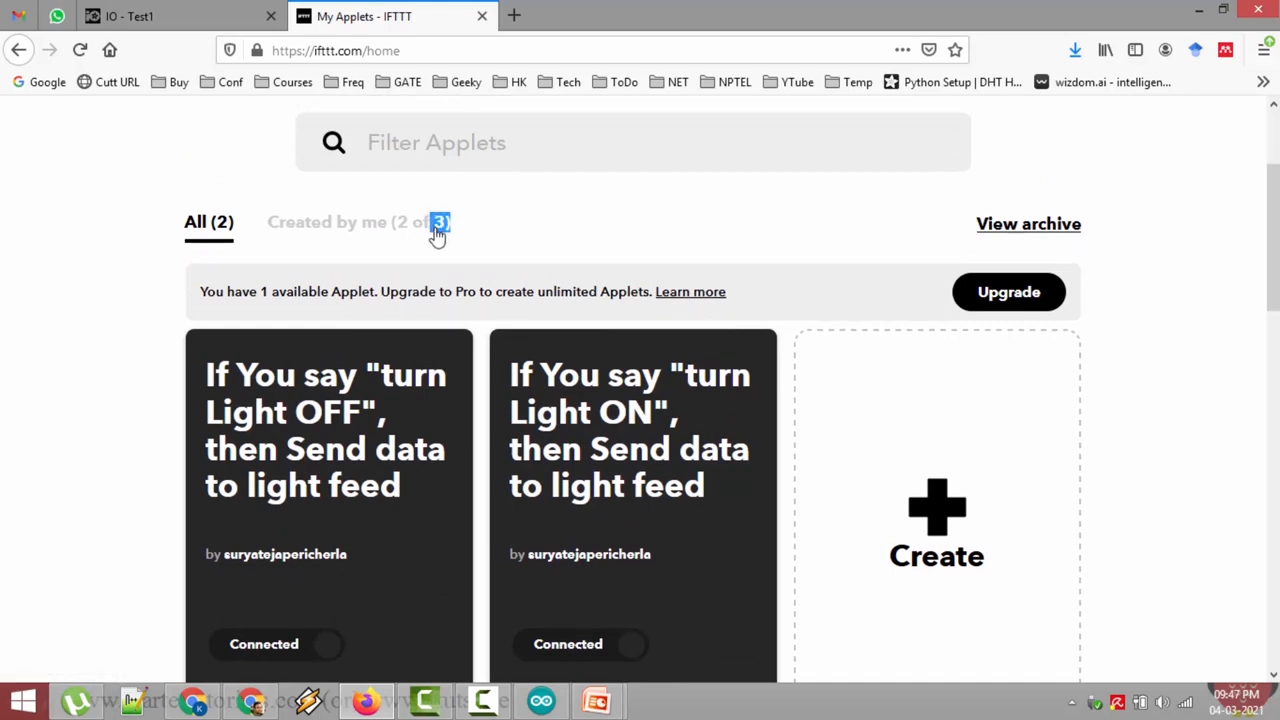
pyautogui.moveTo(564, 420)
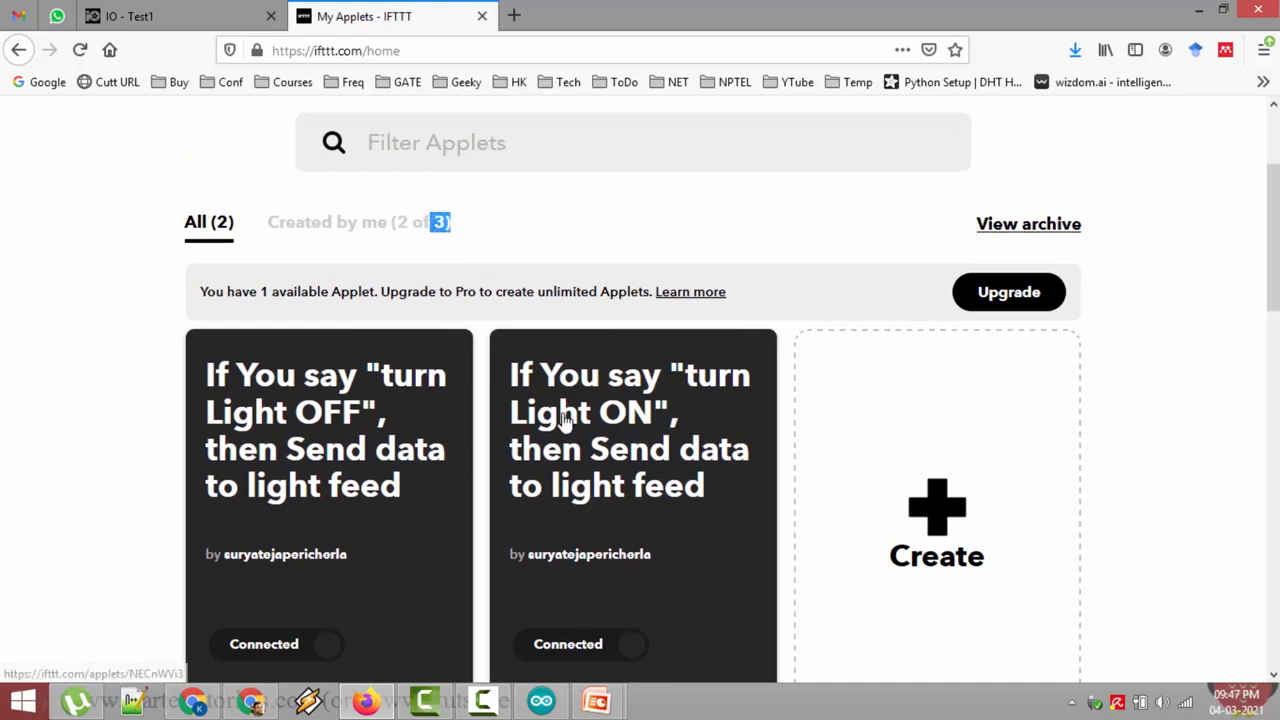
pyautogui.scroll(-3)
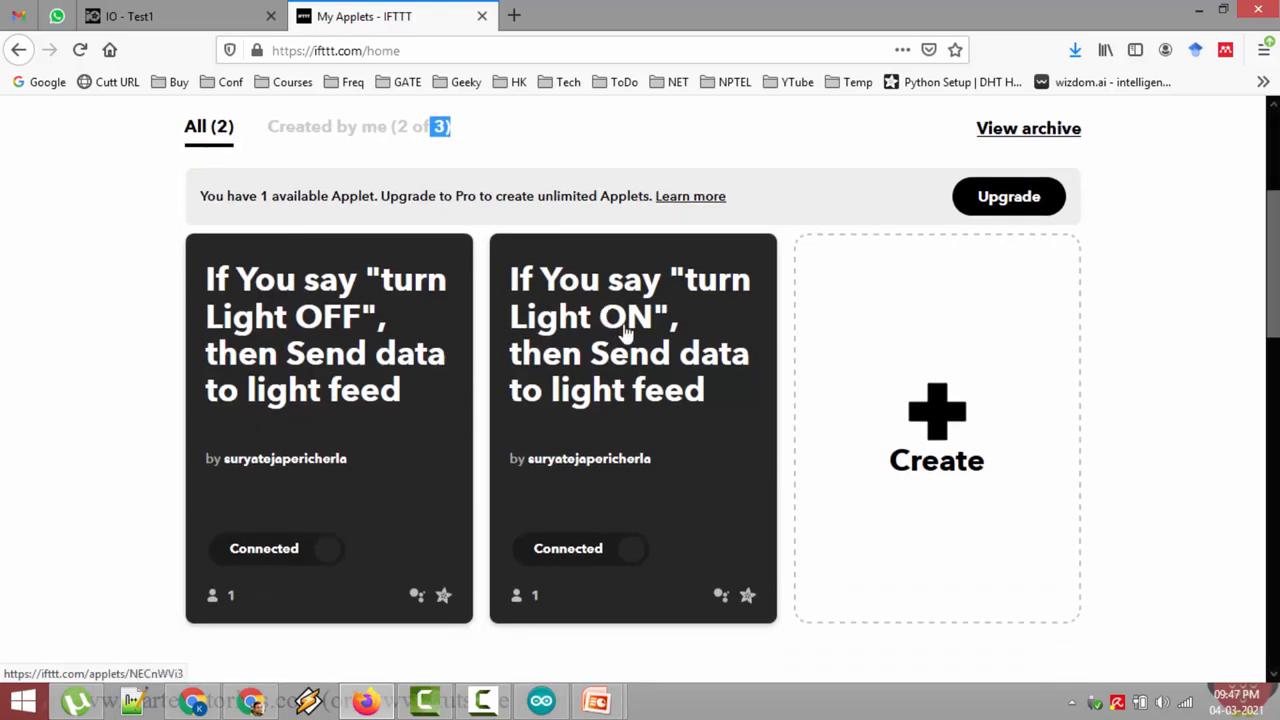
pyautogui.moveTo(396, 324)
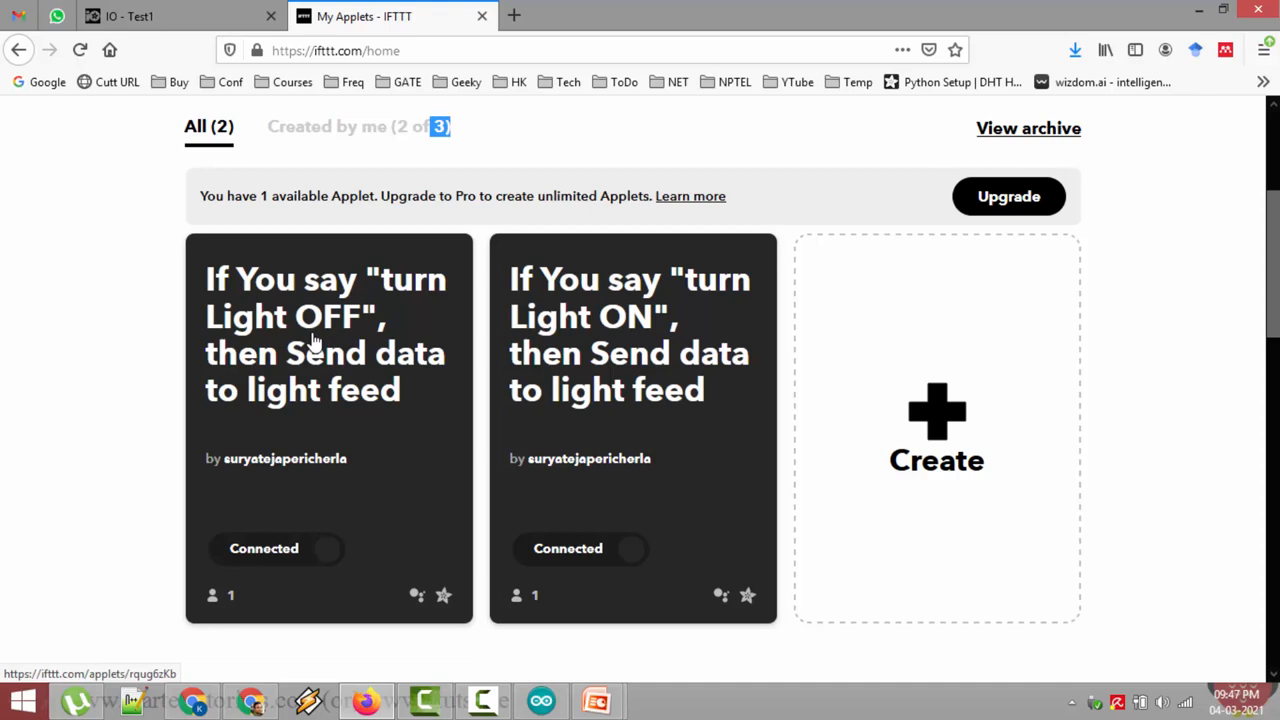
pyautogui.moveTo(948, 424)
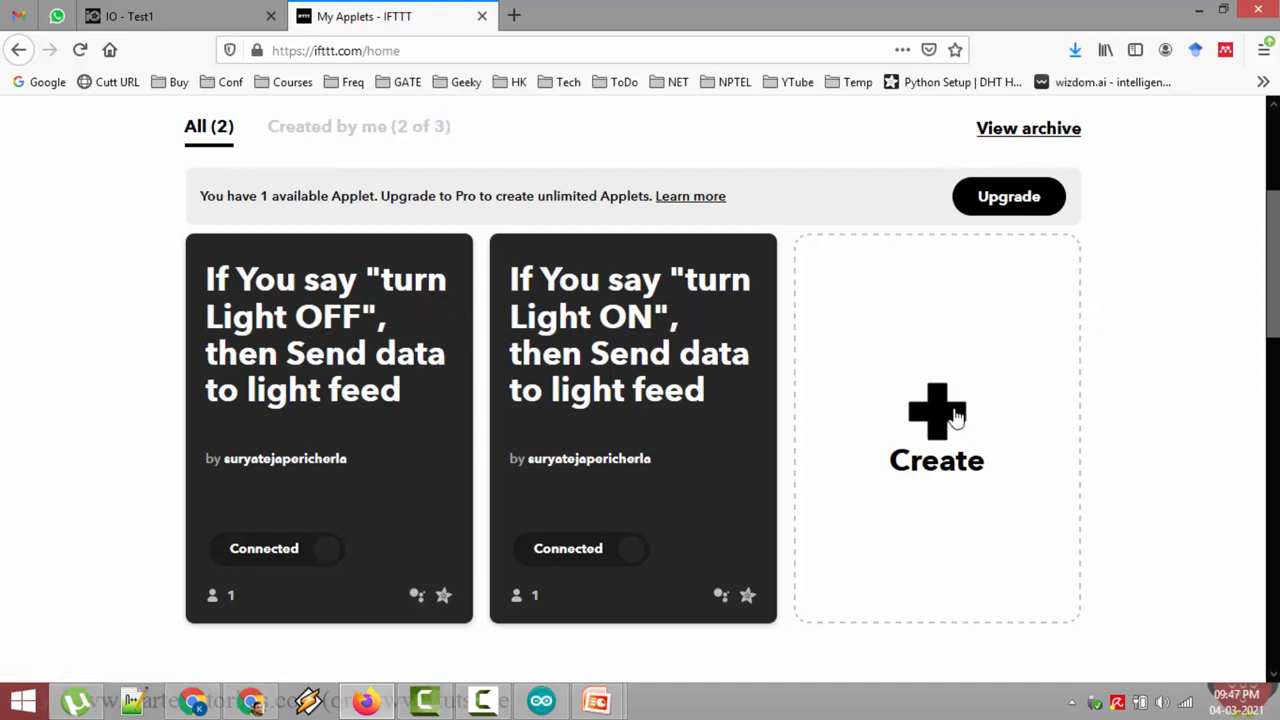
pyautogui.moveTo(944, 418)
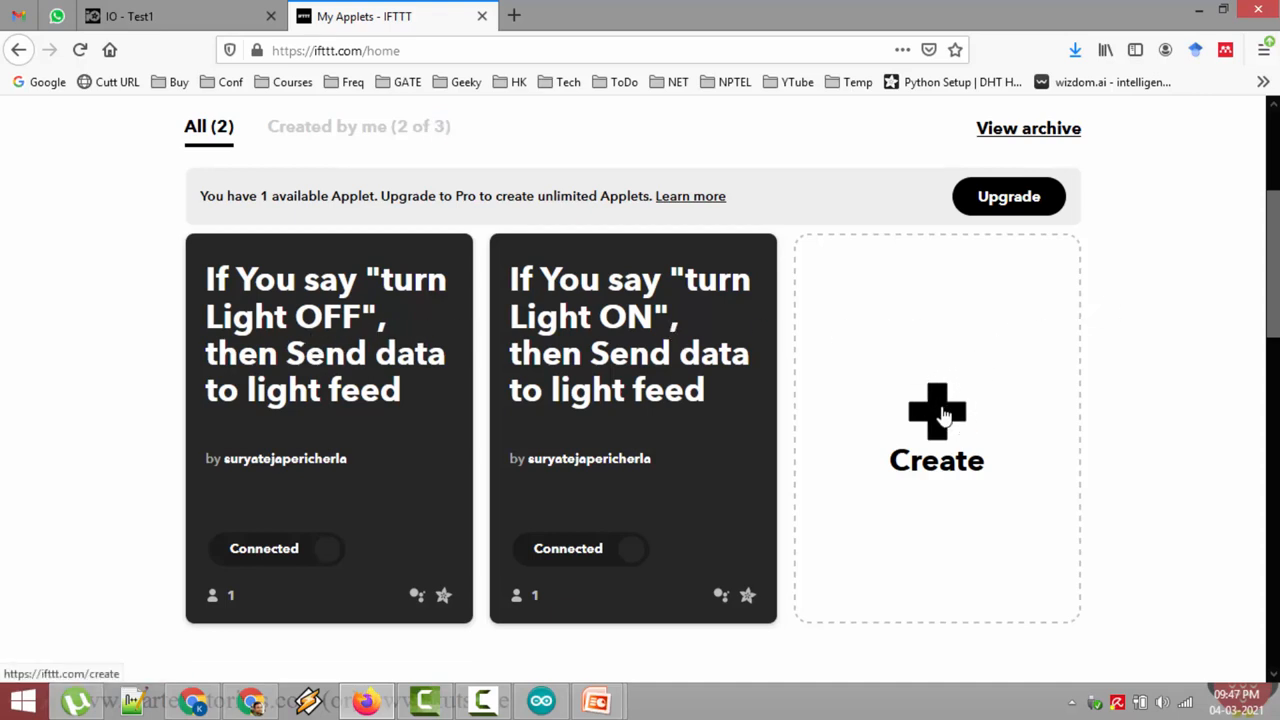
# - Start a new applet from My Applets and begin choosing its If This trigger
pyautogui.click(936, 414)
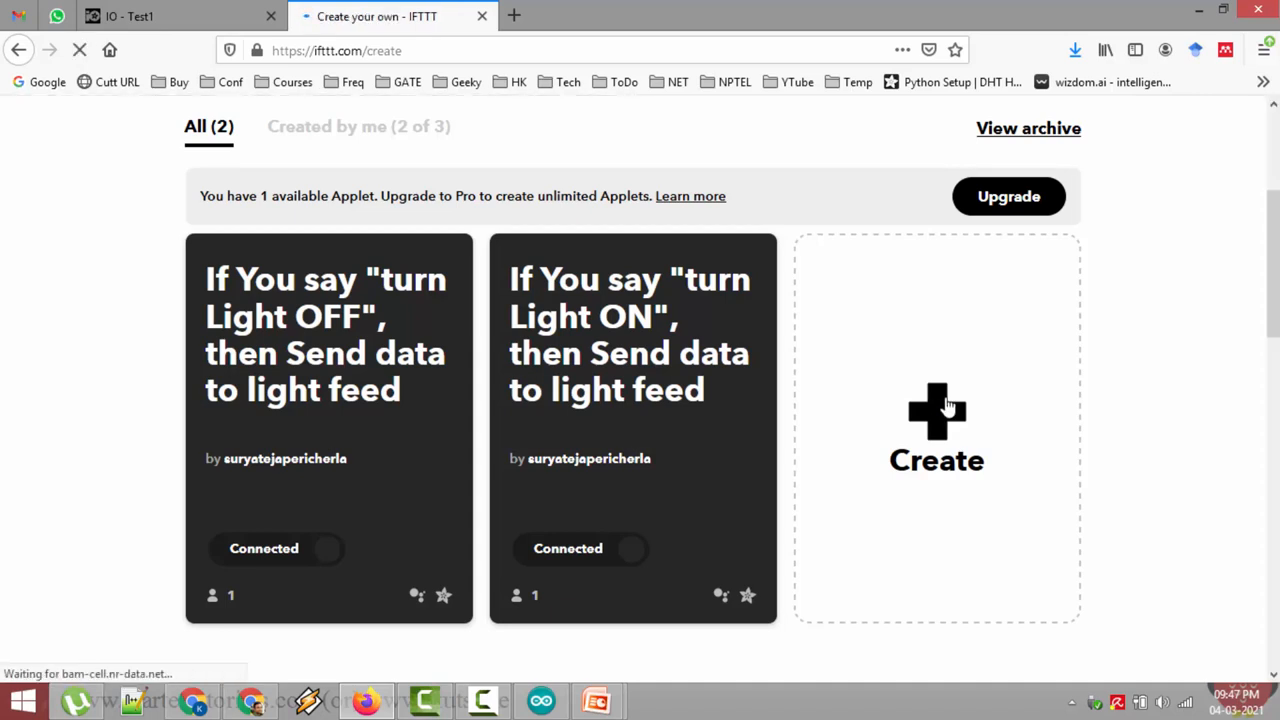
pyautogui.click(936, 424)
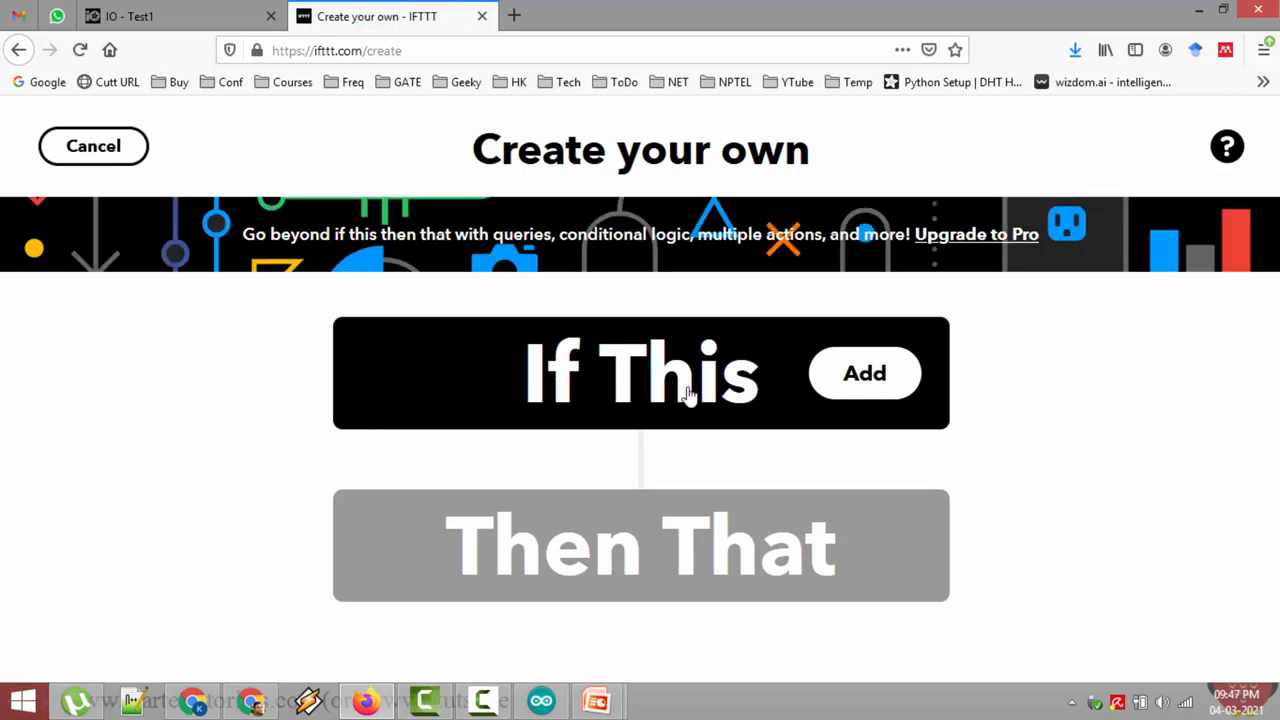
pyautogui.moveTo(864, 380)
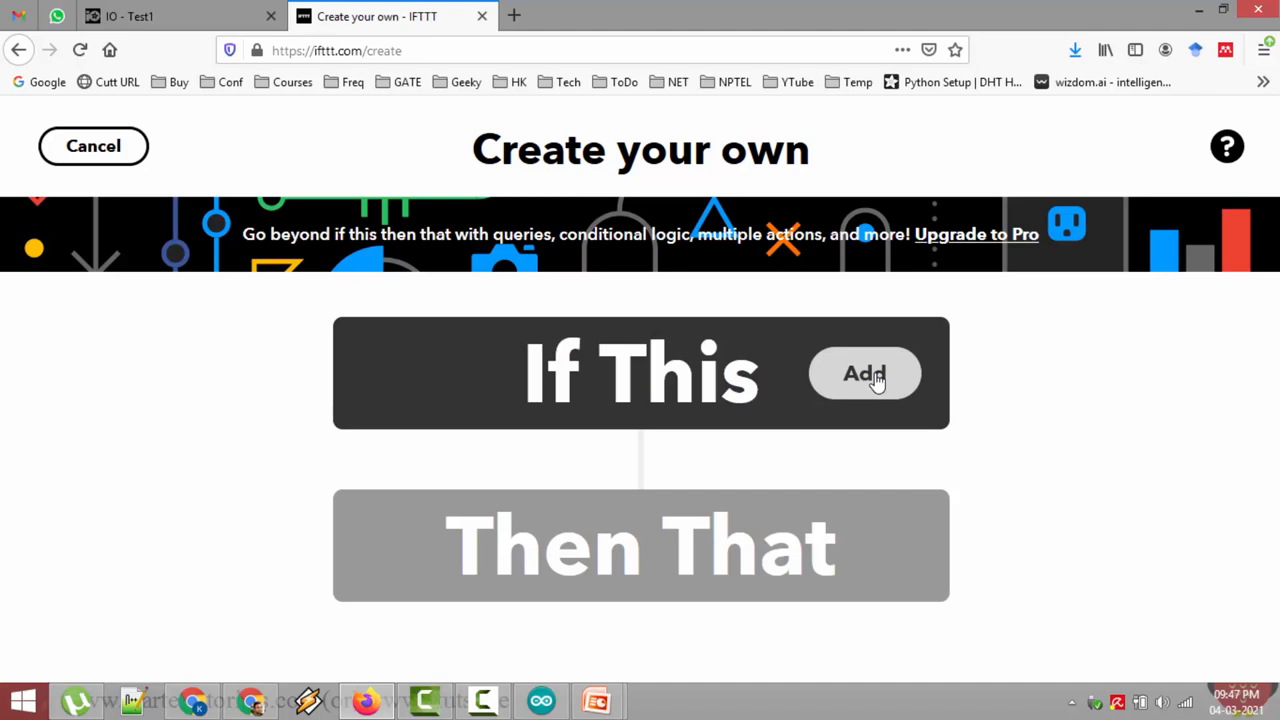
pyautogui.moveTo(992, 404)
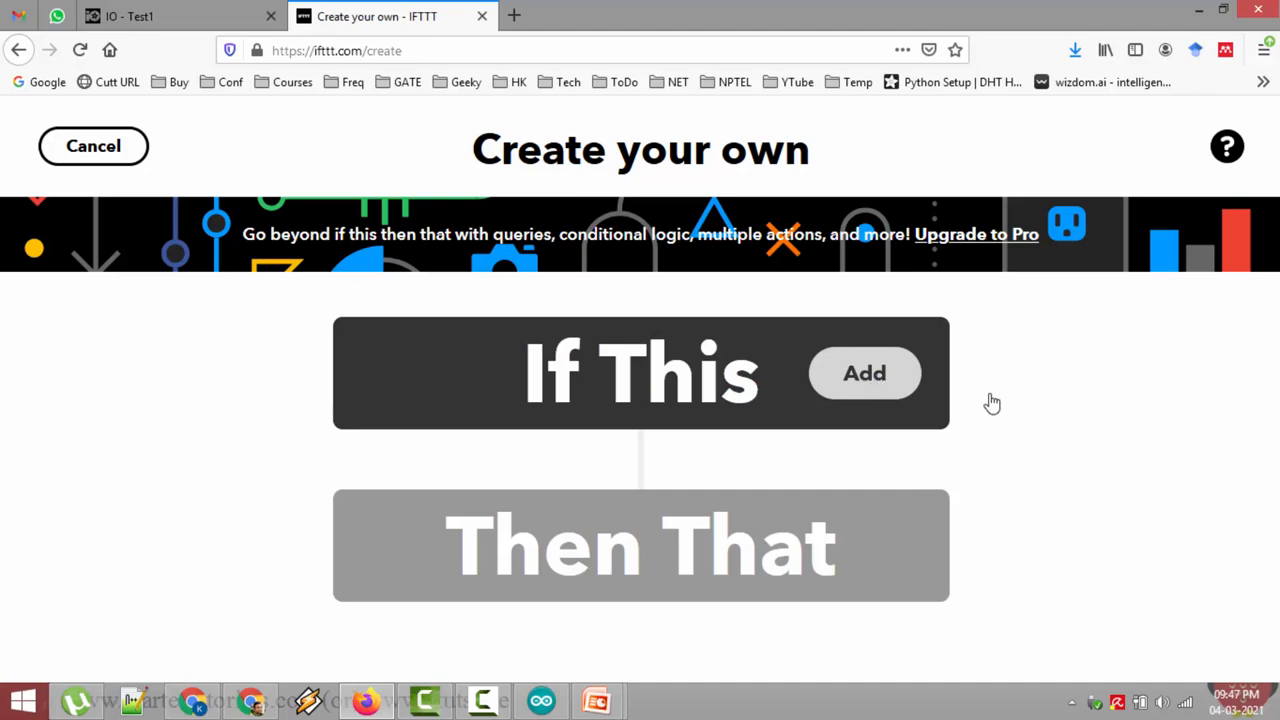
pyautogui.click(864, 374)
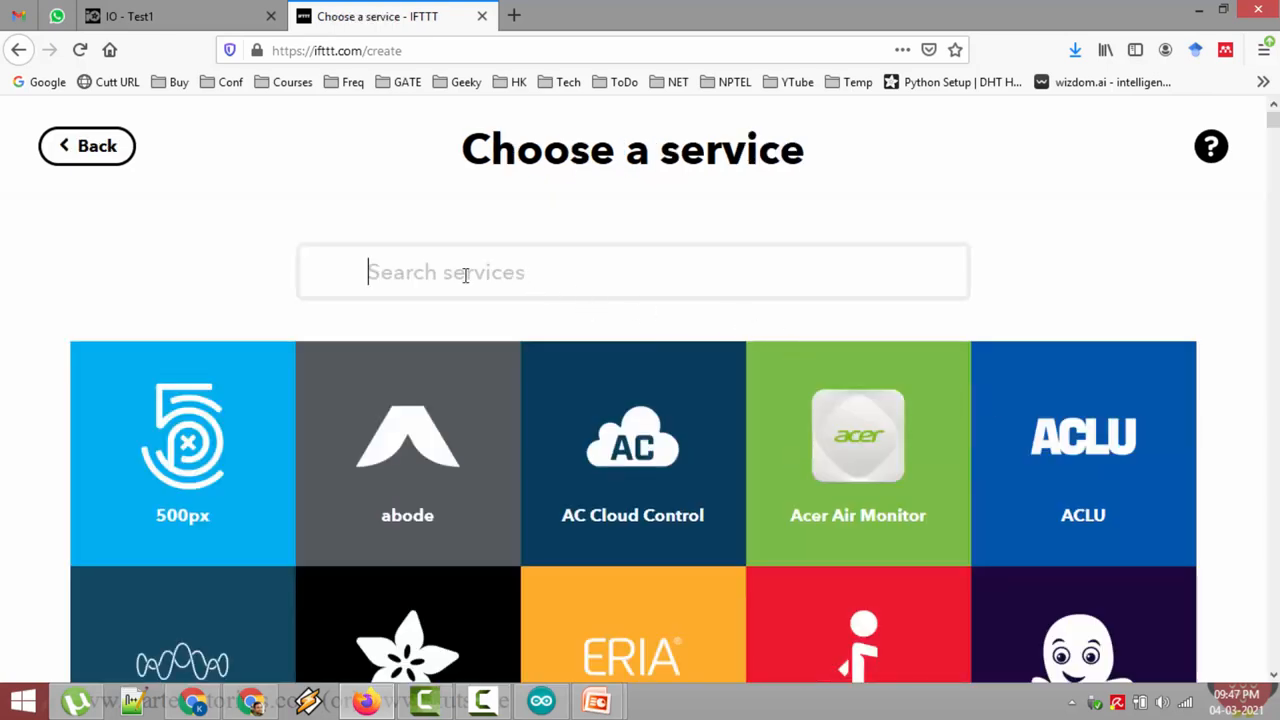
# - Search services for 'google', pick Google Assistant and choose its 'Say a simple phrase' trigger
pyautogui.write('g')
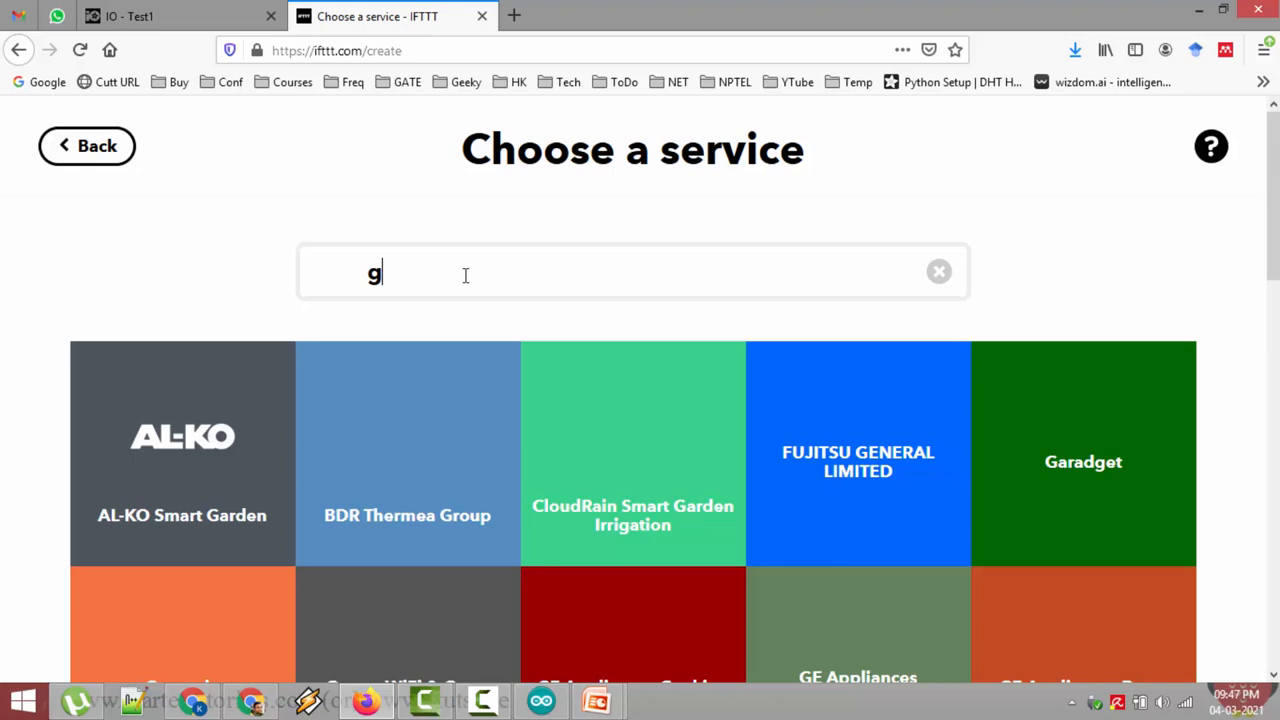
pyautogui.write('oogl')
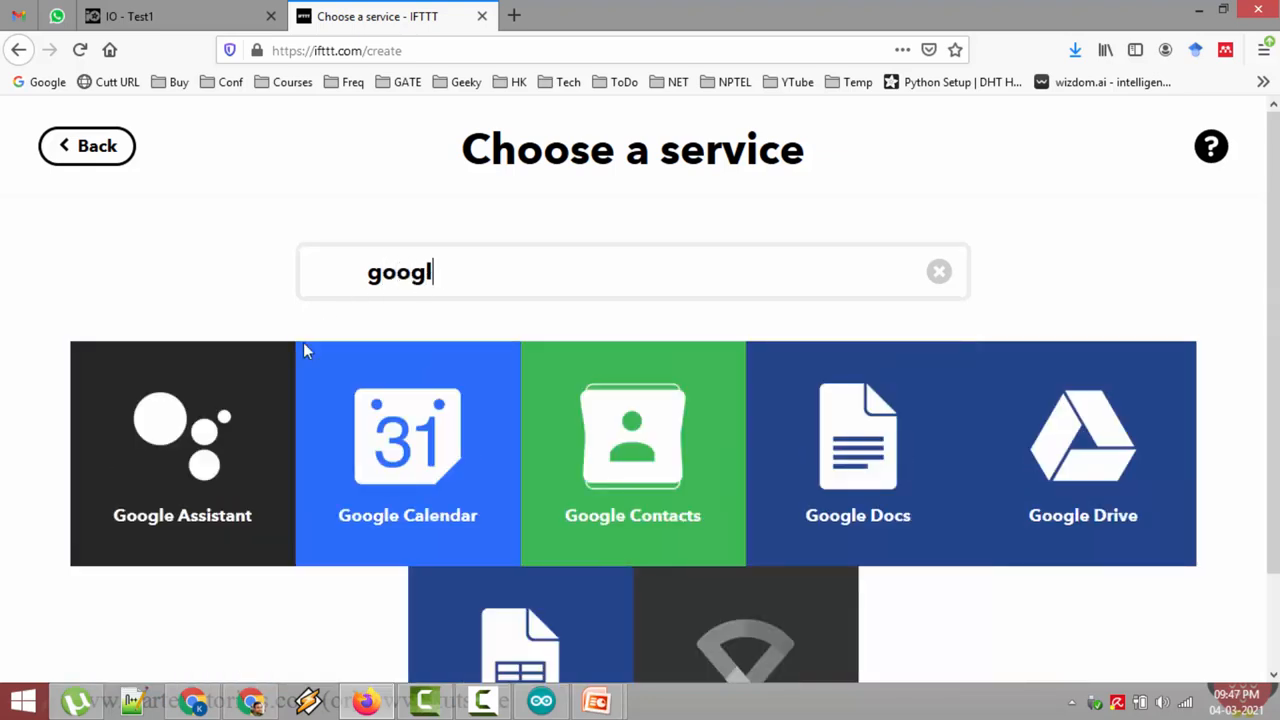
pyautogui.moveTo(184, 464)
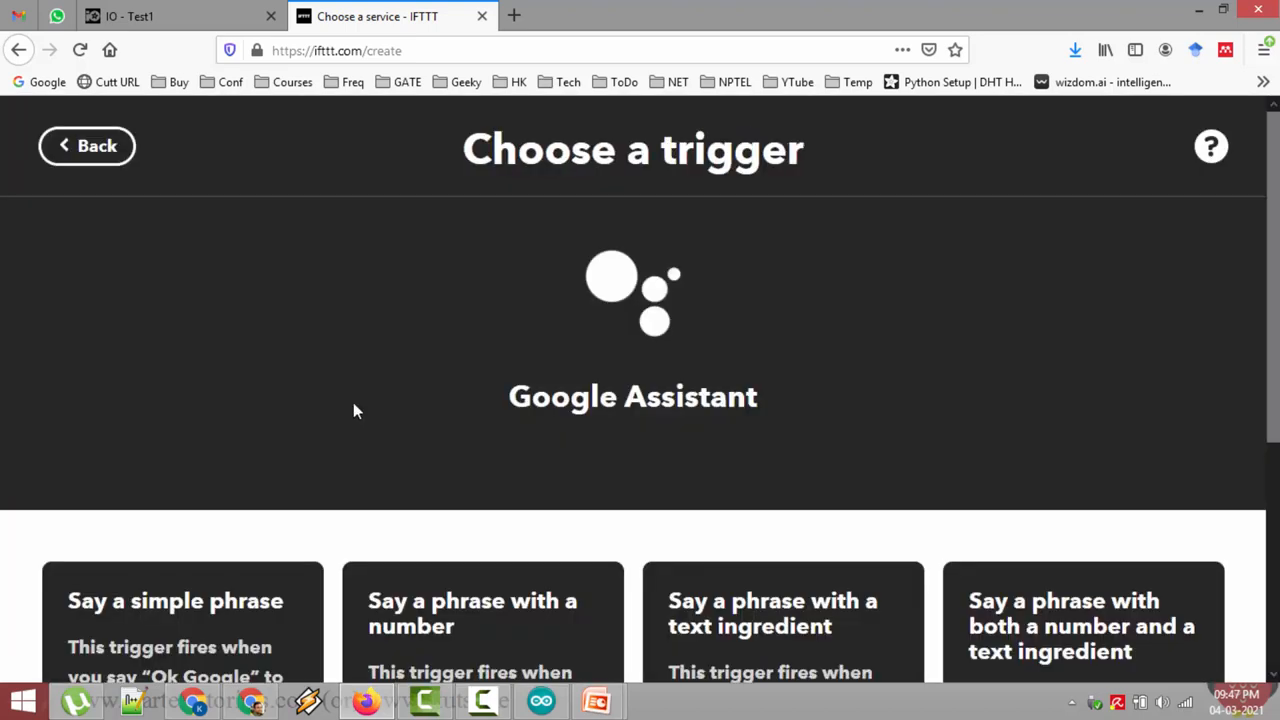
pyautogui.scroll(-3)
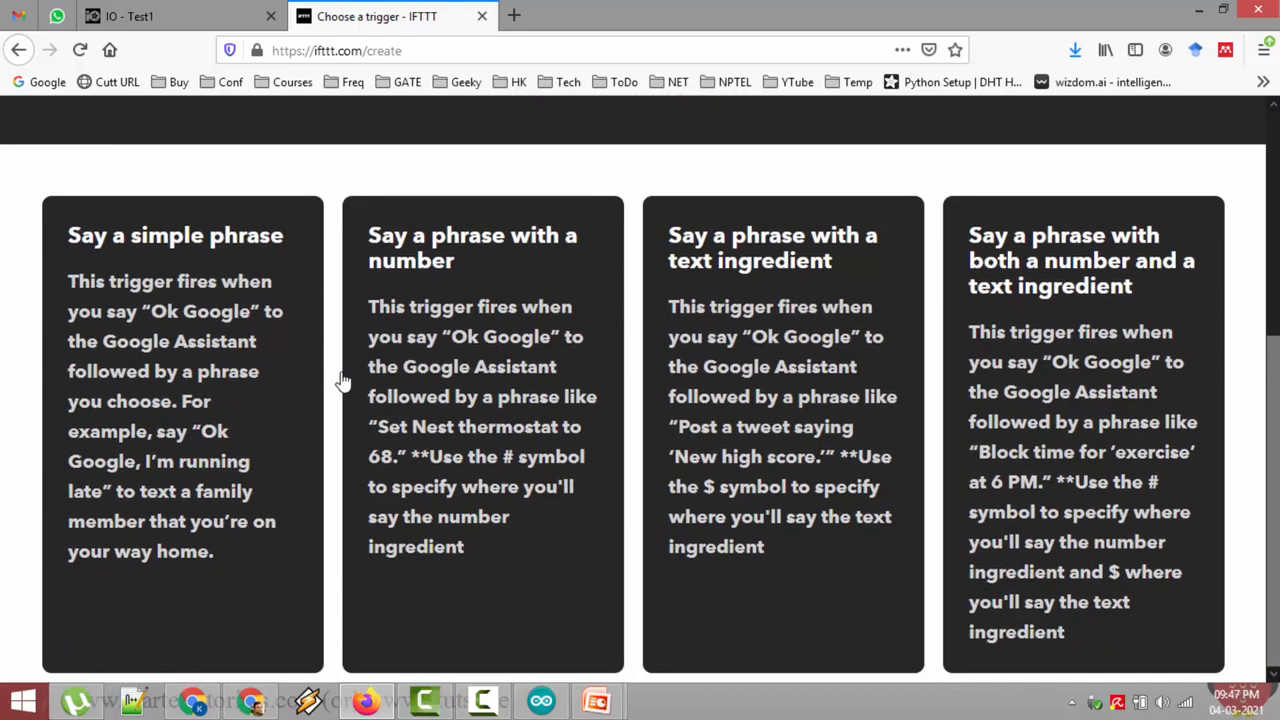
pyautogui.moveTo(180, 258)
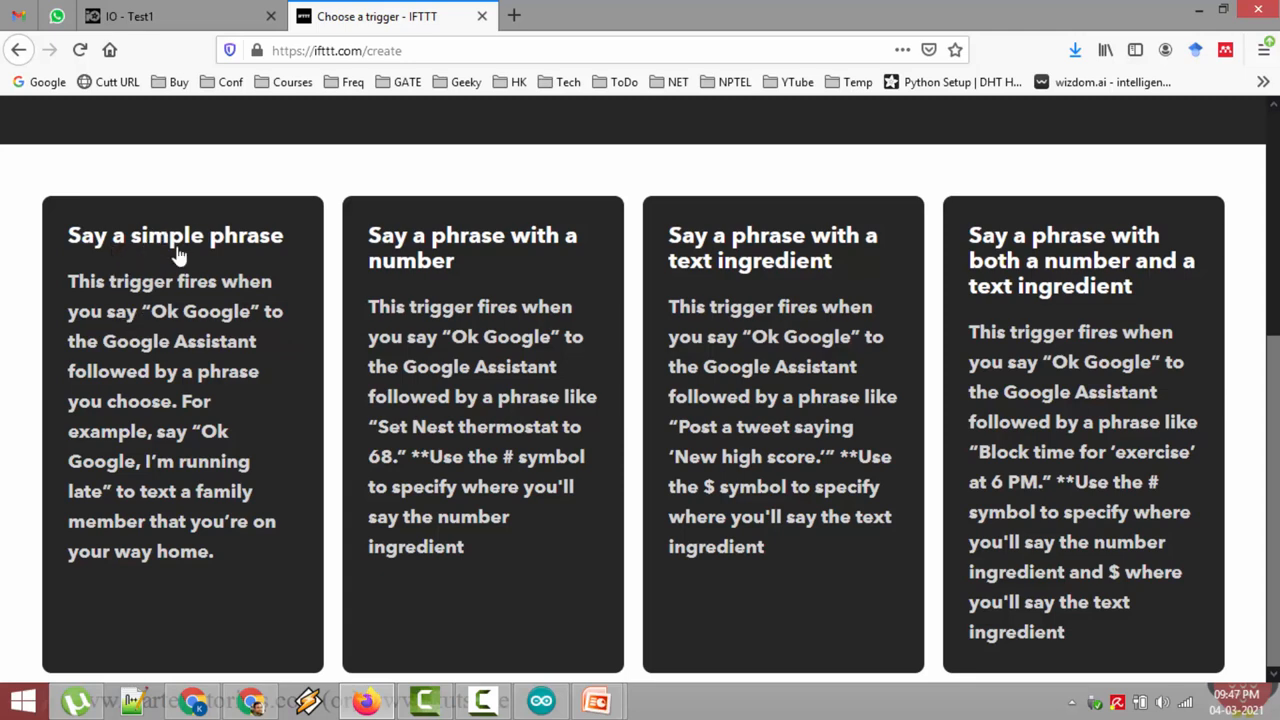
pyautogui.moveTo(164, 252)
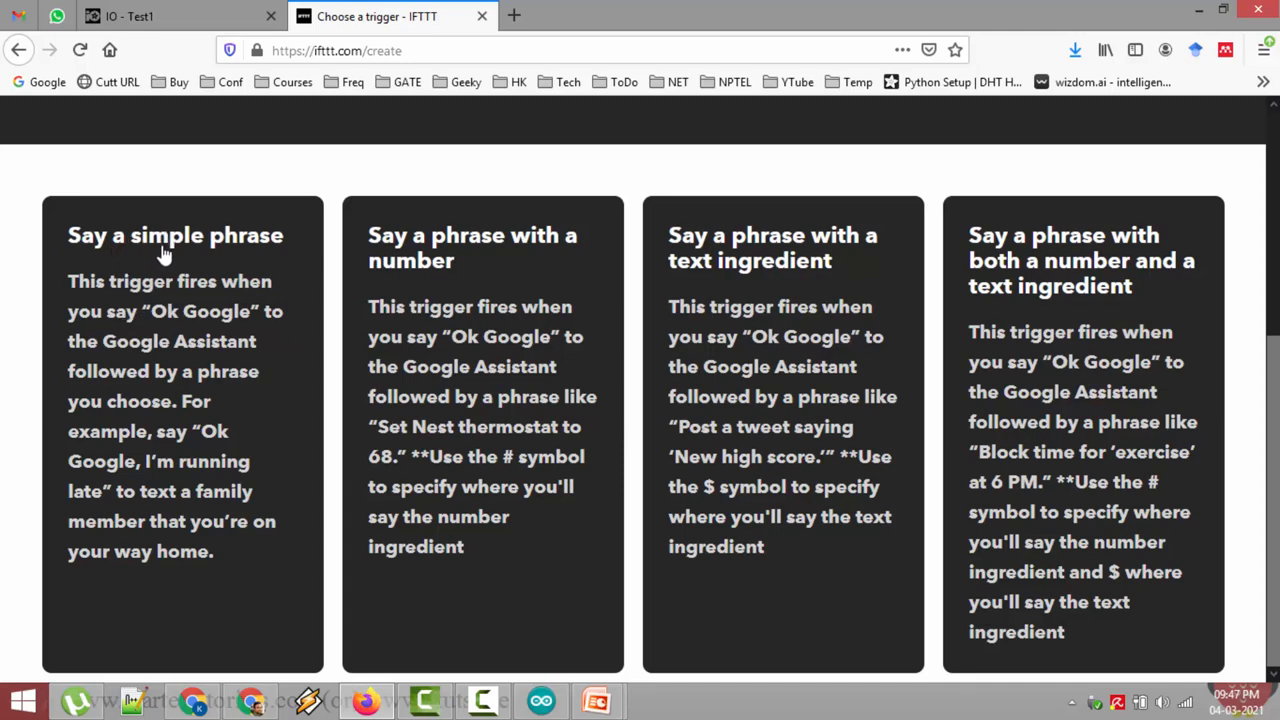
pyautogui.click(176, 236)
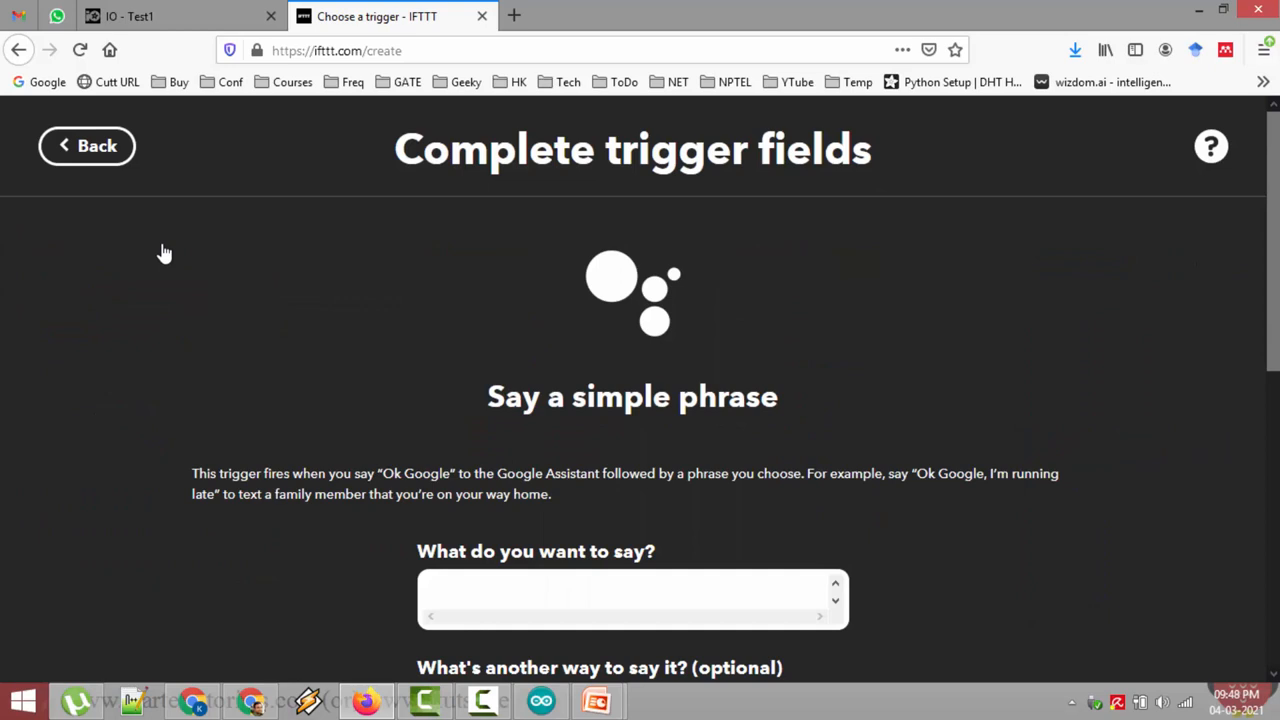
# - Enter the voice phrase 'turn lights on' with alternatives 'turn on lights' and 'lights on'
pyautogui.scroll(-3)
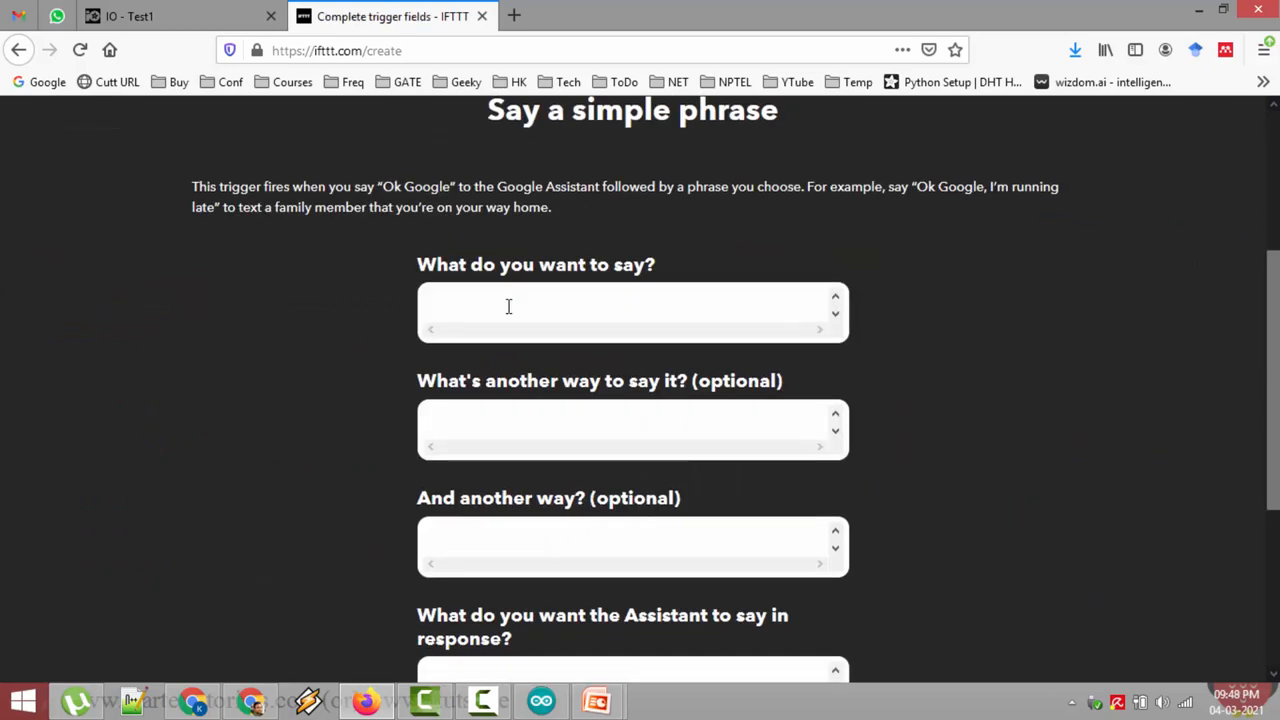
pyautogui.moveTo(536, 300)
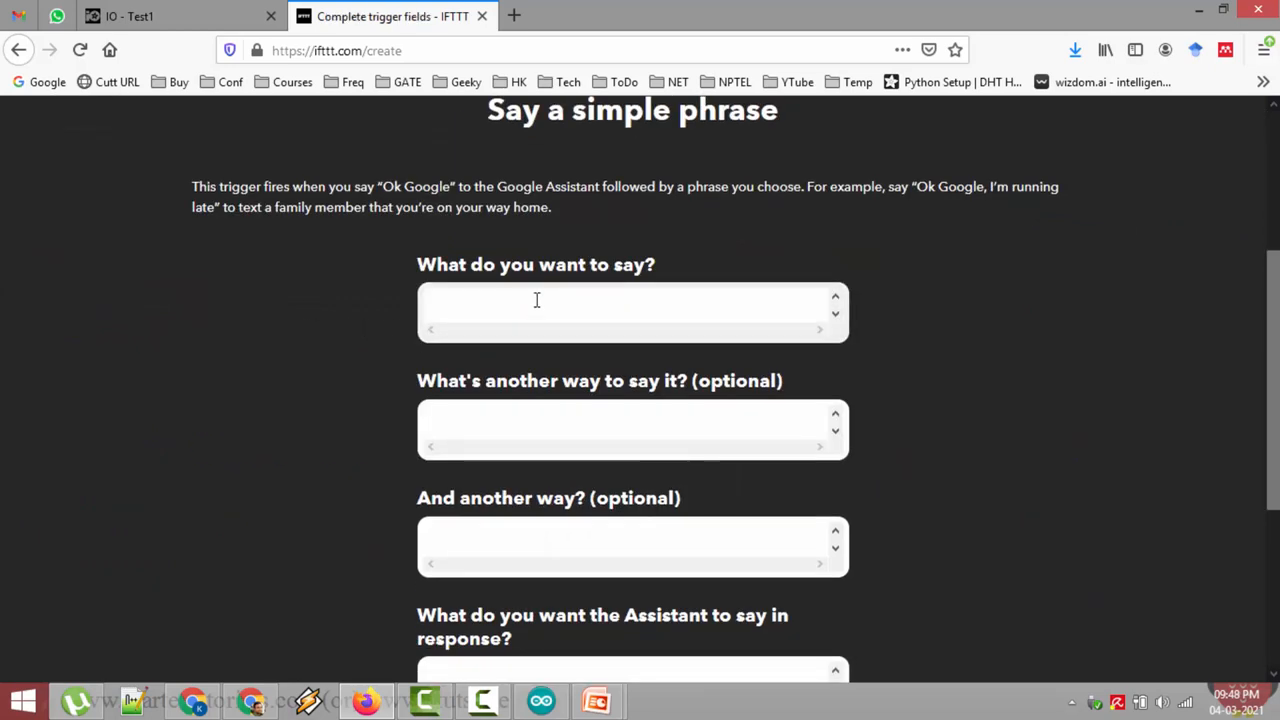
pyautogui.click(536, 304)
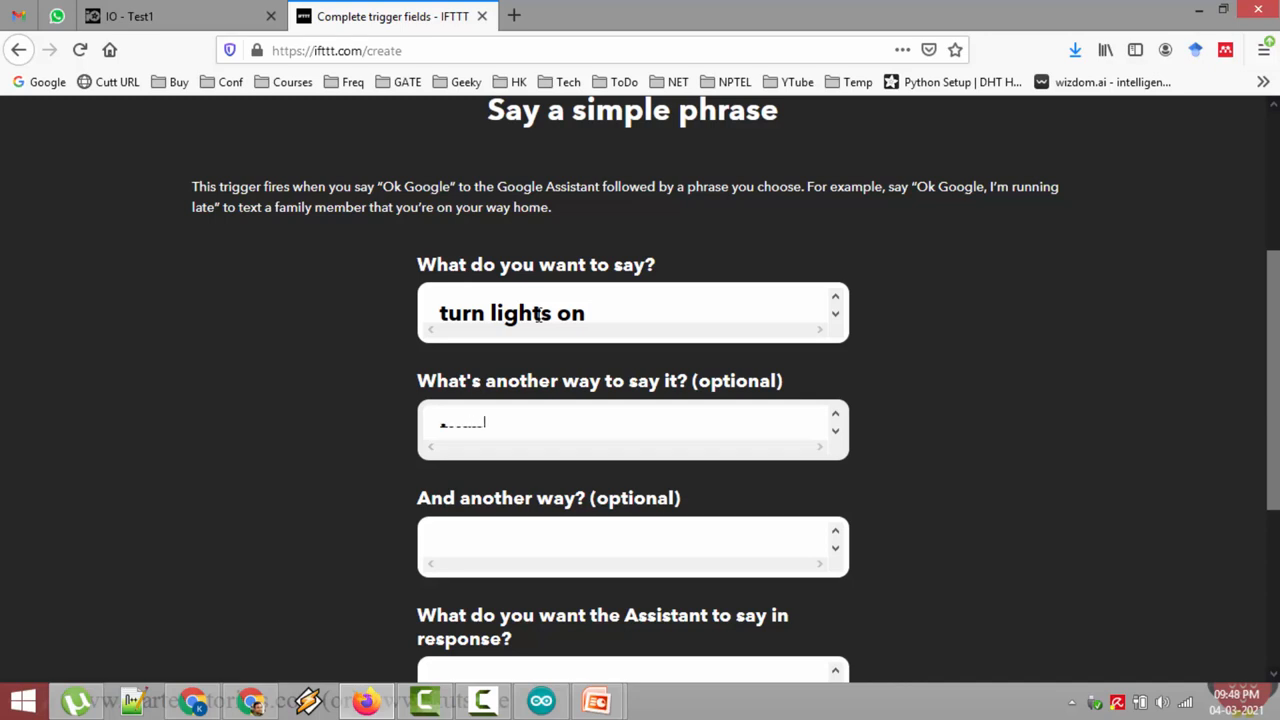
pyautogui.write('turn on light')
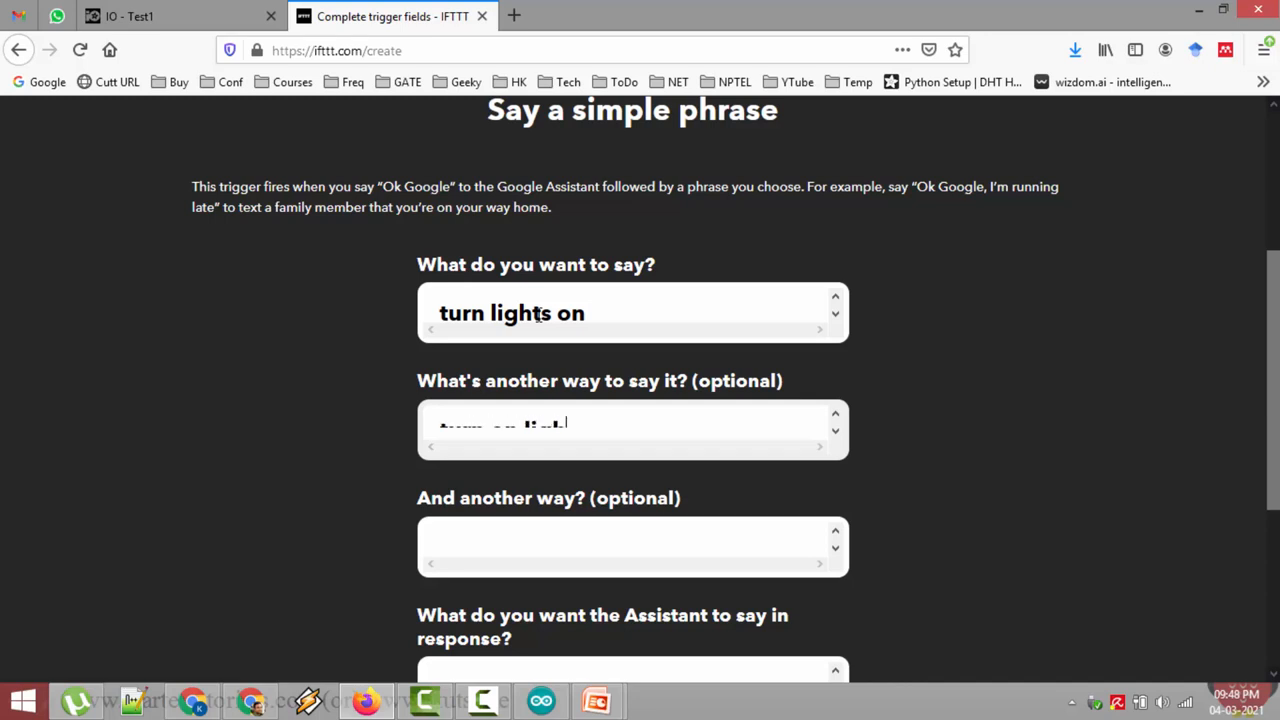
pyautogui.click(632, 546)
pyautogui.write('lights on')
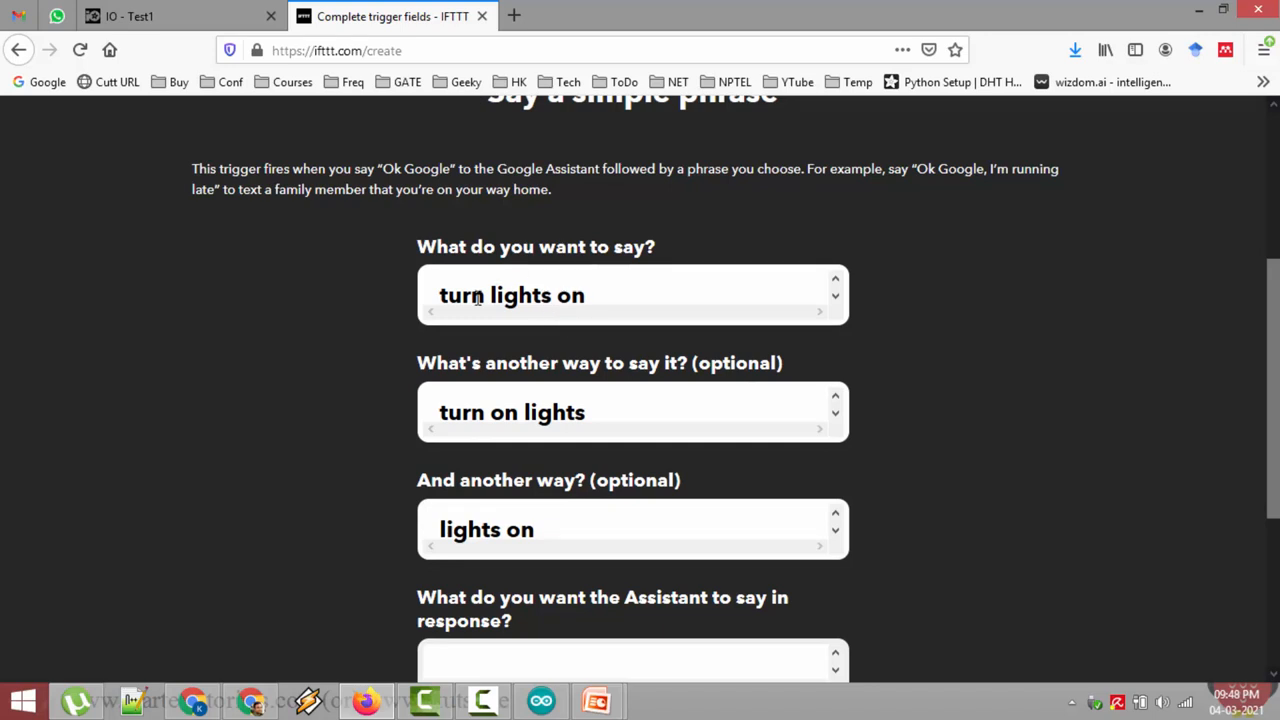
pyautogui.moveTo(412, 434)
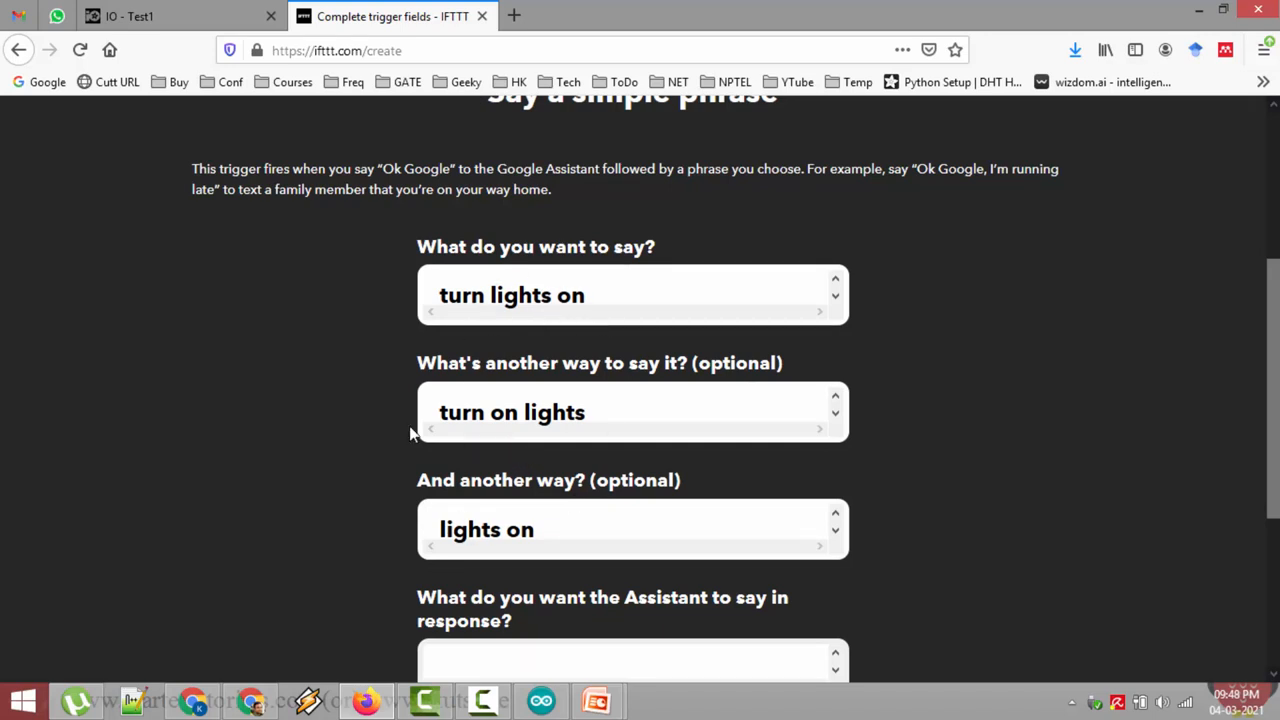
pyautogui.scroll(-3)
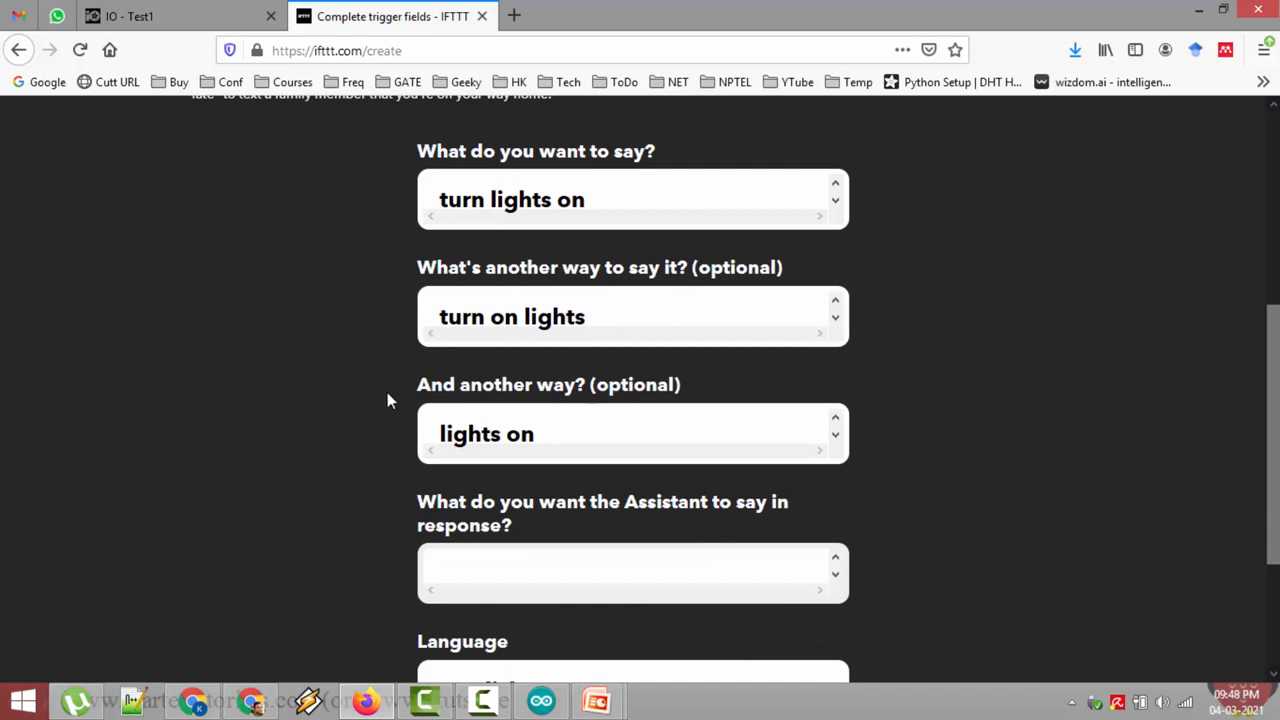
pyautogui.moveTo(420, 420)
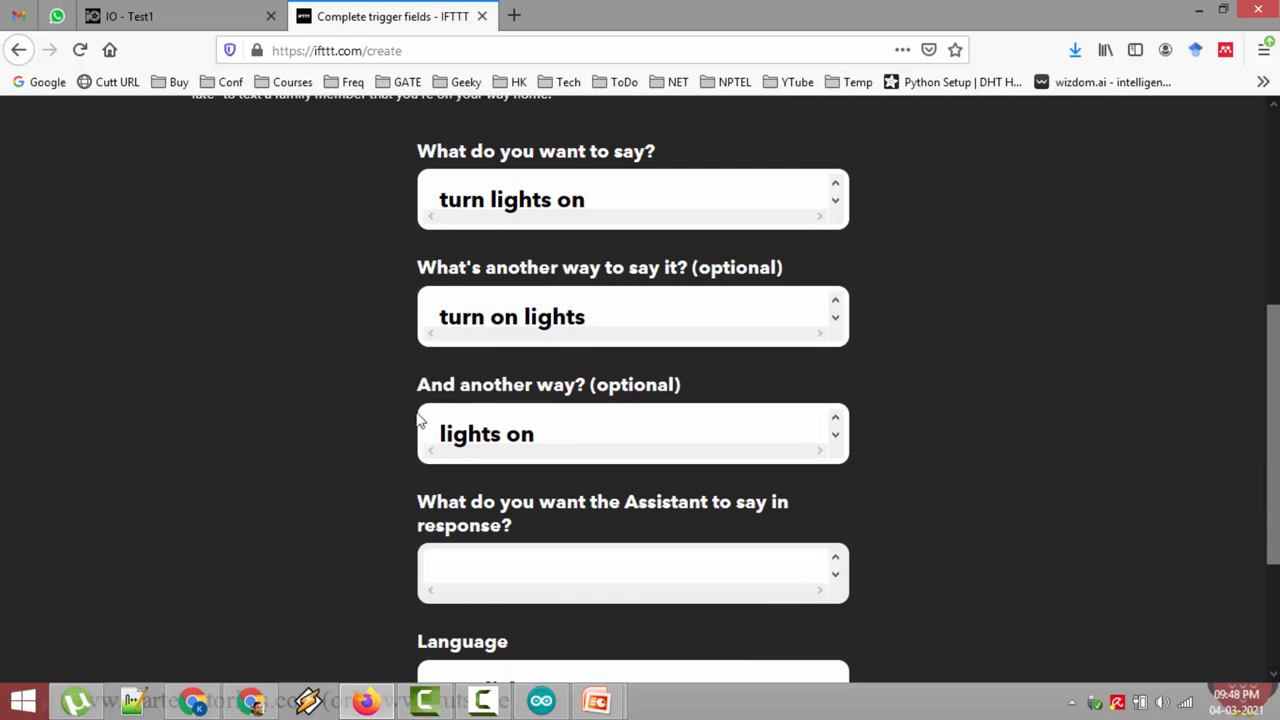
# - Set the Assistant response to 'Turning on lights' in English and create the trigger
pyautogui.scroll(-3)
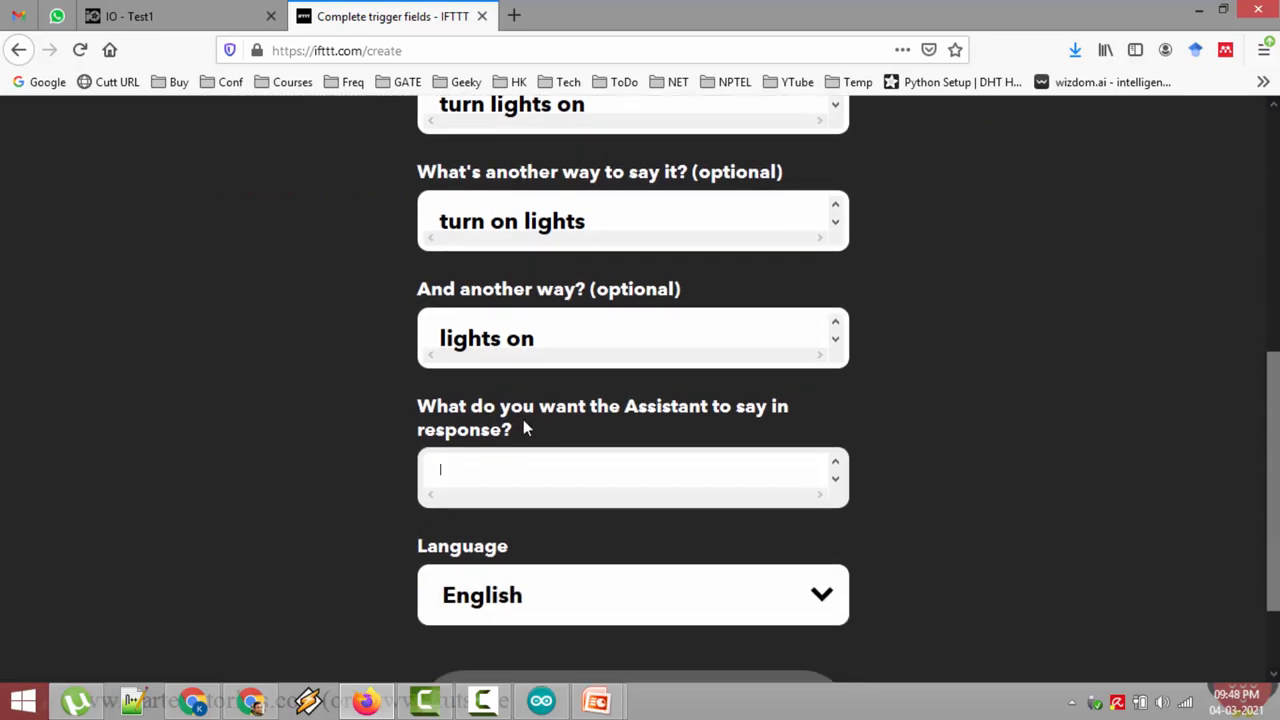
pyautogui.moveTo(472, 468)
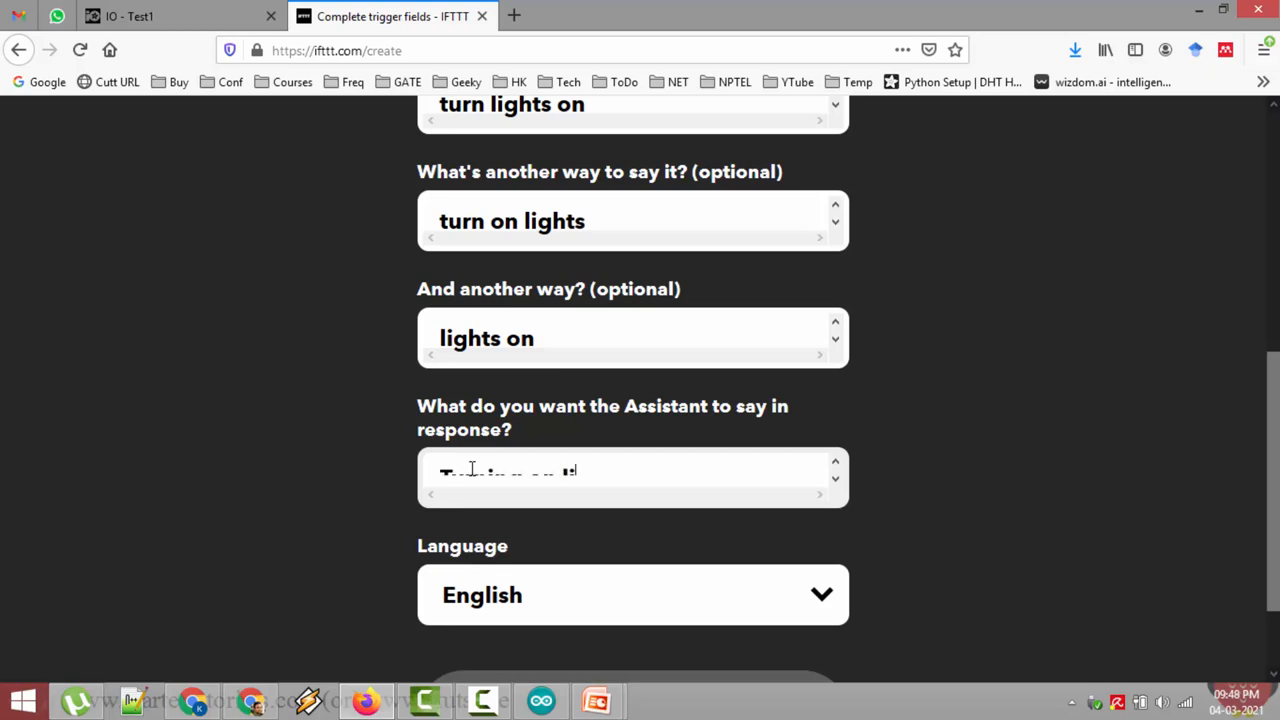
pyautogui.write('Turning on lights')
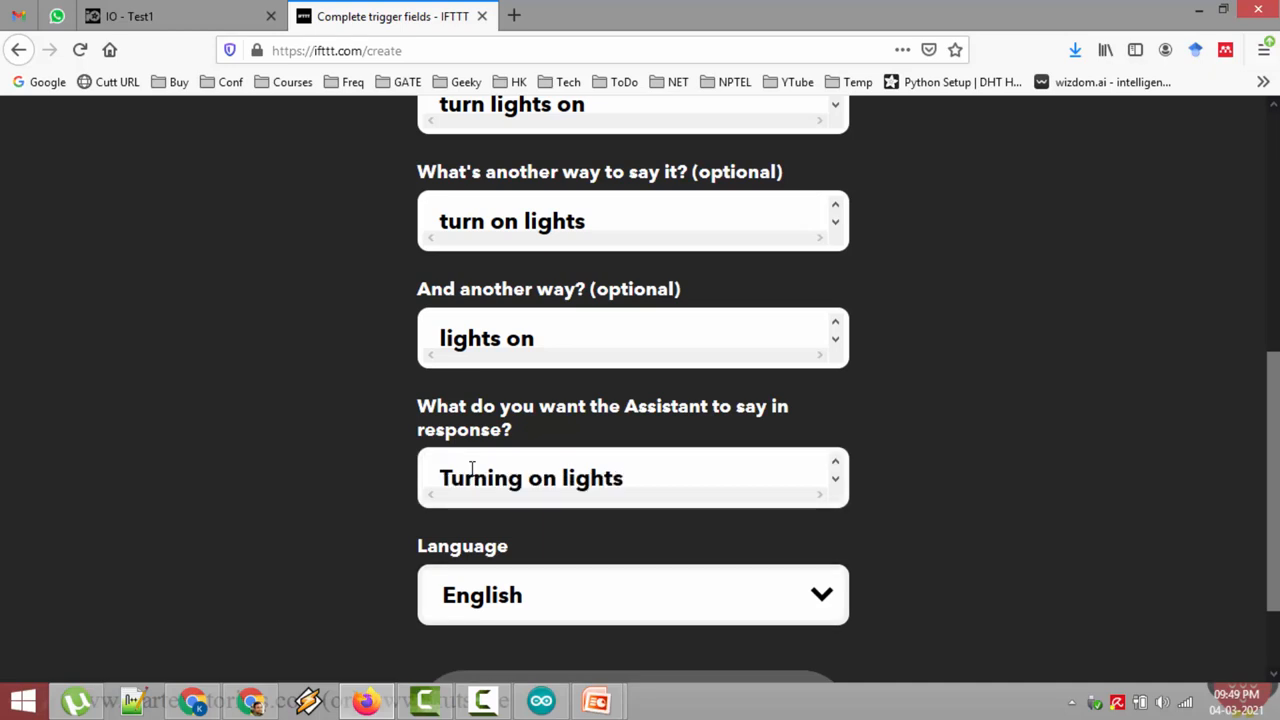
pyautogui.scroll(-3)
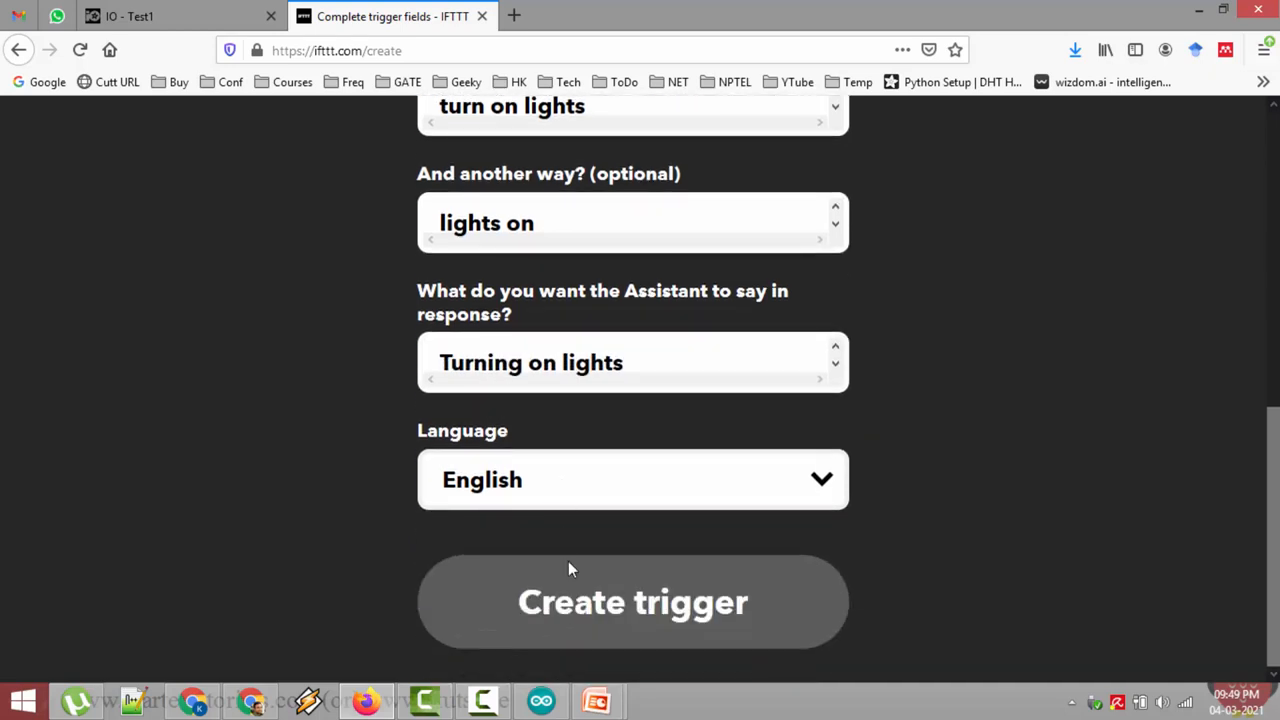
pyautogui.moveTo(634, 604)
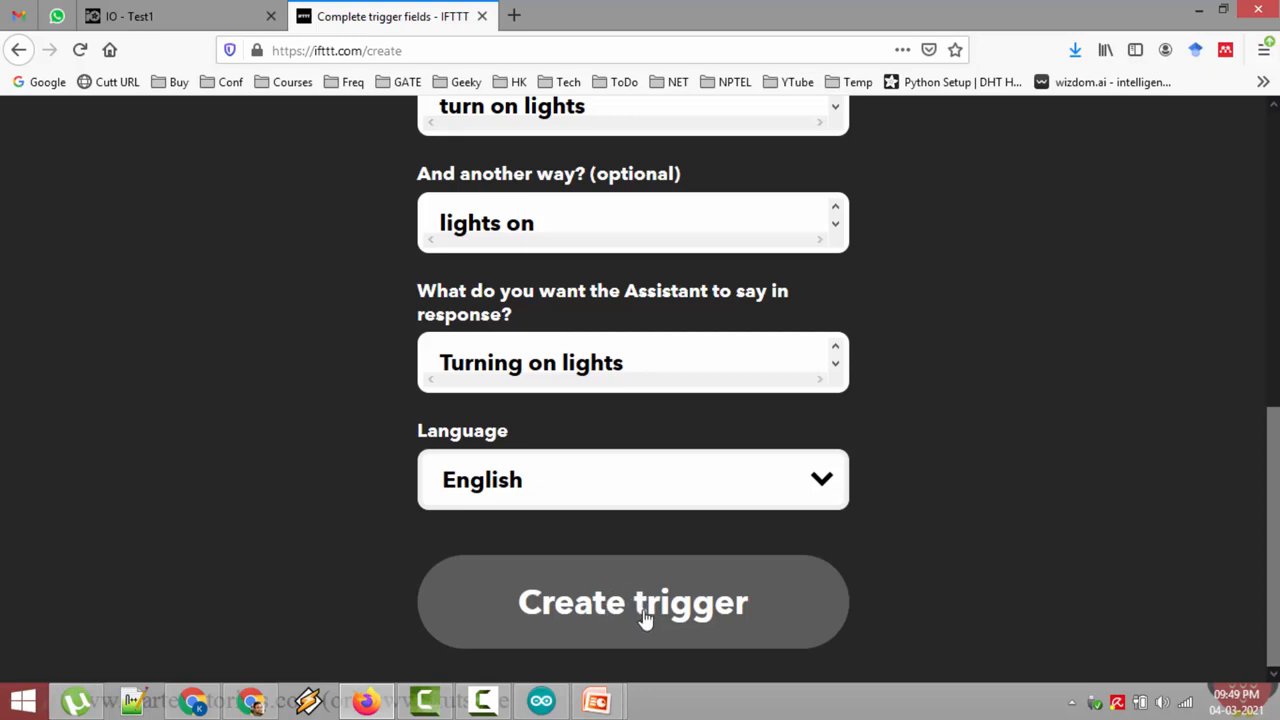
pyautogui.click(632, 602)
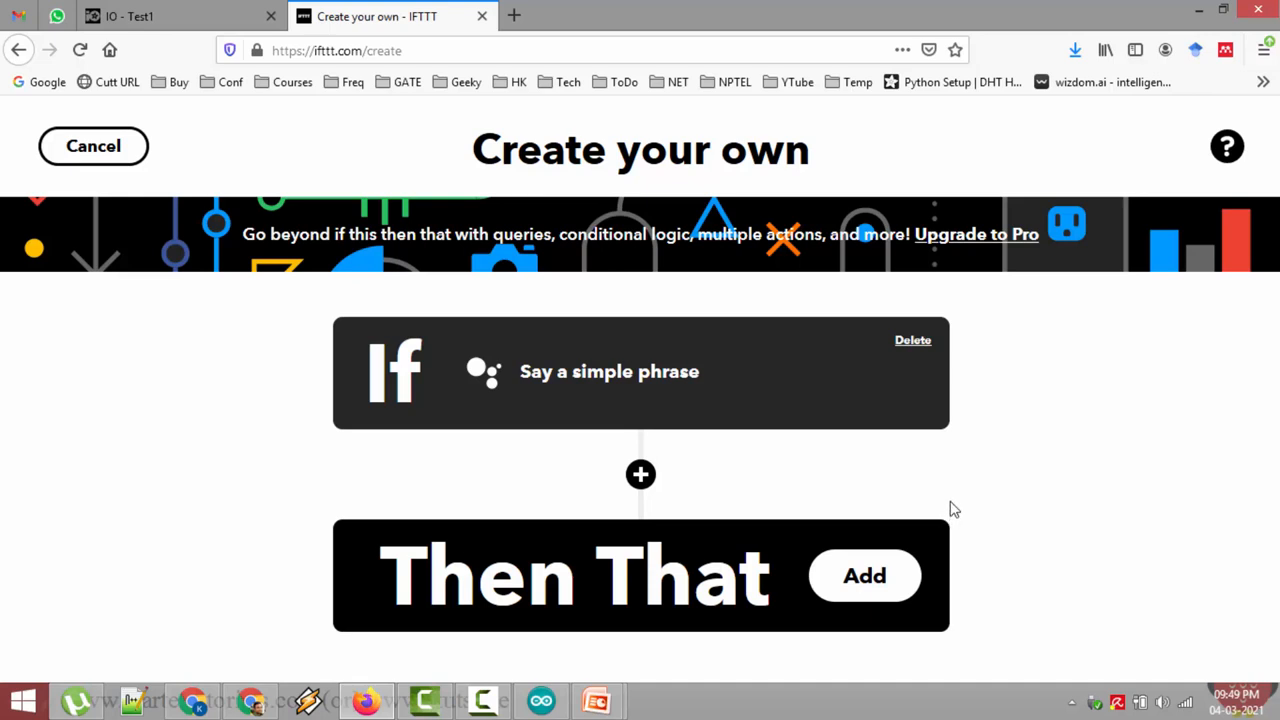
pyautogui.moveTo(710, 464)
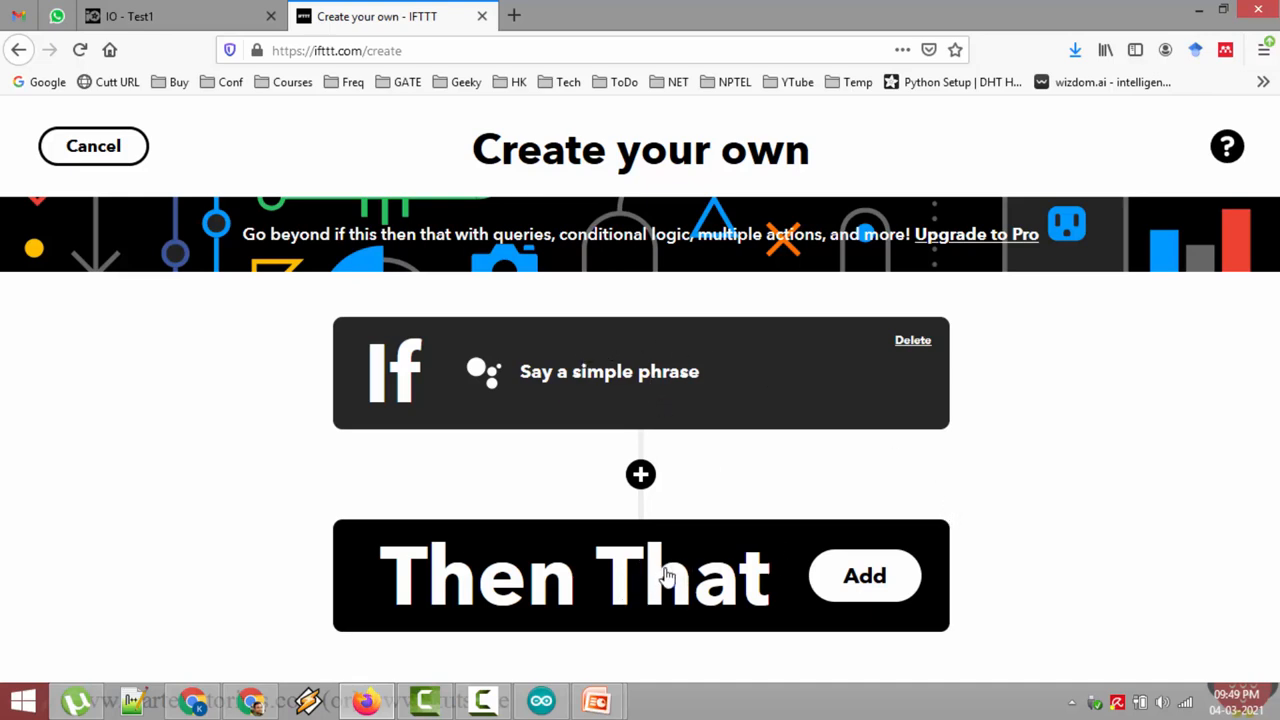
pyautogui.moveTo(744, 390)
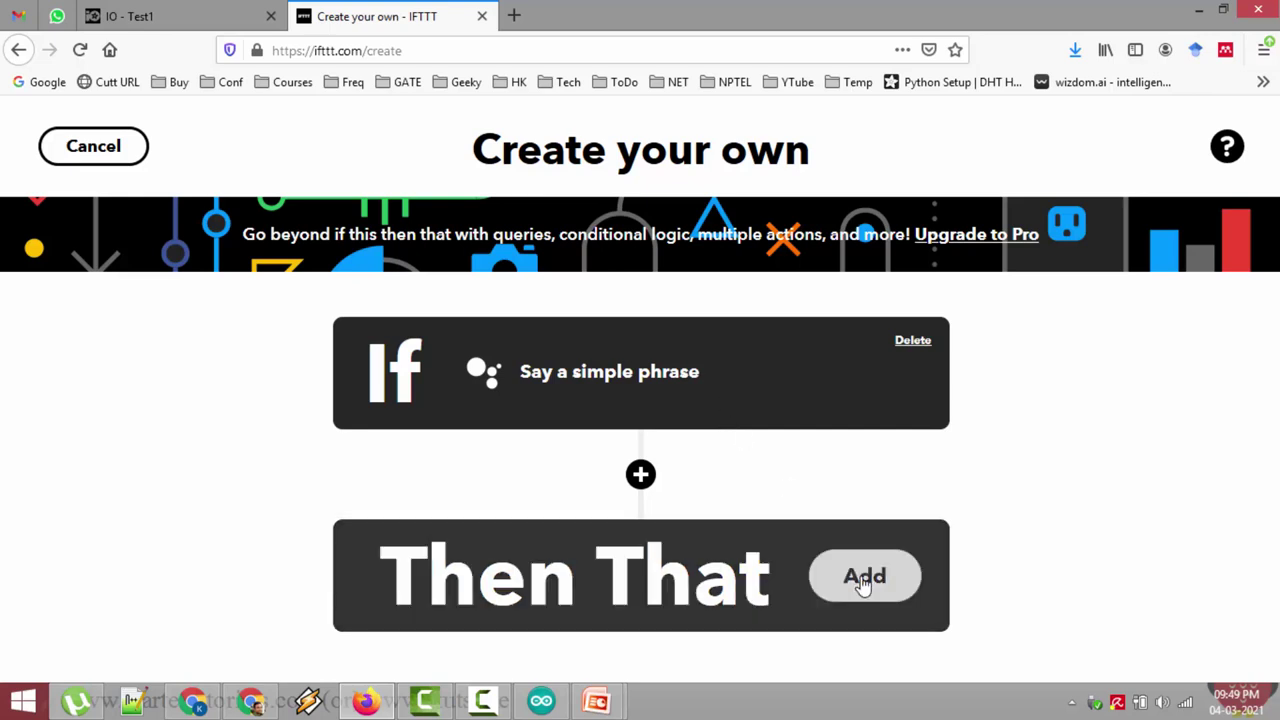
pyautogui.moveTo(1012, 370)
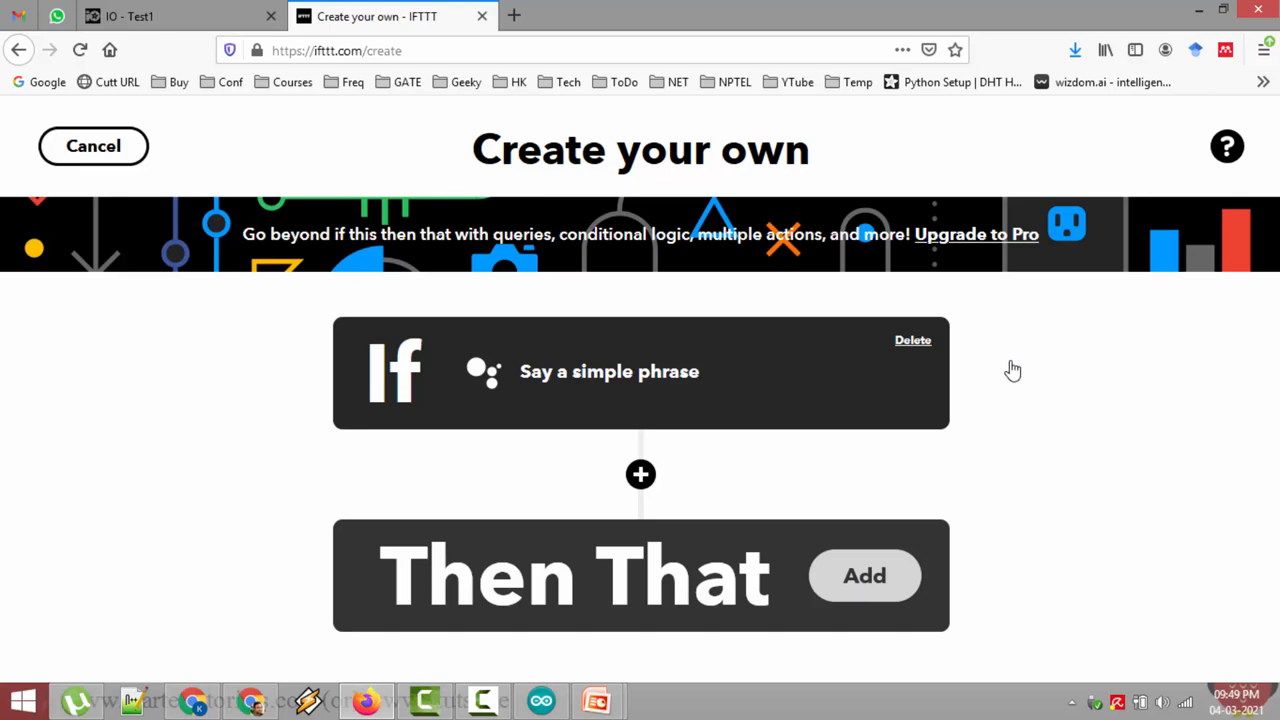
pyautogui.moveTo(1022, 478)
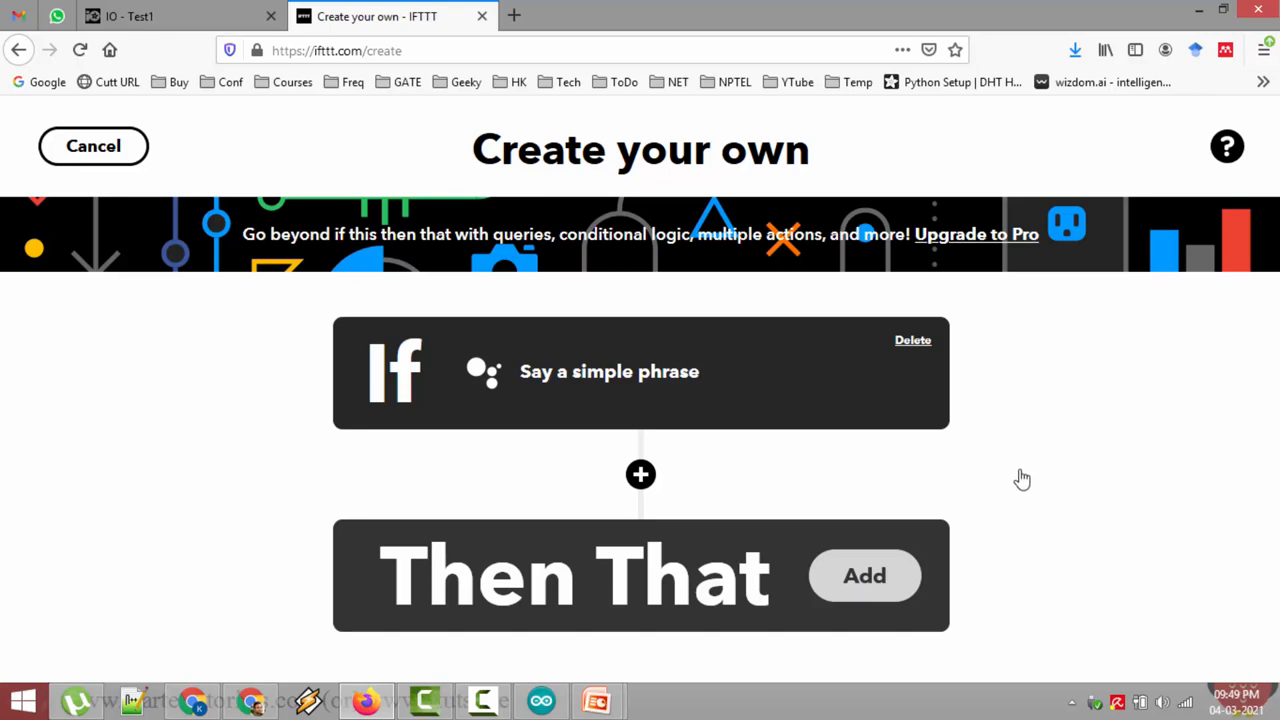
# - Add the Then That action to reach the Choose a service page
pyautogui.click(864, 576)
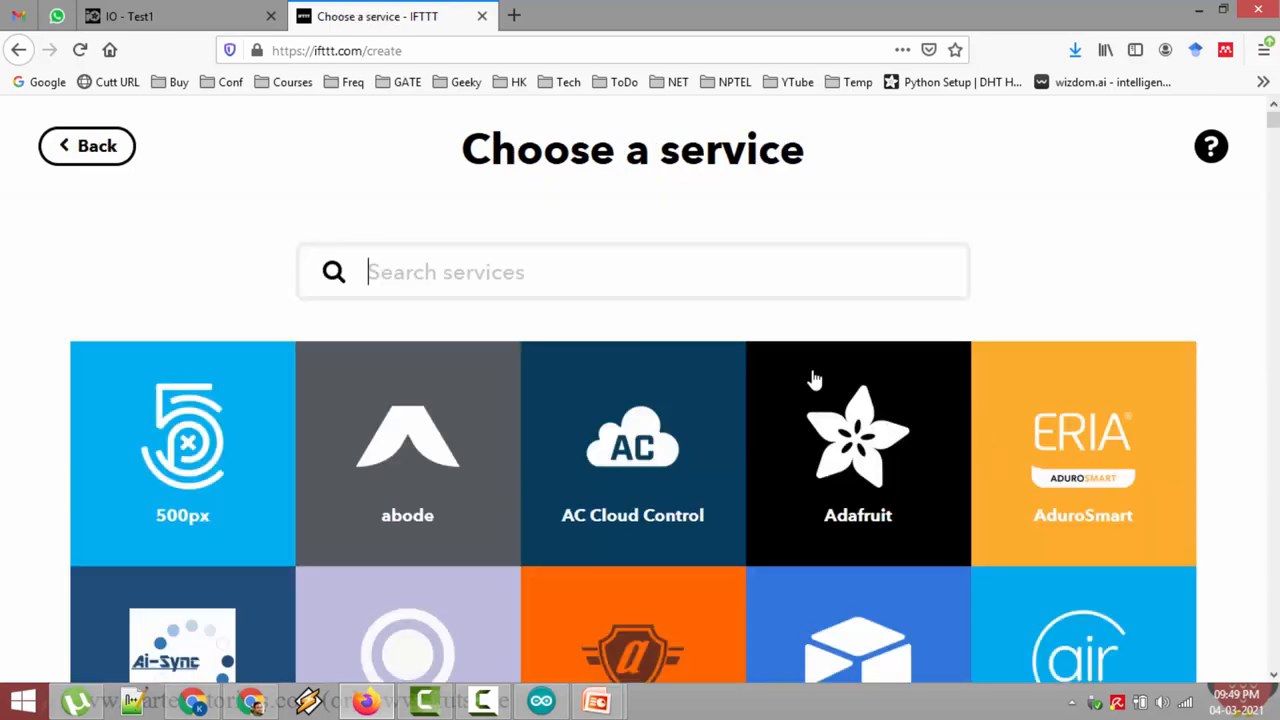
# - Search for 'ada' and select Adafruit as the action service
pyautogui.click(620, 272)
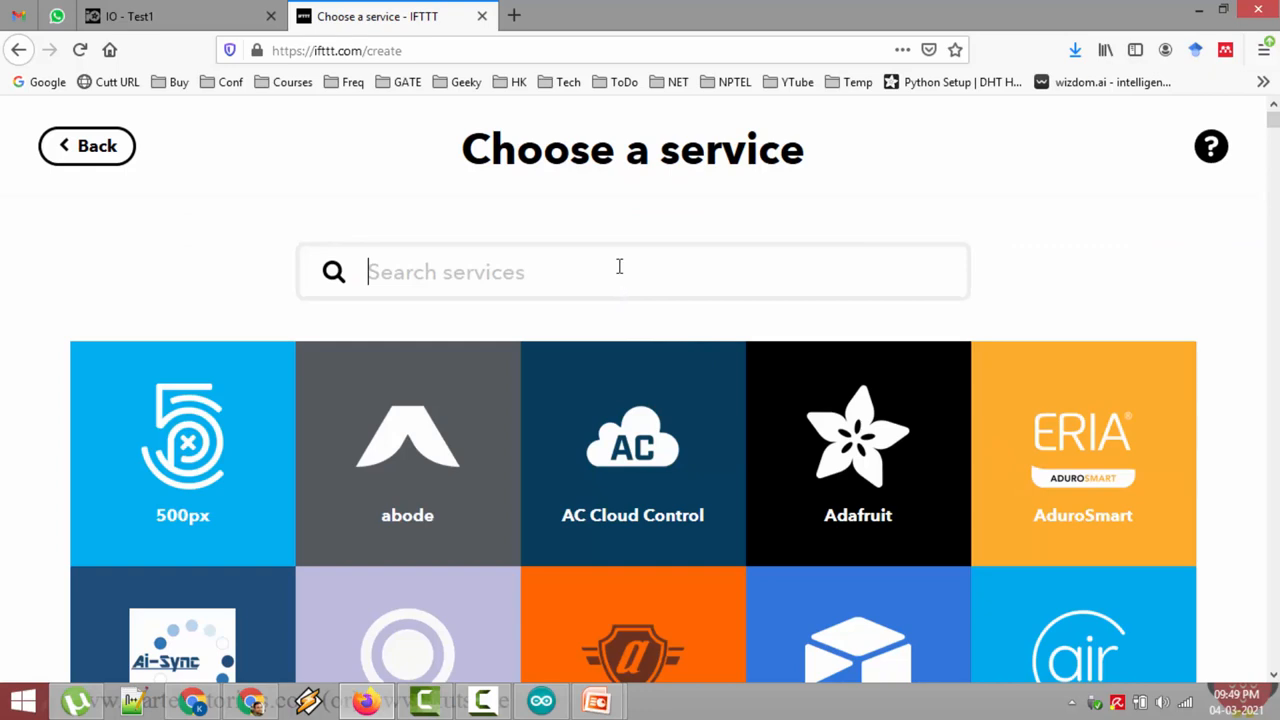
pyautogui.write('ada')
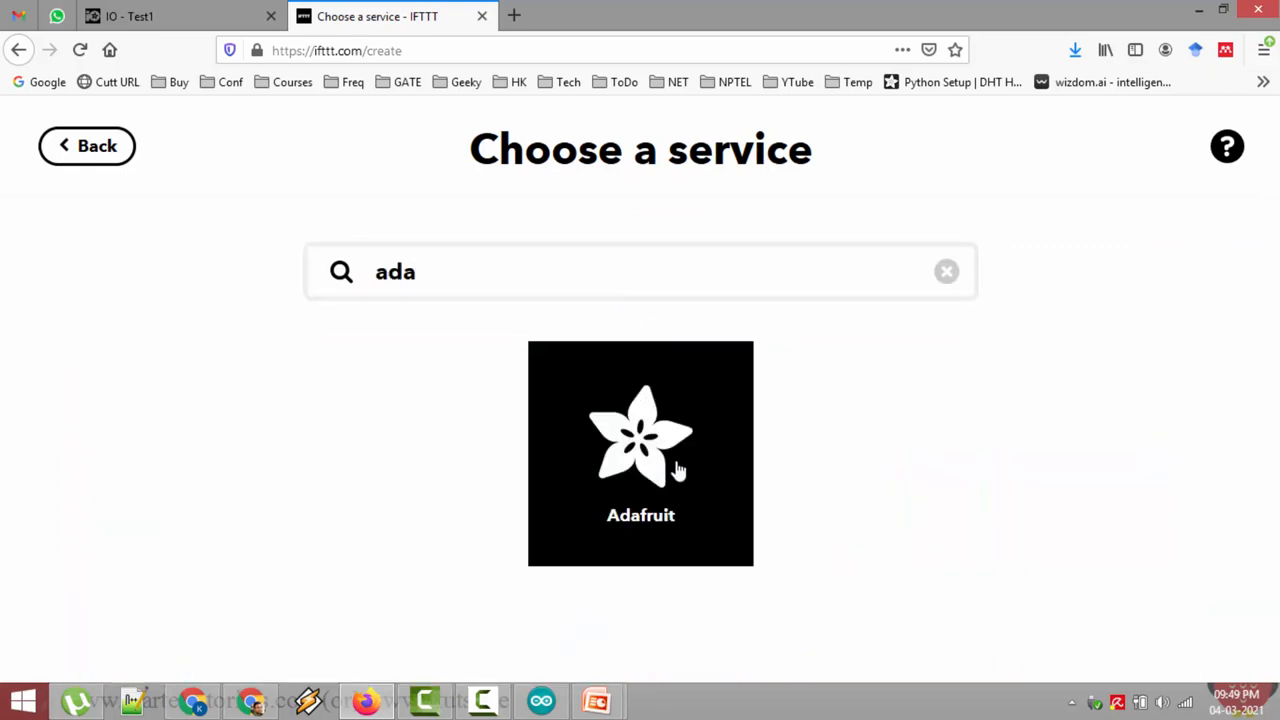
pyautogui.click(640, 452)
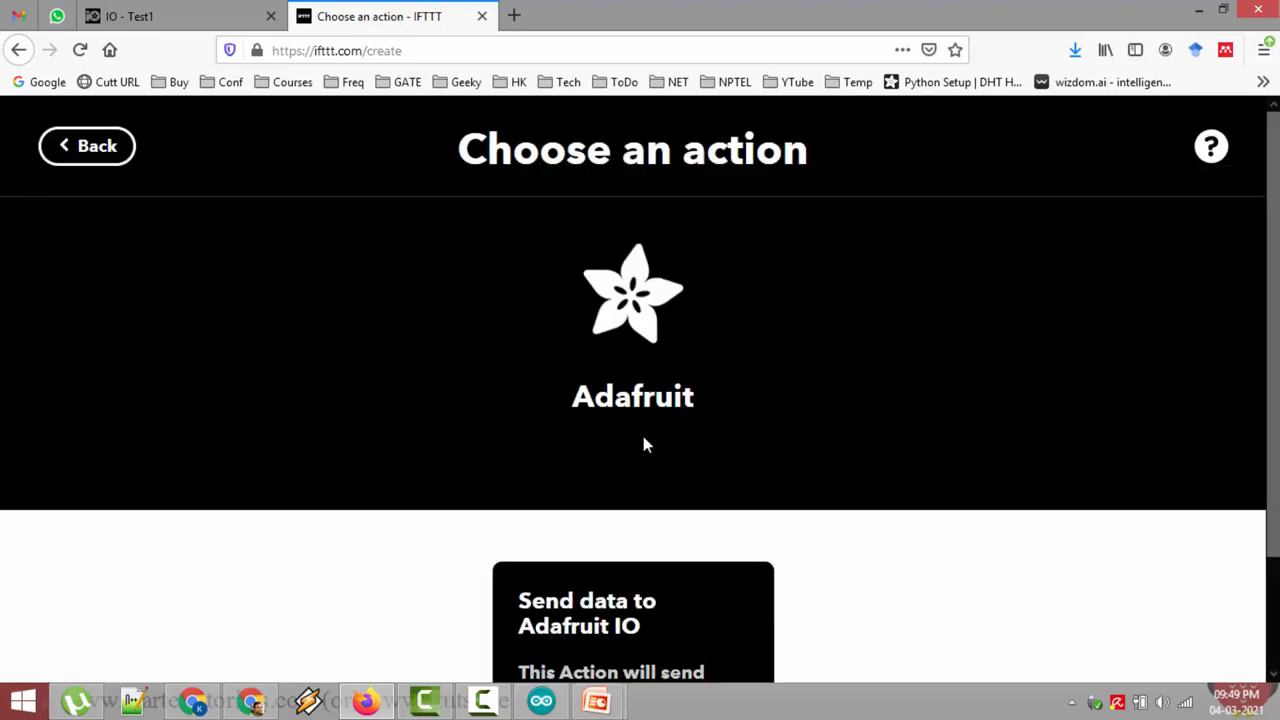
pyautogui.moveTo(392, 316)
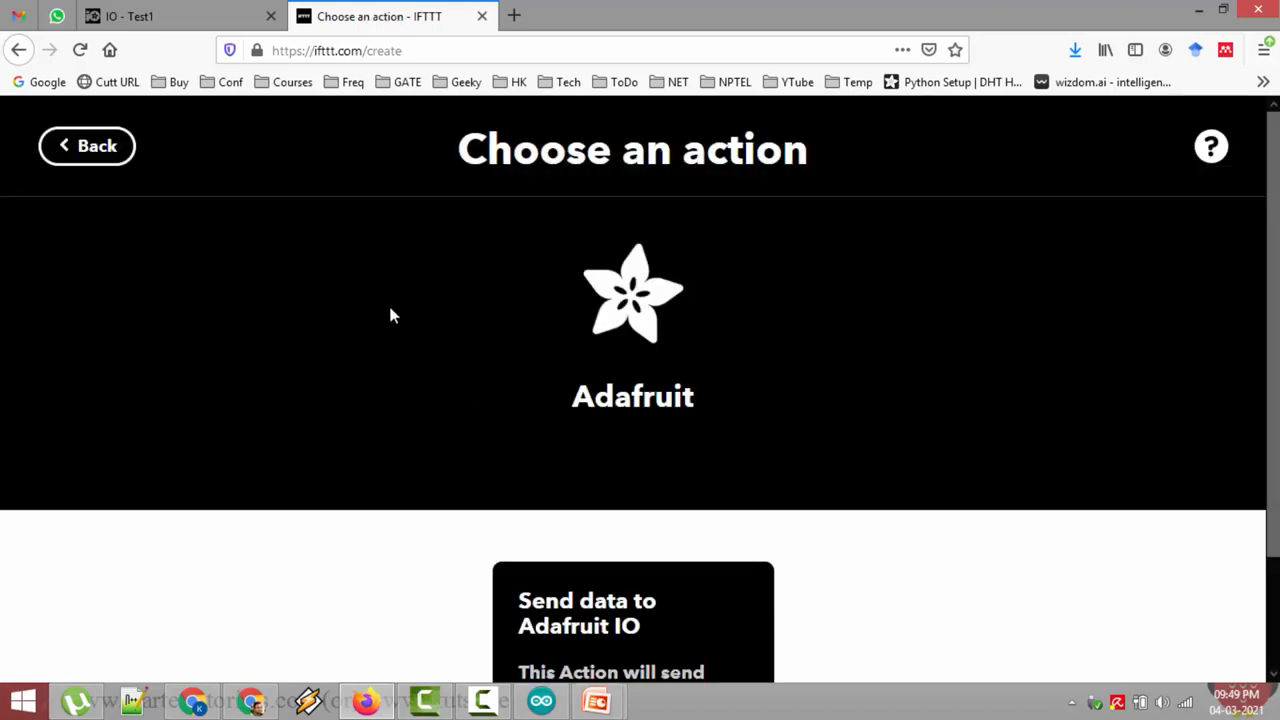
pyautogui.click(160, 16)
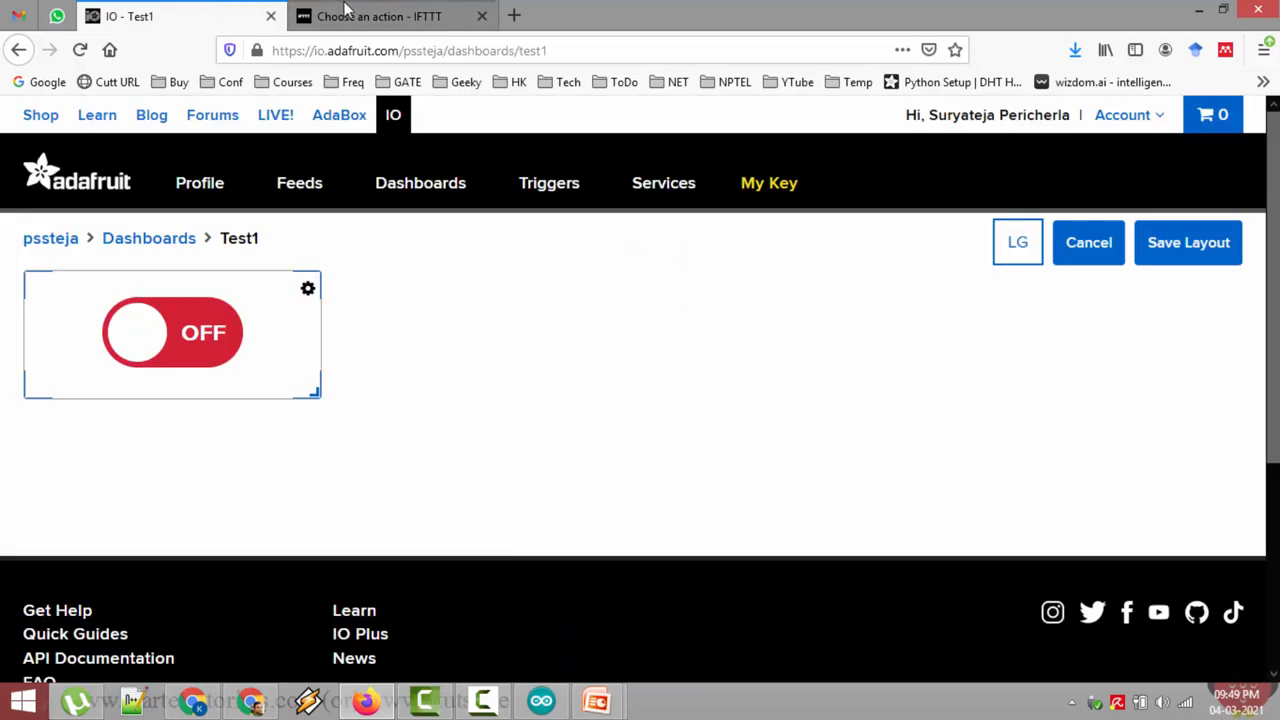
pyautogui.click(388, 16)
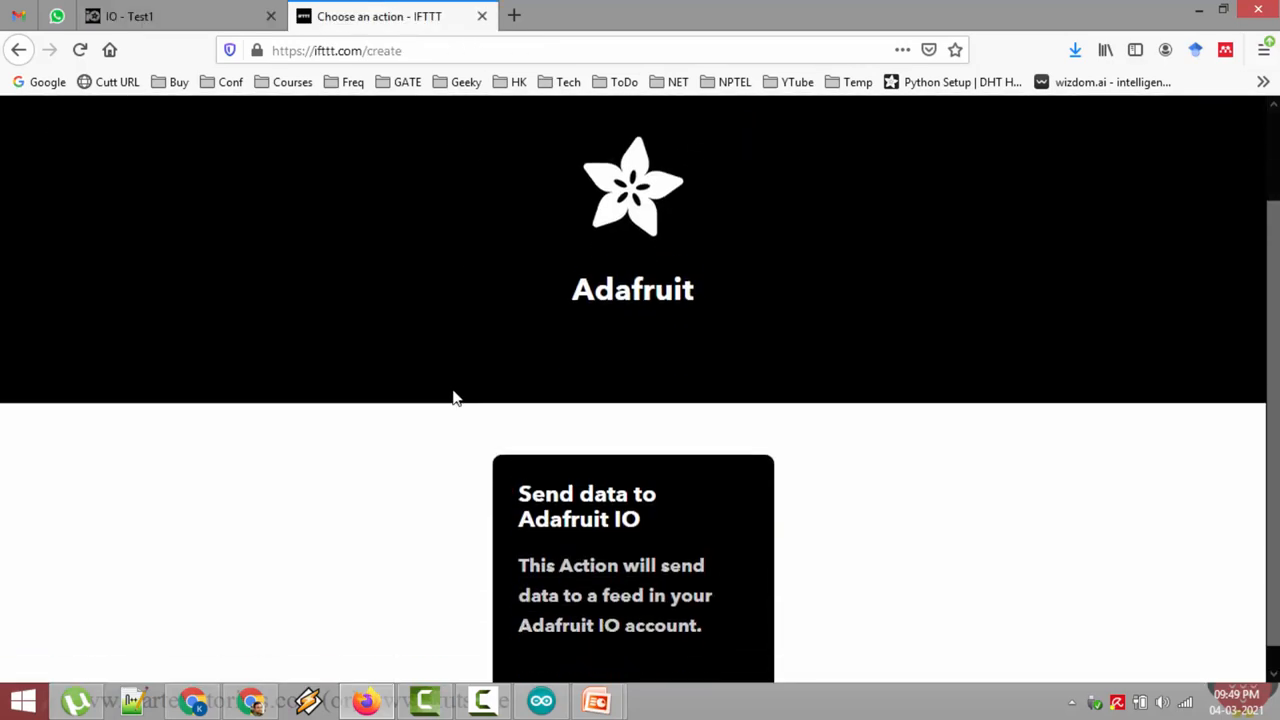
# - Choose the 'Send data to Adafruit IO' action
pyautogui.scroll(-3)
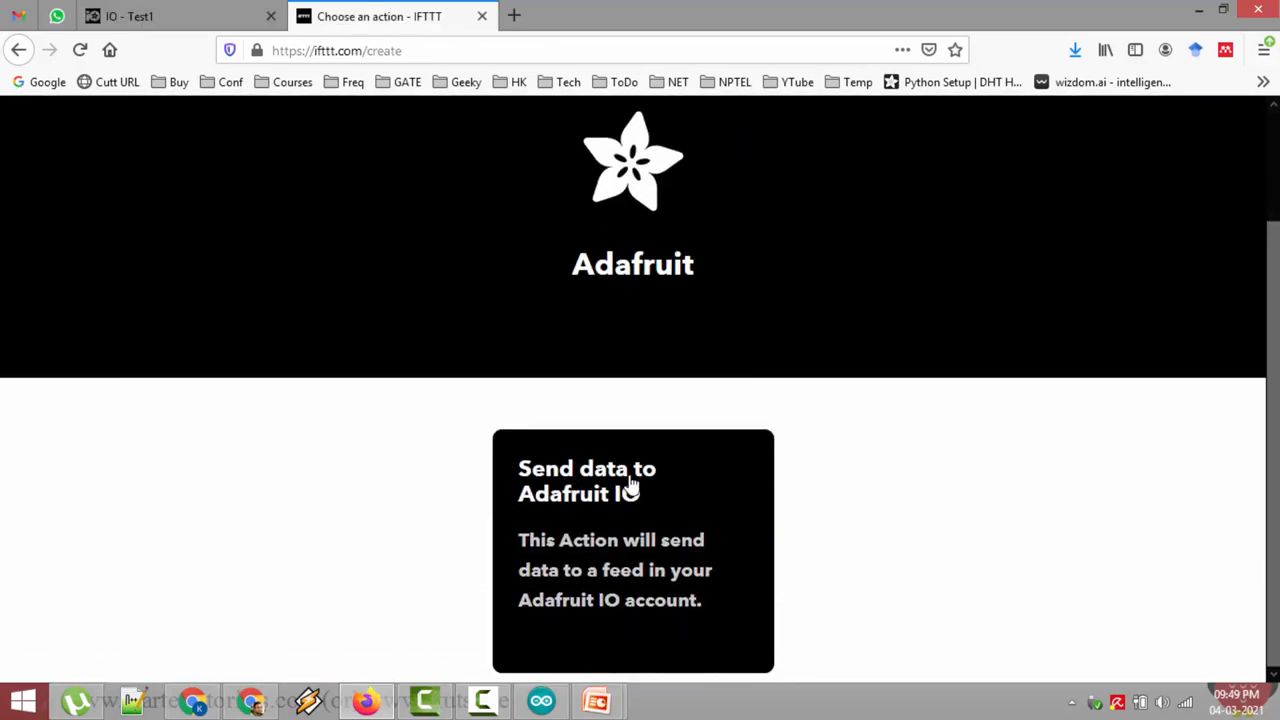
pyautogui.moveTo(640, 508)
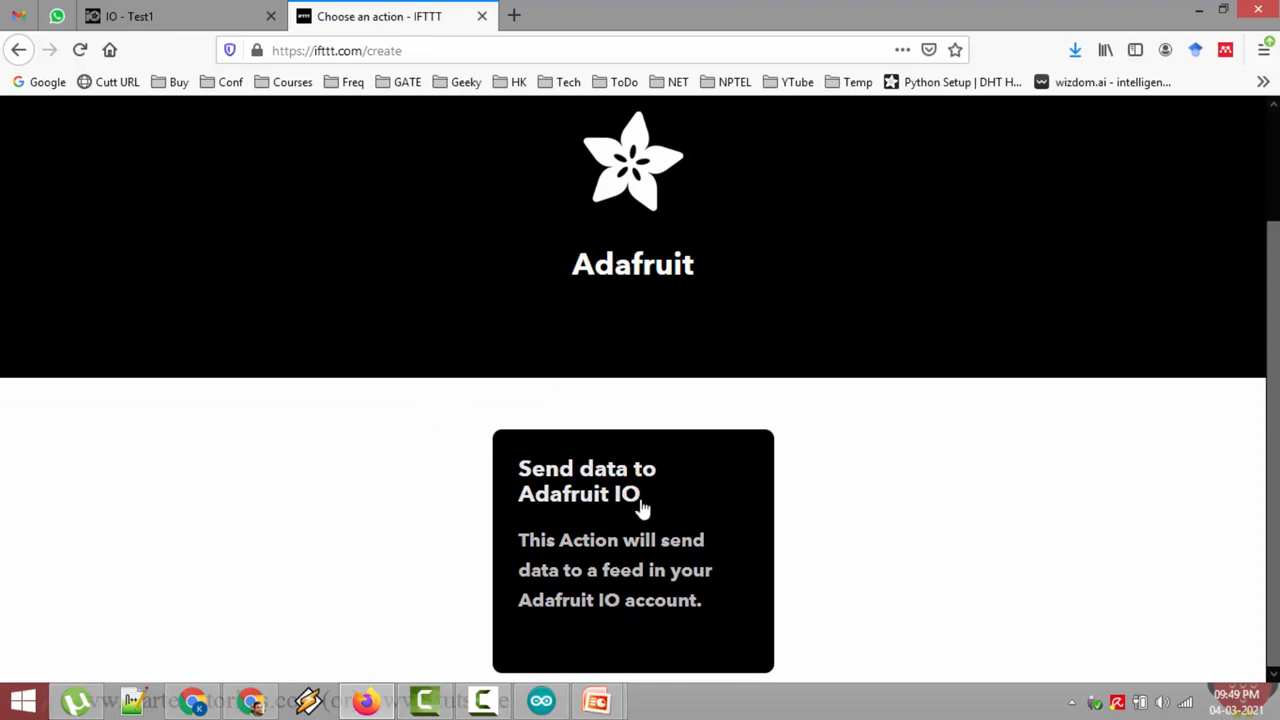
pyautogui.click(632, 500)
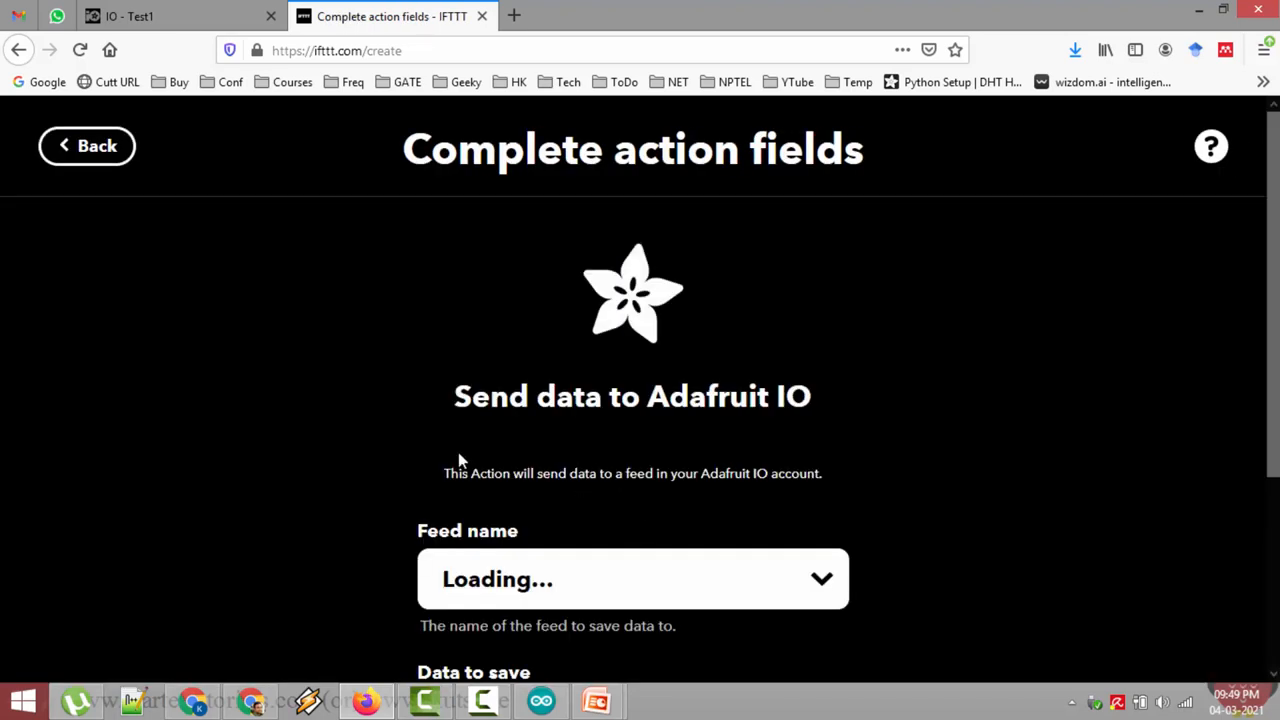
# - Send data 1 to the light2 feed and finish creating the applet
pyautogui.scroll(-3)
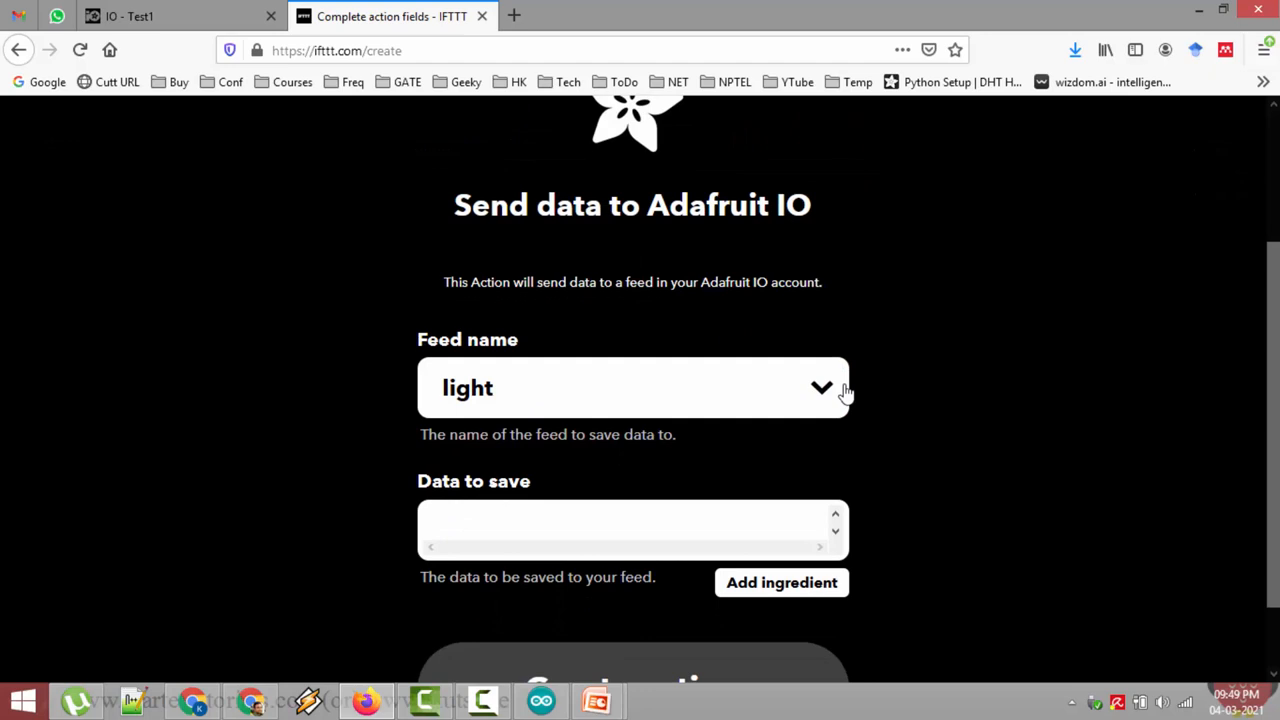
pyautogui.click(820, 388)
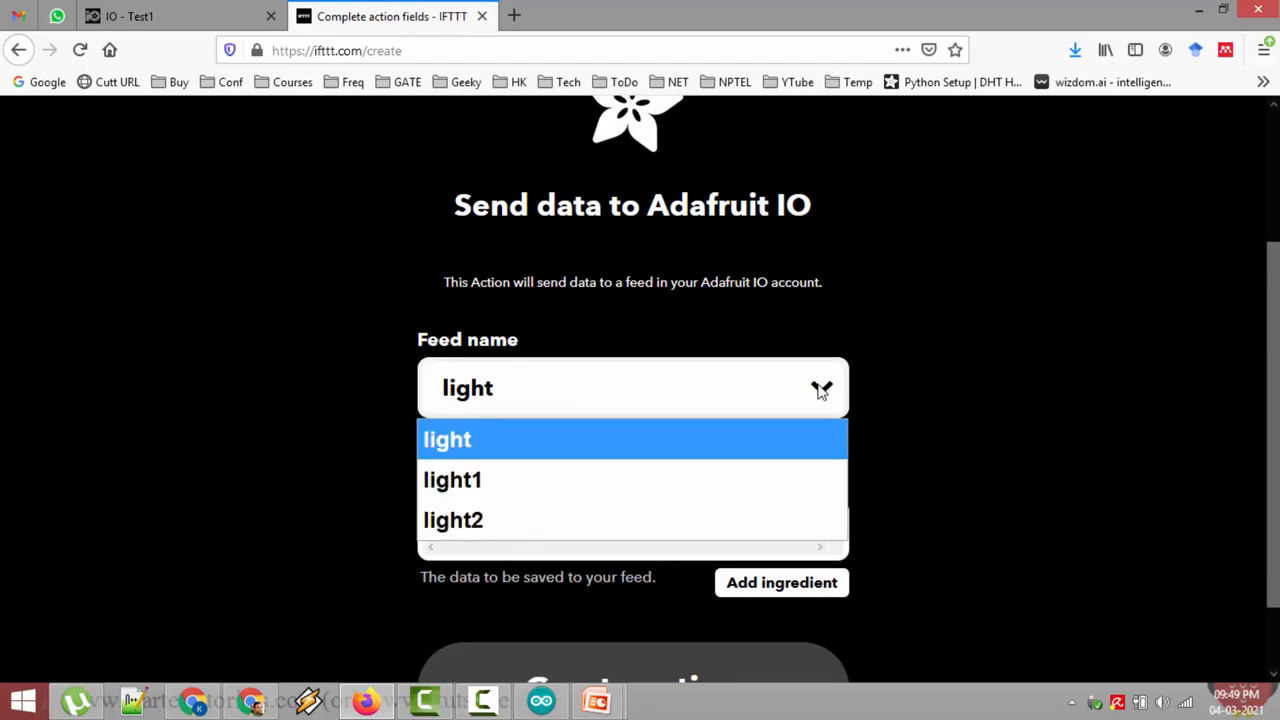
pyautogui.click(448, 440)
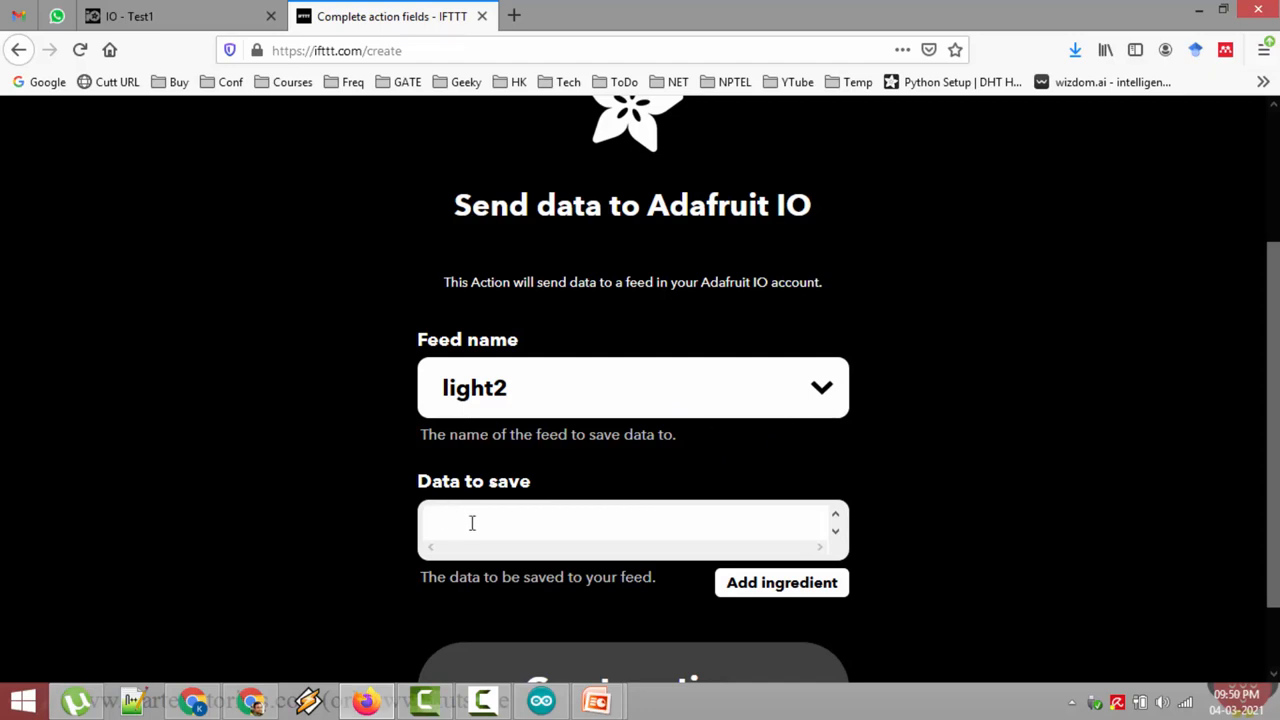
pyautogui.click(472, 524)
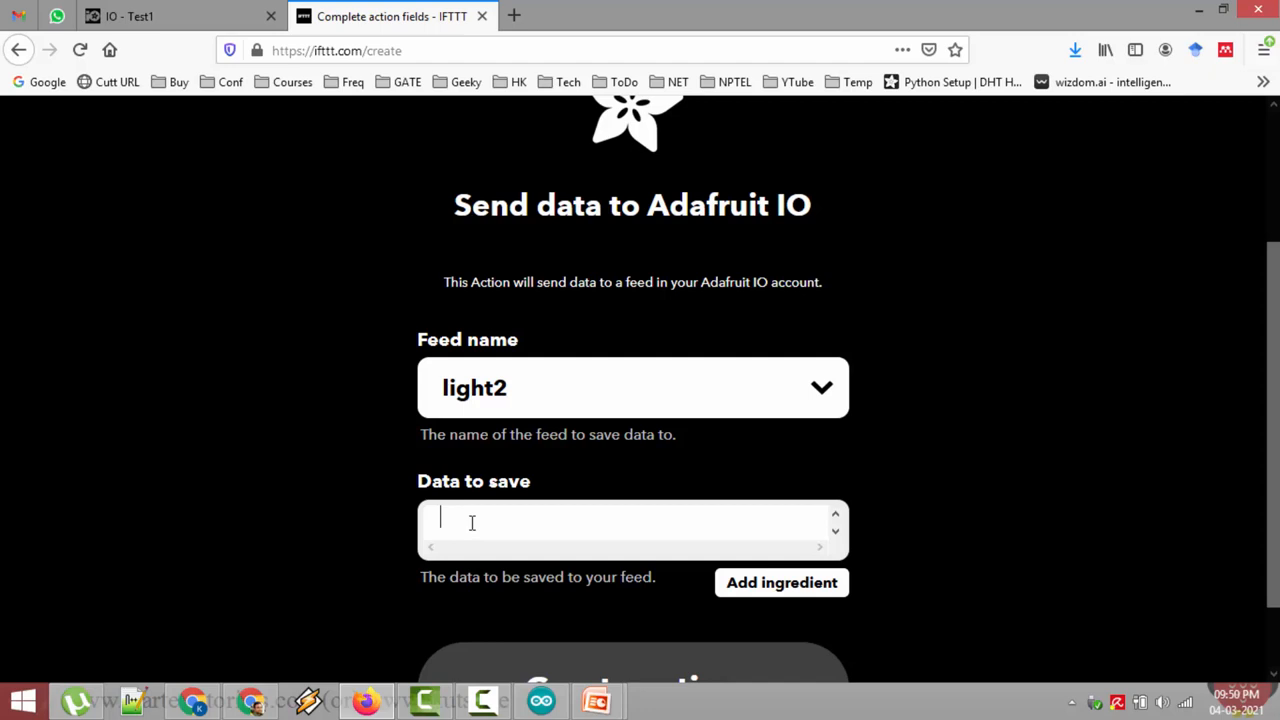
pyautogui.write('1')
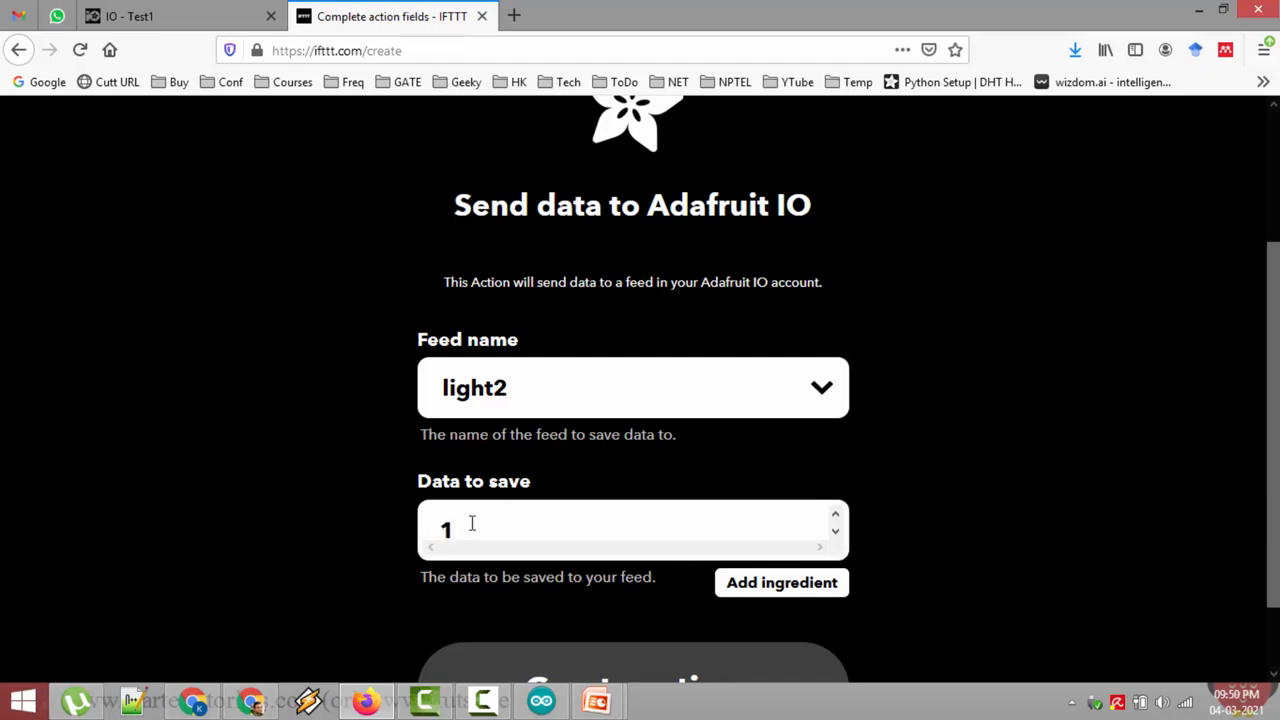
pyautogui.moveTo(834, 540)
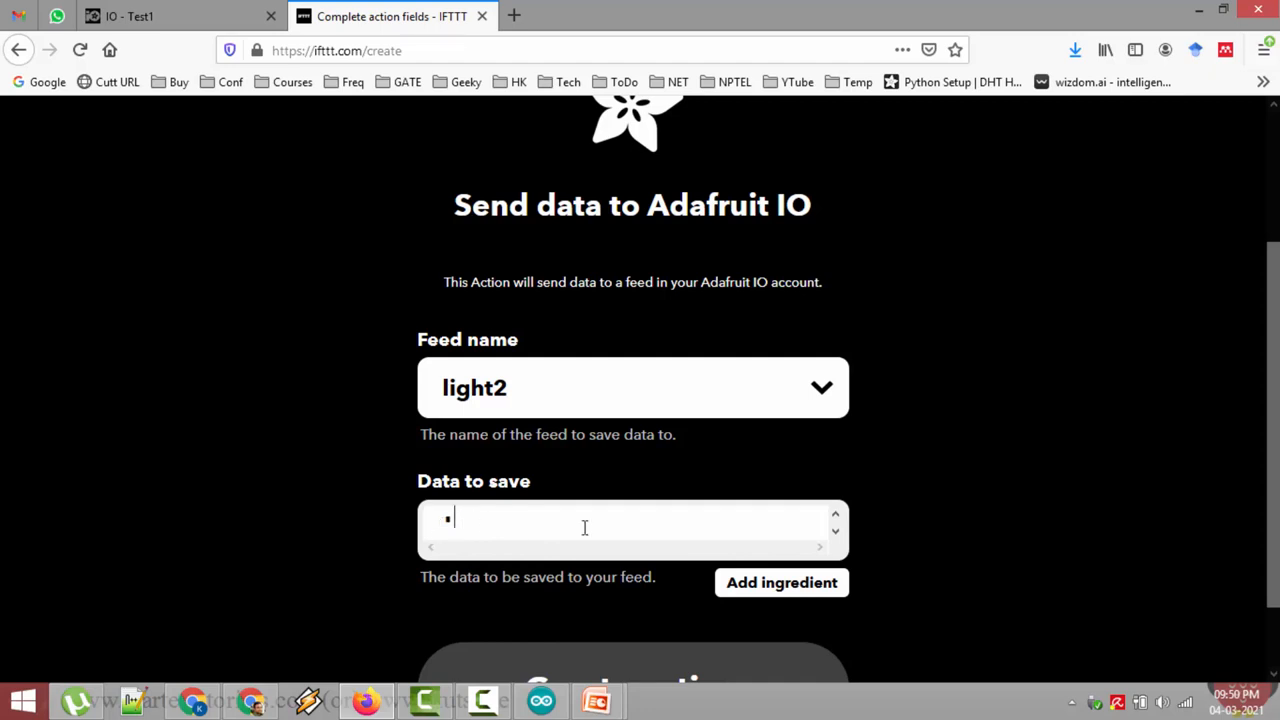
pyautogui.write('1')
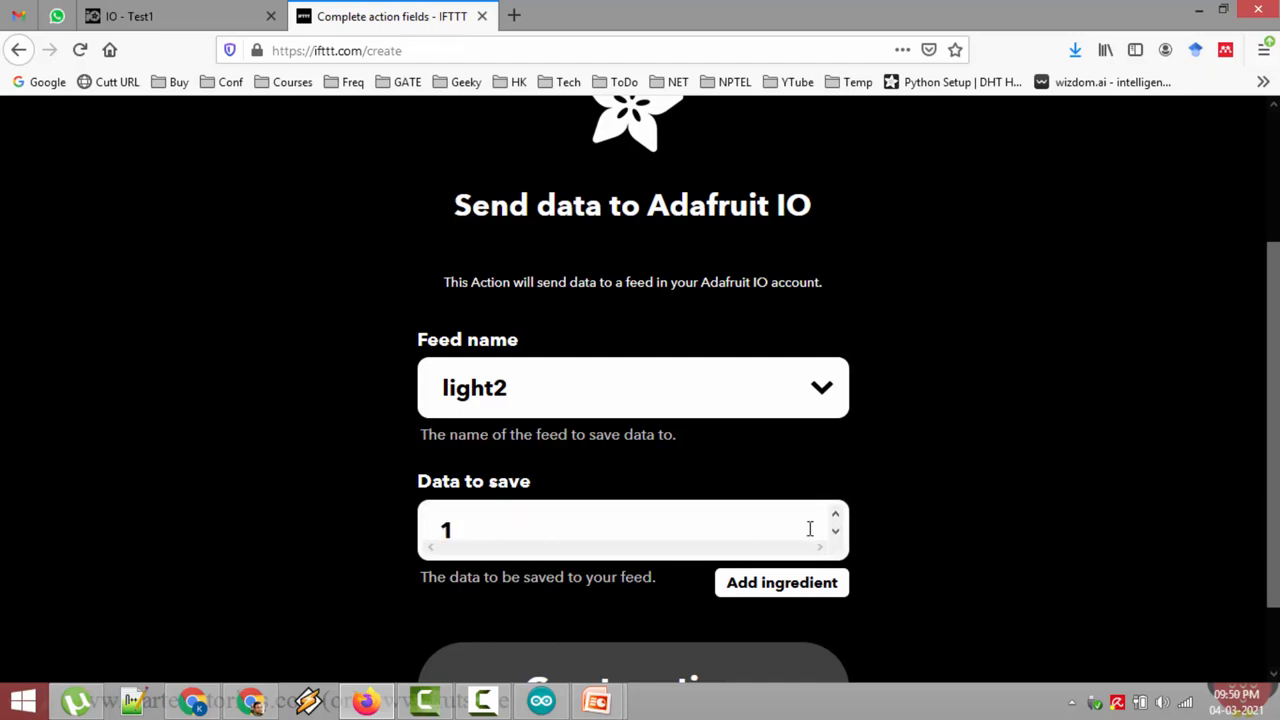
pyautogui.scroll(-3)
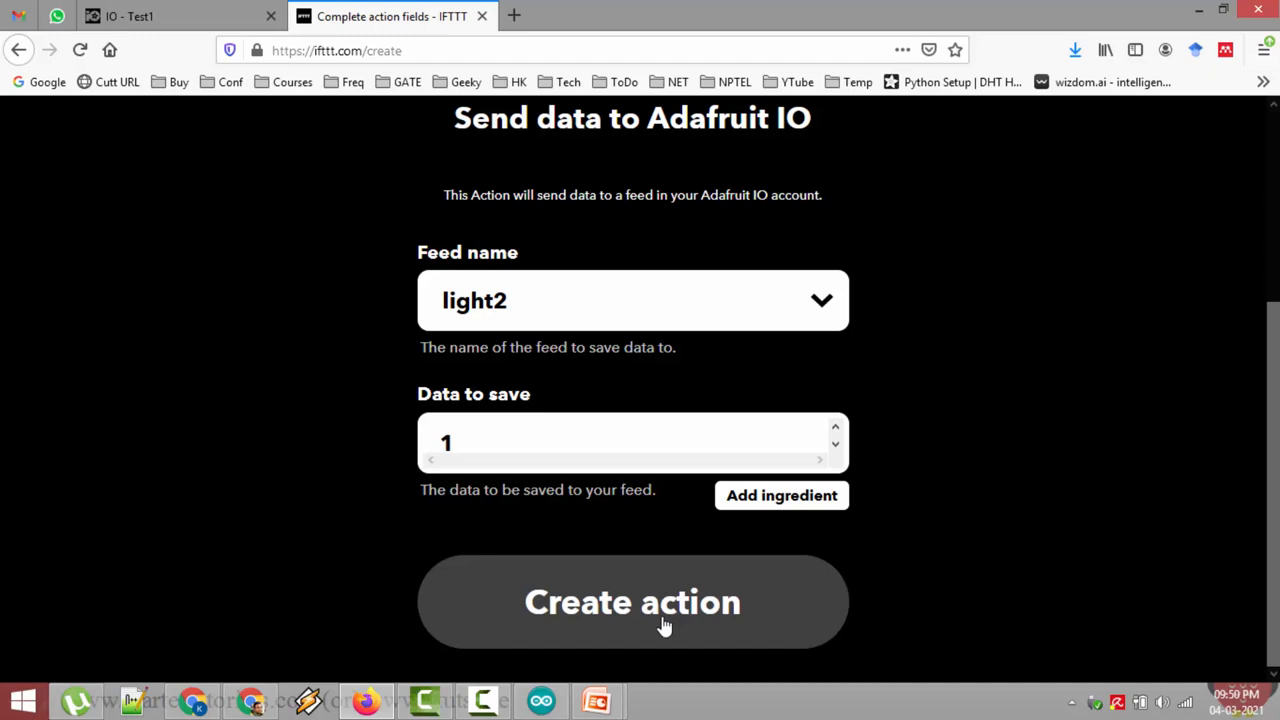
pyautogui.moveTo(648, 604)
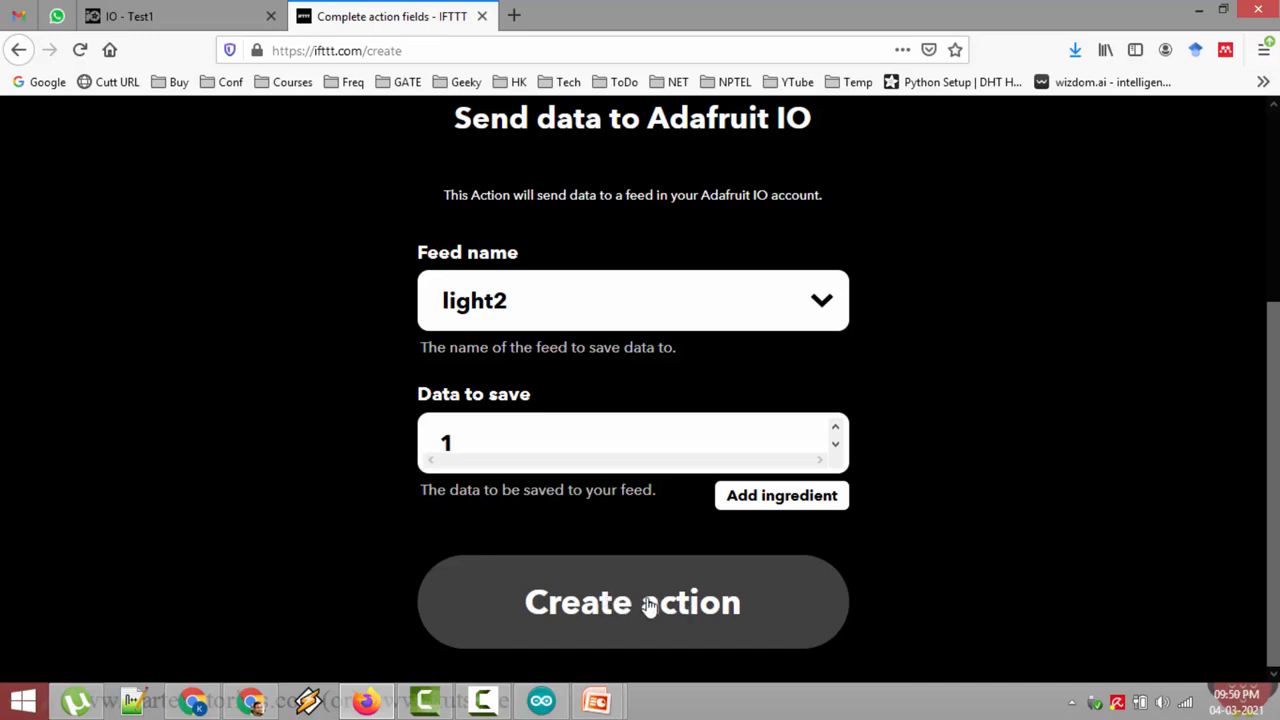
pyautogui.moveTo(658, 592)
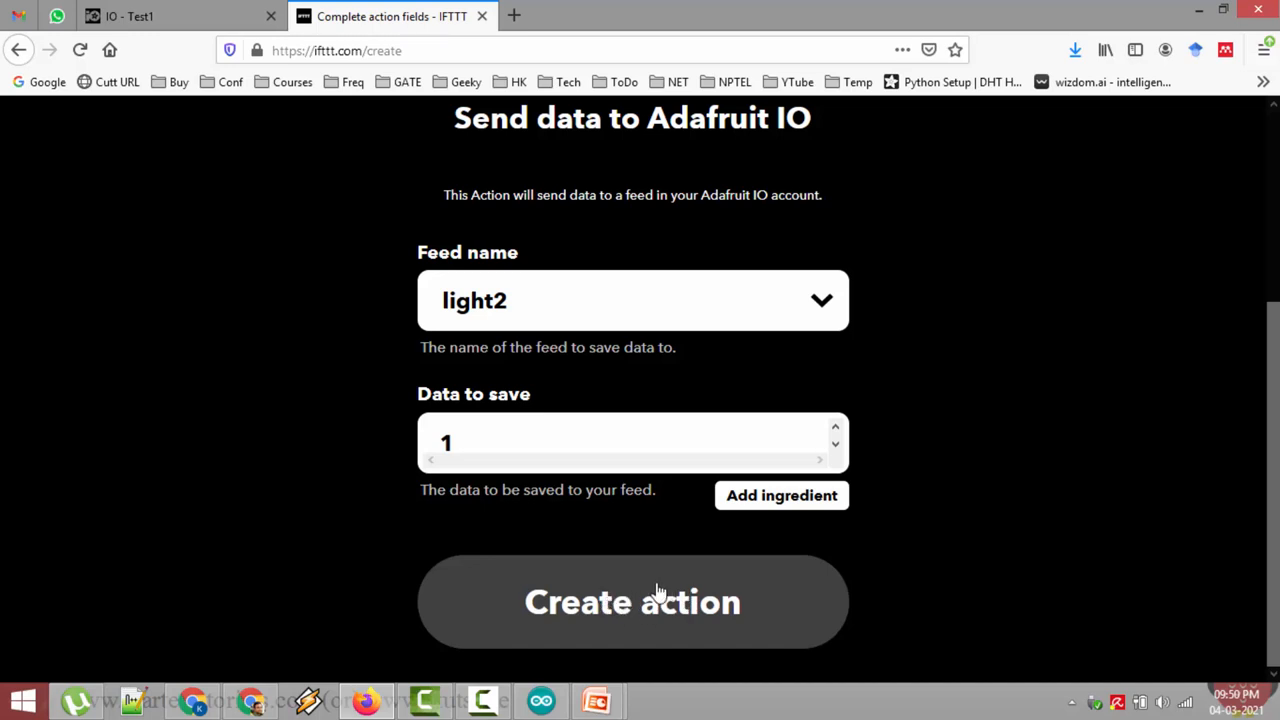
pyautogui.moveTo(672, 604)
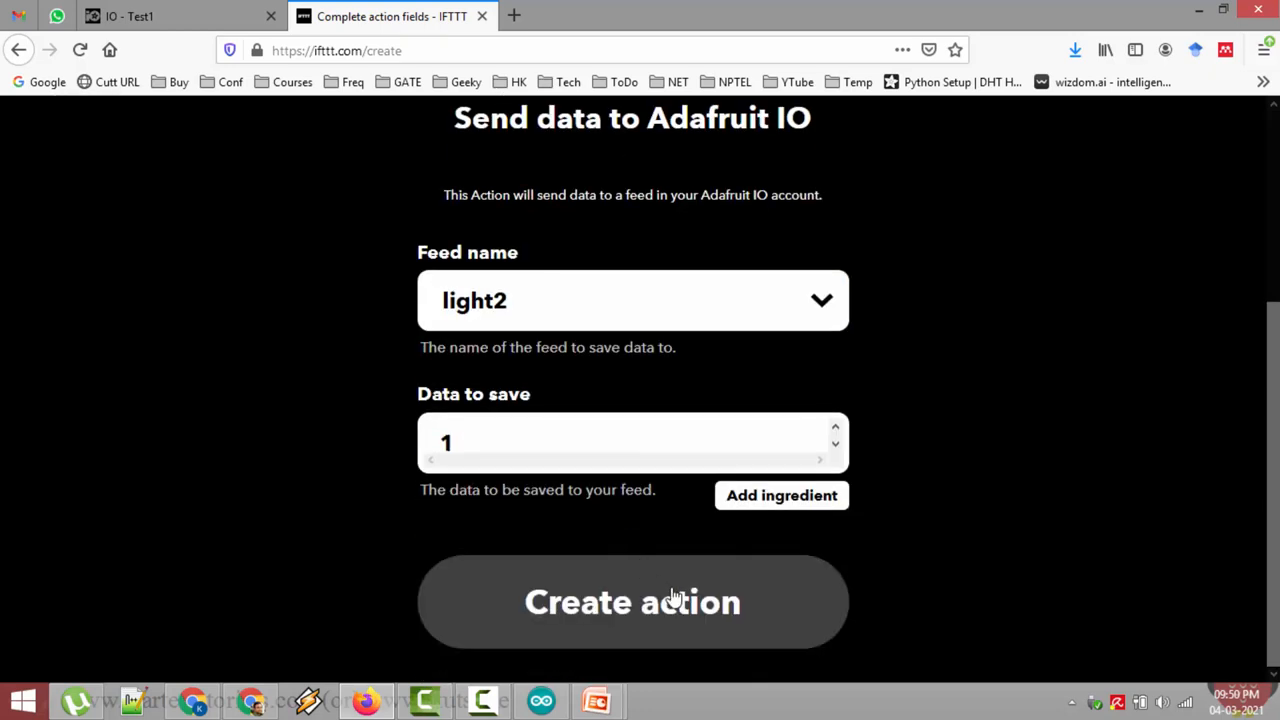
pyautogui.moveTo(688, 602)
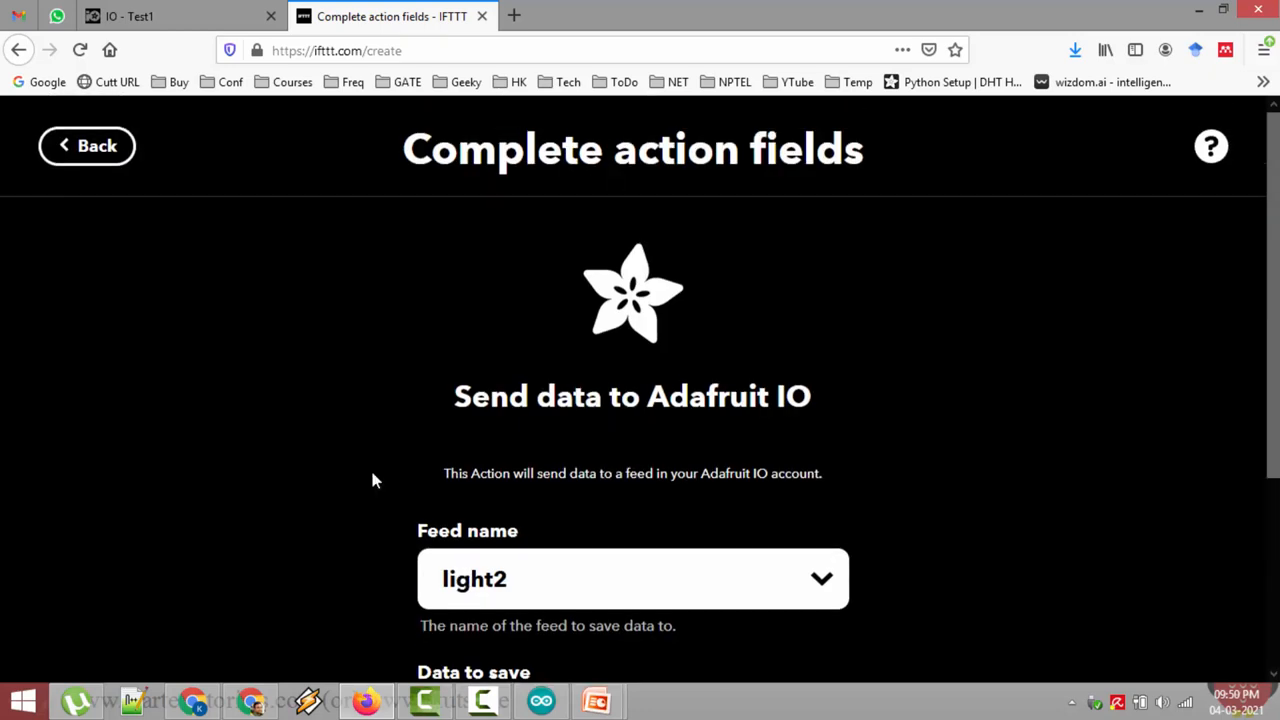
pyautogui.click(86, 146)
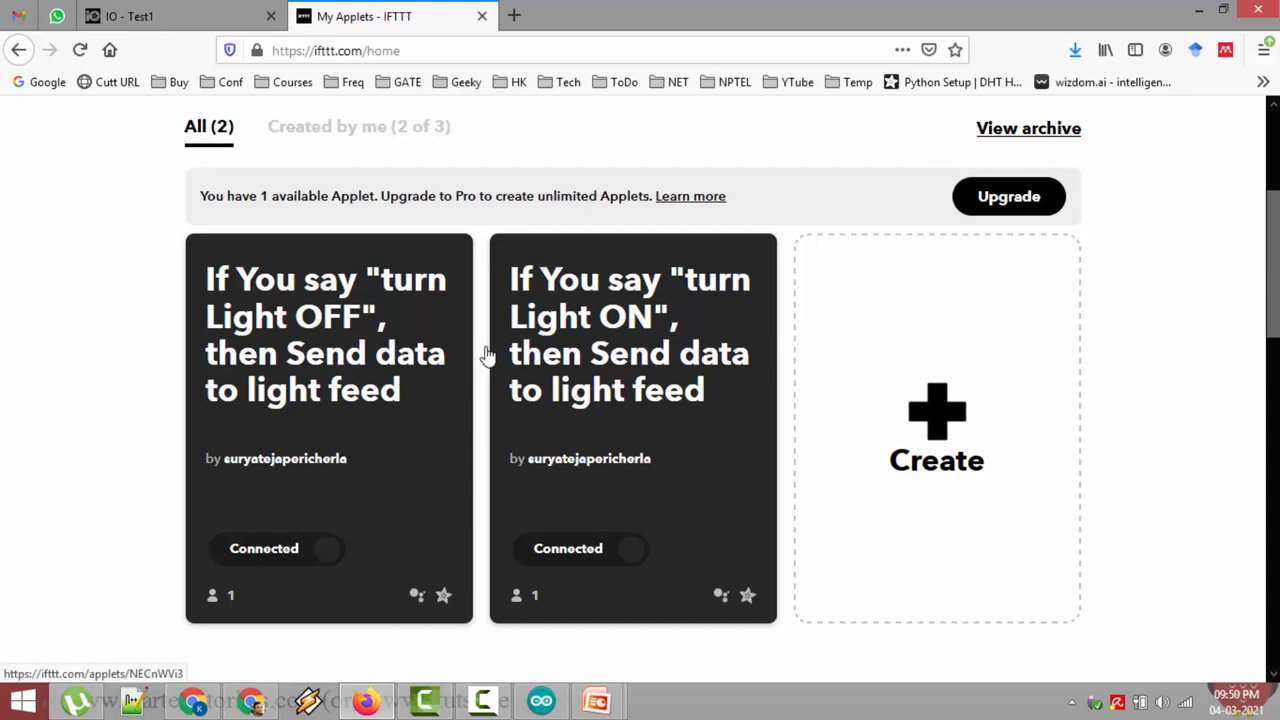
pyautogui.moveTo(392, 350)
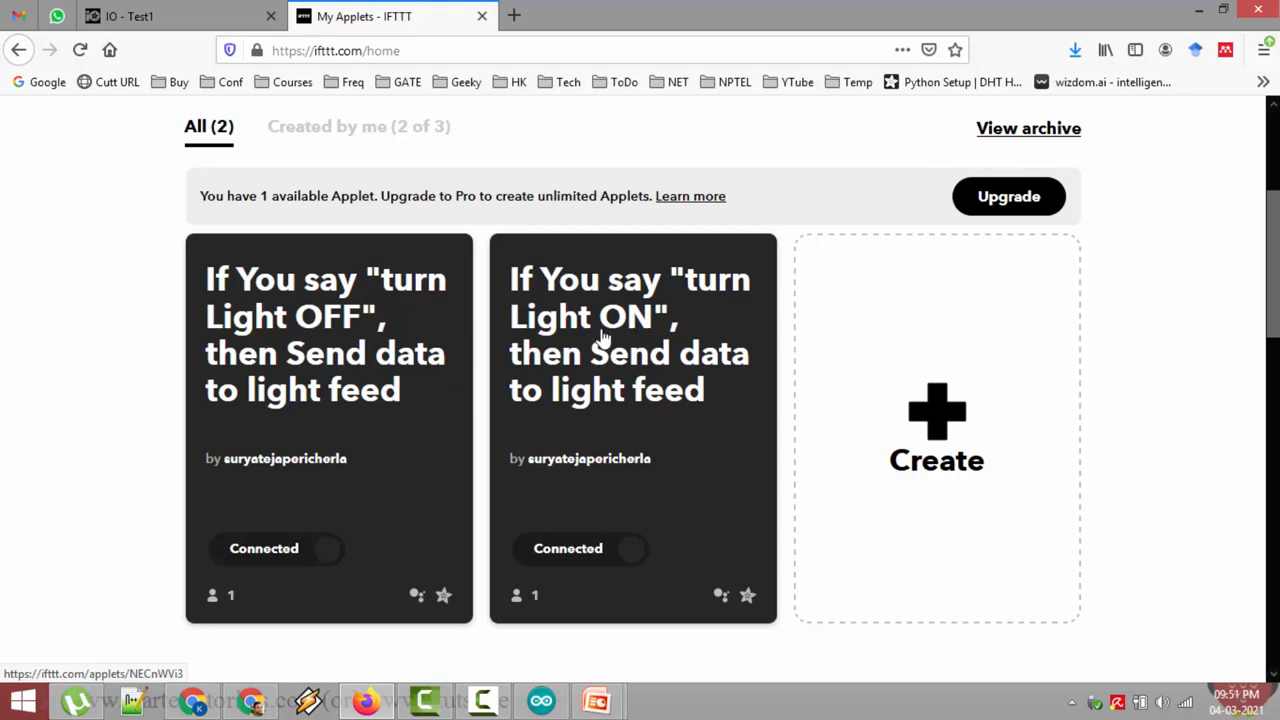
pyautogui.moveTo(330, 330)
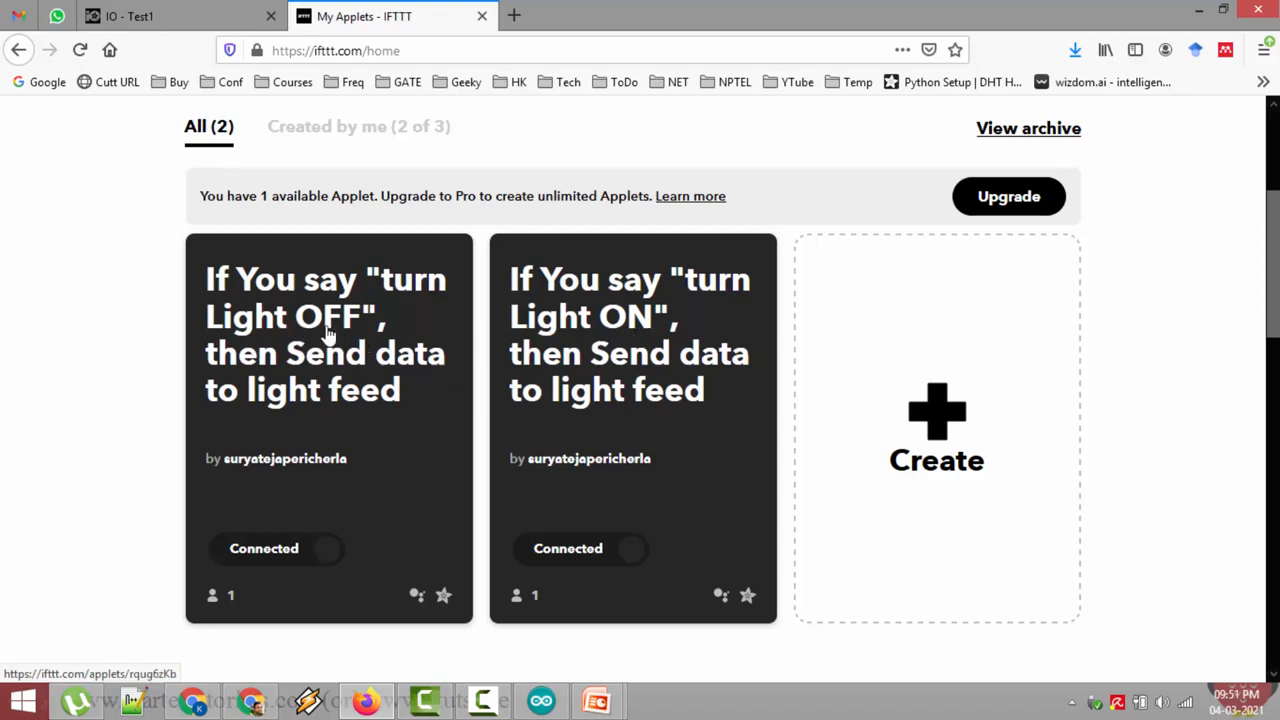
pyautogui.moveTo(276, 352)
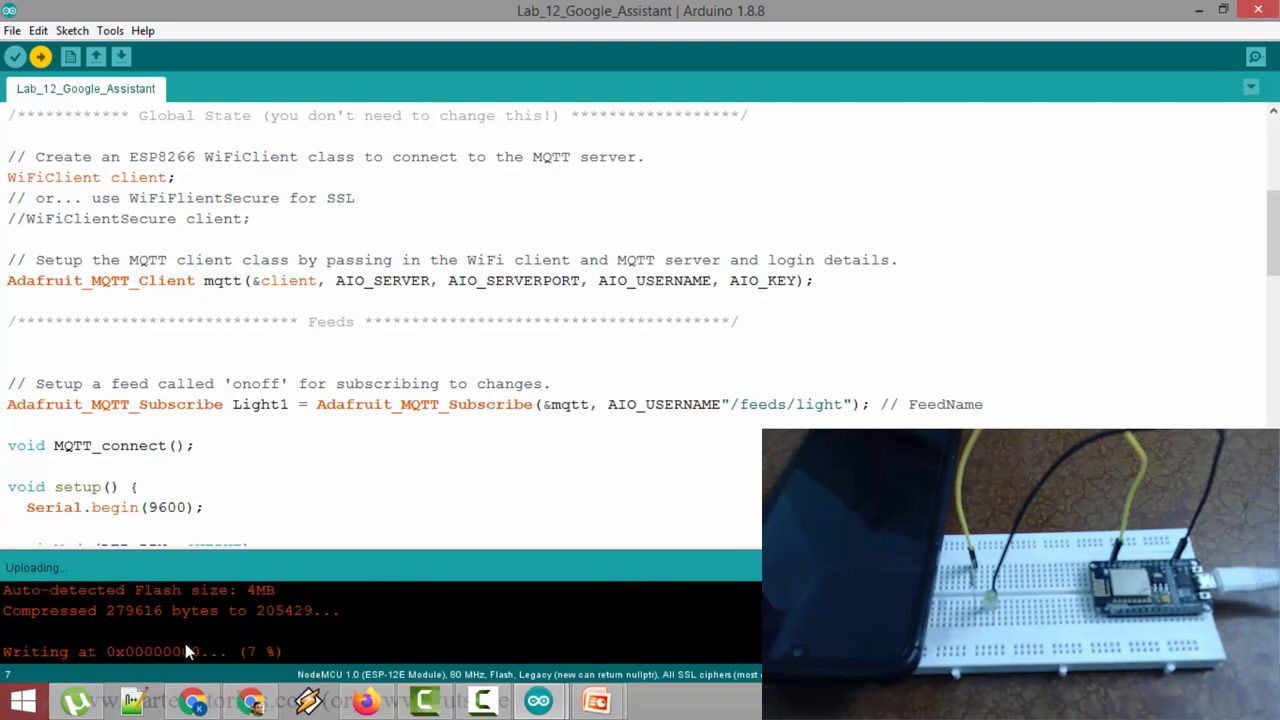
pyautogui.moveTo(236, 664)
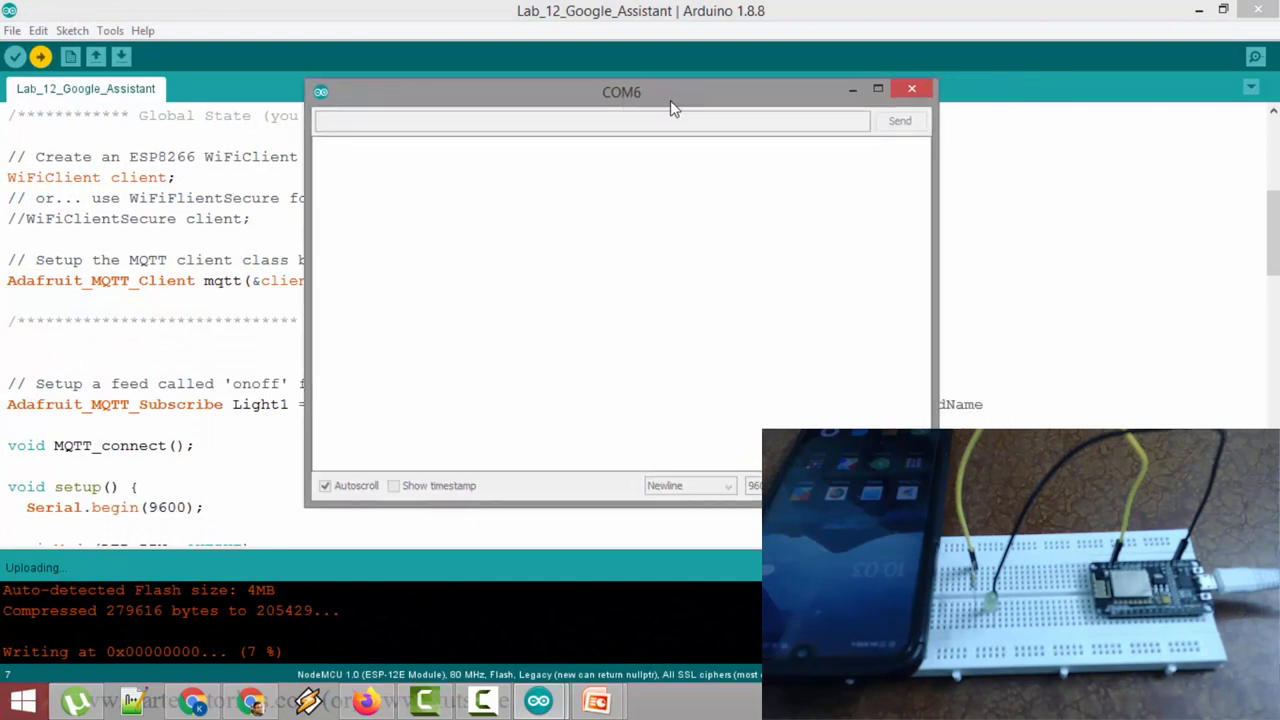
# - Move the COM6 Serial Monitor window aside after the upload finishes
pyautogui.moveTo(622, 92); pyautogui.dragTo(574, 94)
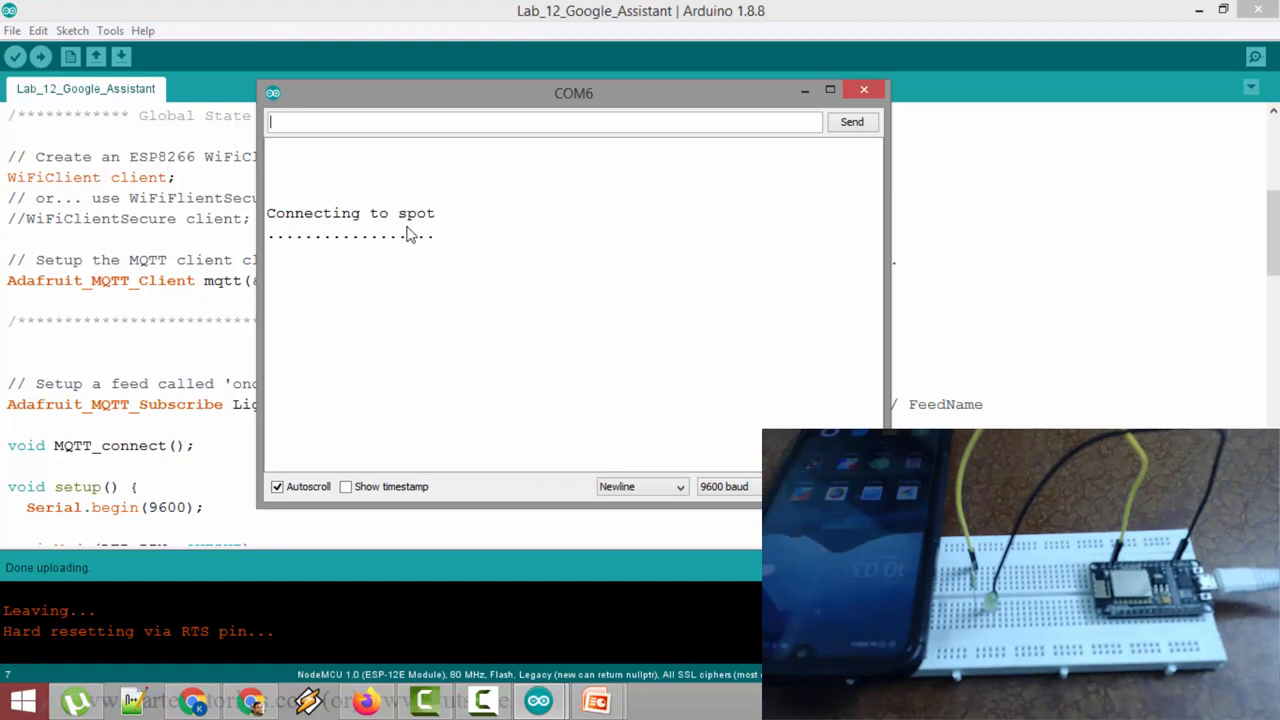
pyautogui.moveTo(424, 270)
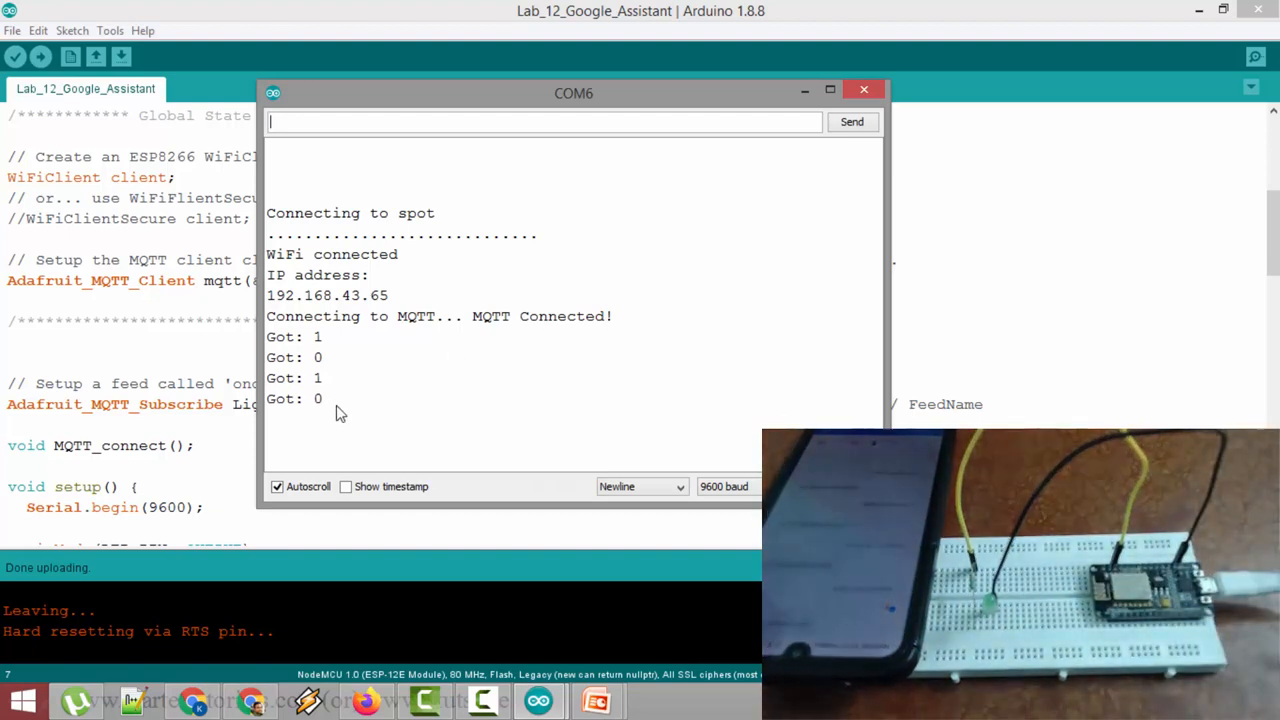
# - Highlight the received Got: 1/0 values in the Serial Monitor
pyautogui.moveTo(266, 336); pyautogui.dragTo(322, 398)
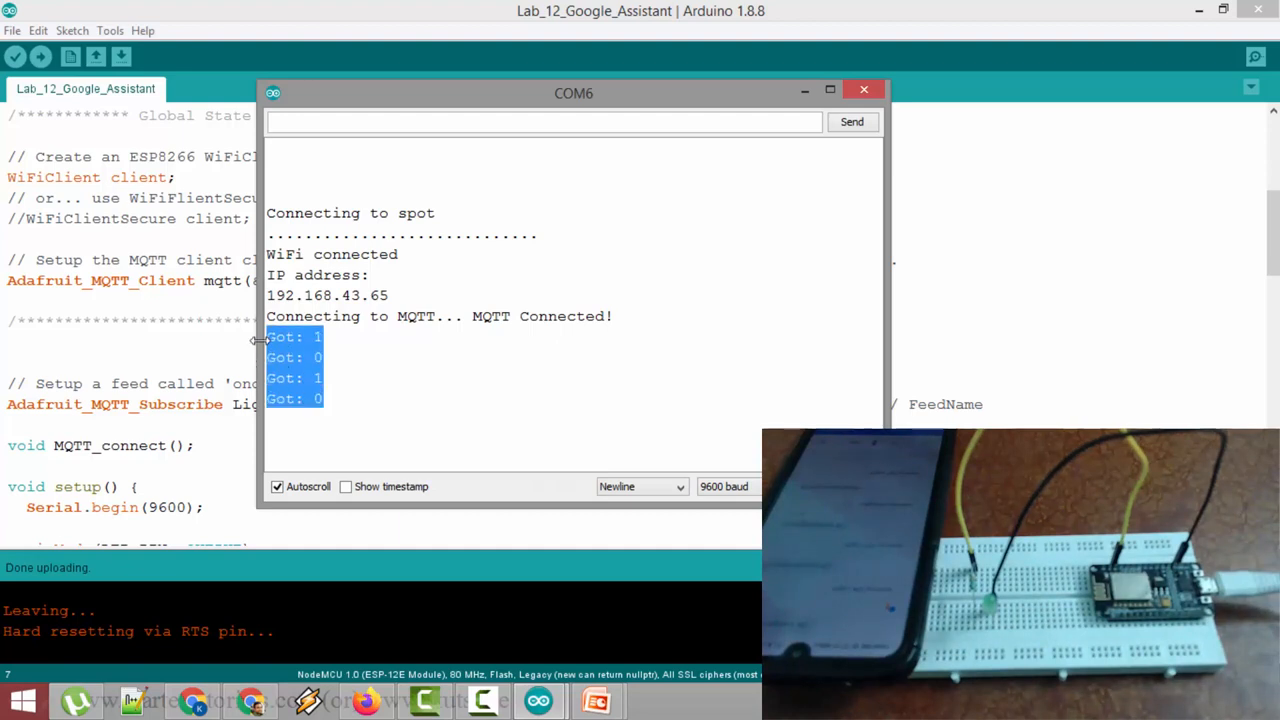